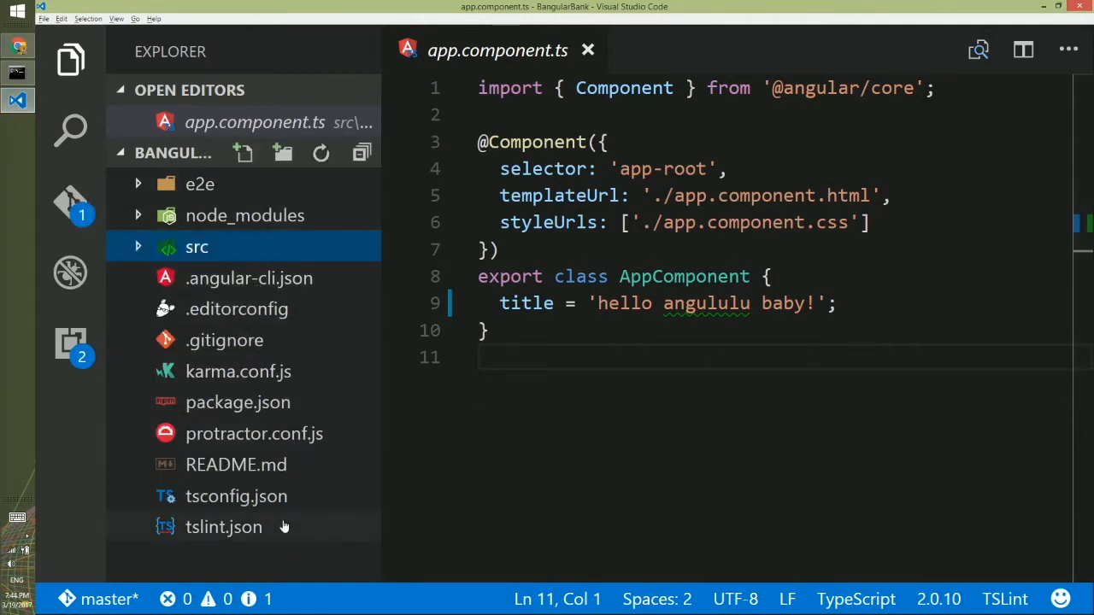
pyautogui.moveTo(295, 402)
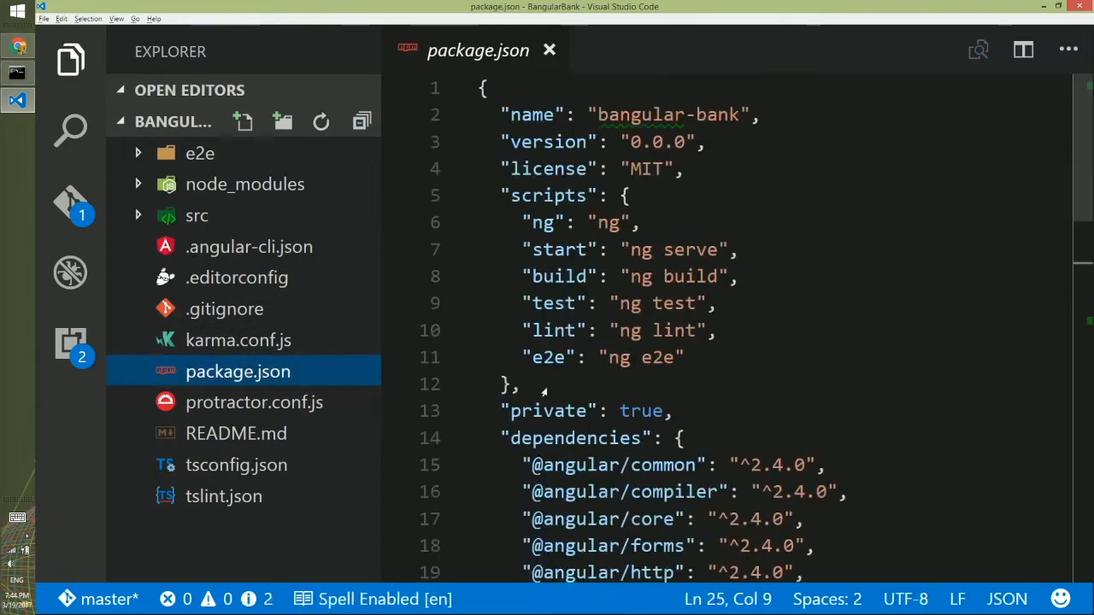
# Scroll through package.json's scripts, dependencies and devDependencies to the end of the file.
pyautogui.scroll(-3)
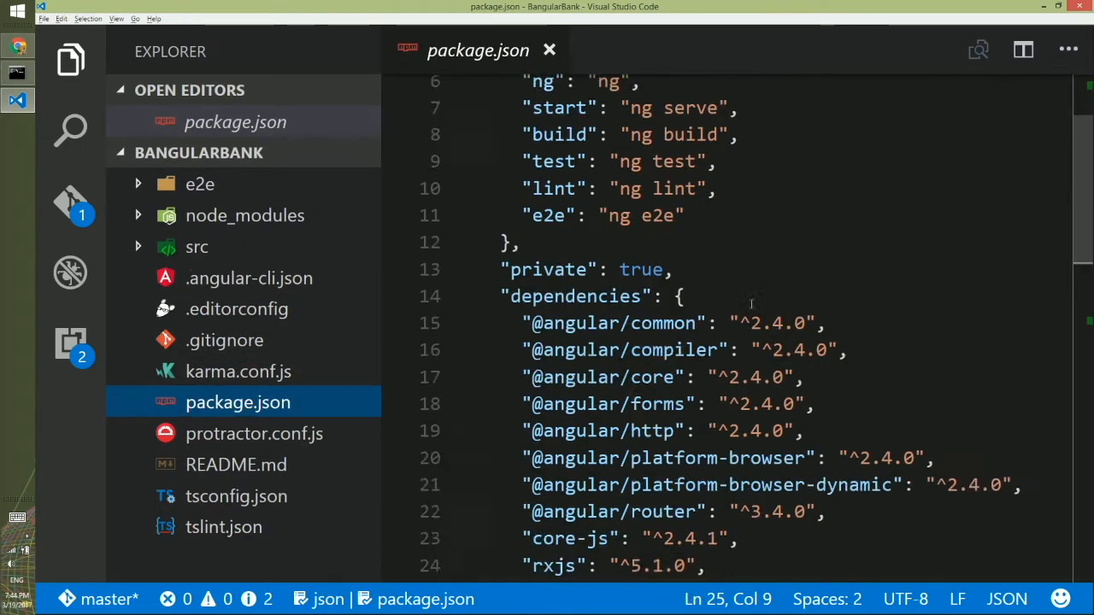
pyautogui.scroll(-3)
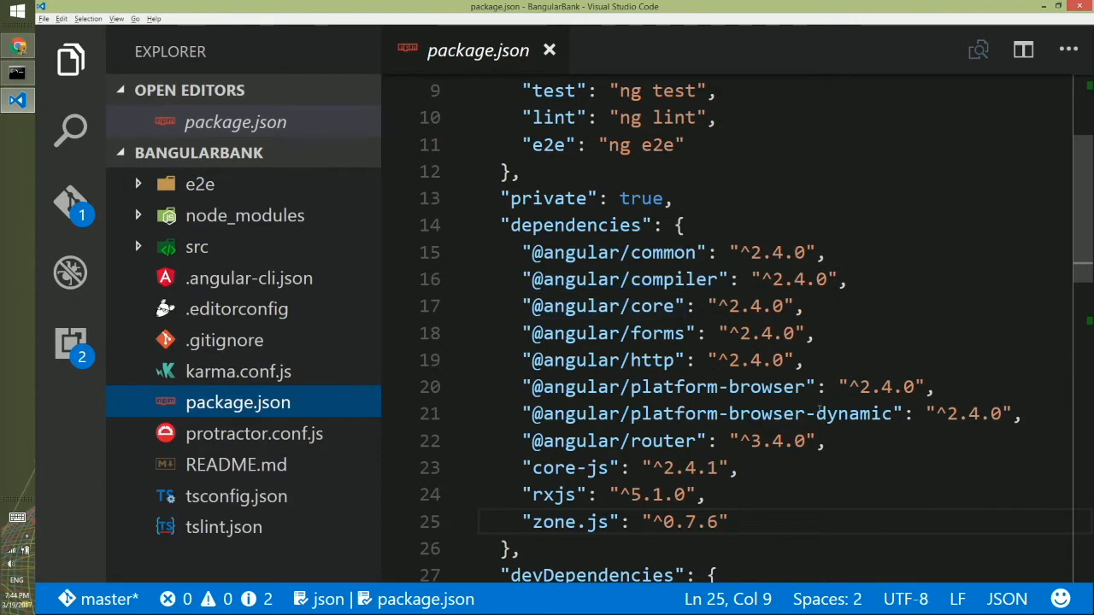
pyautogui.scroll(-3)
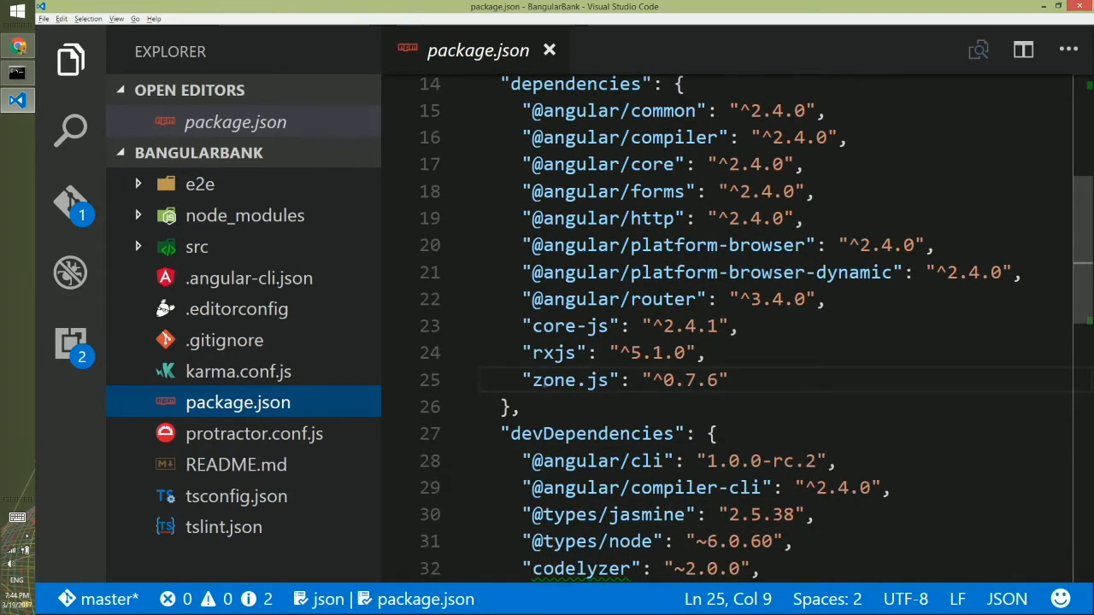
pyautogui.scroll(-3)
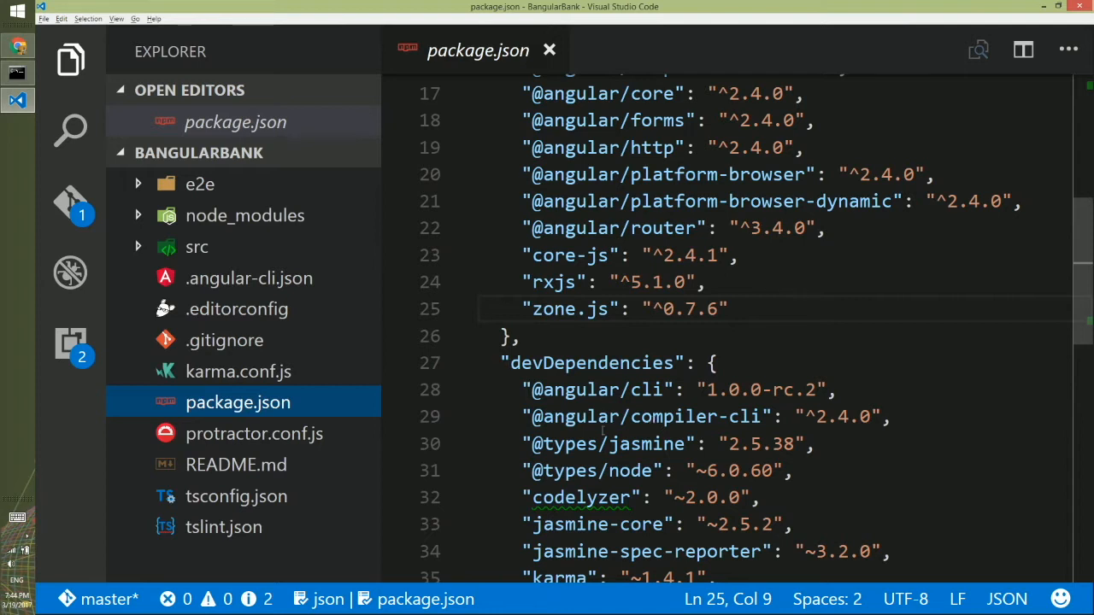
pyautogui.scroll(-3)
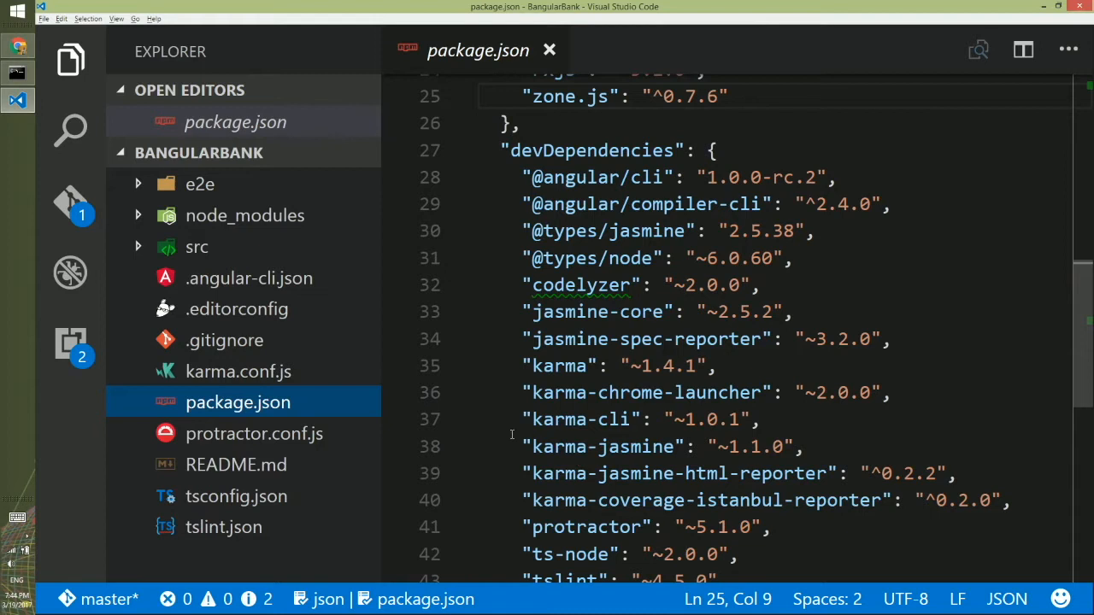
pyautogui.scroll(-3)
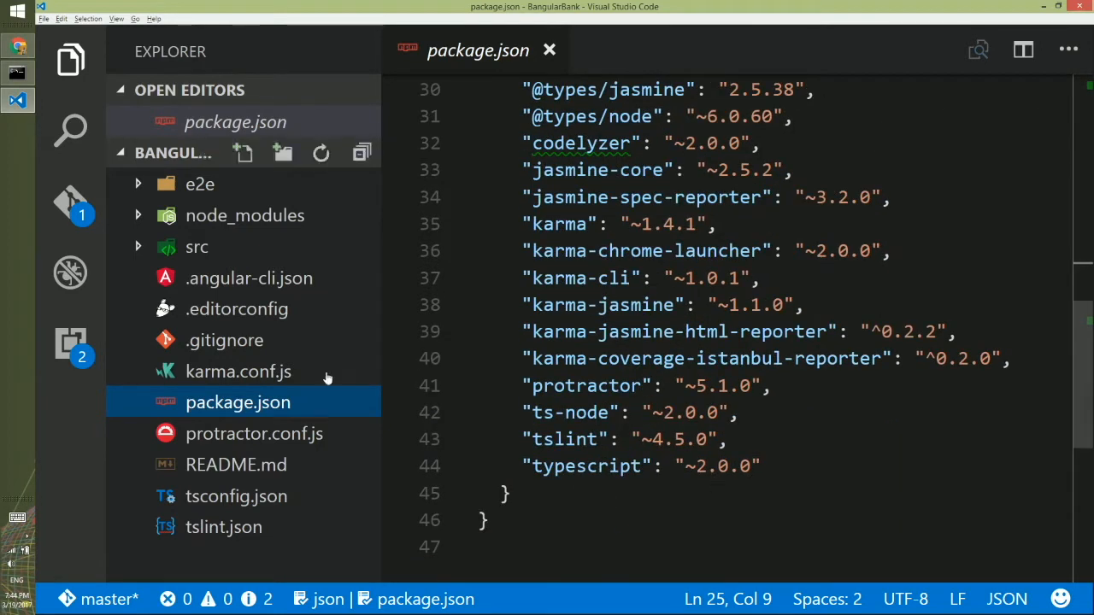
pyautogui.moveTo(227, 189)
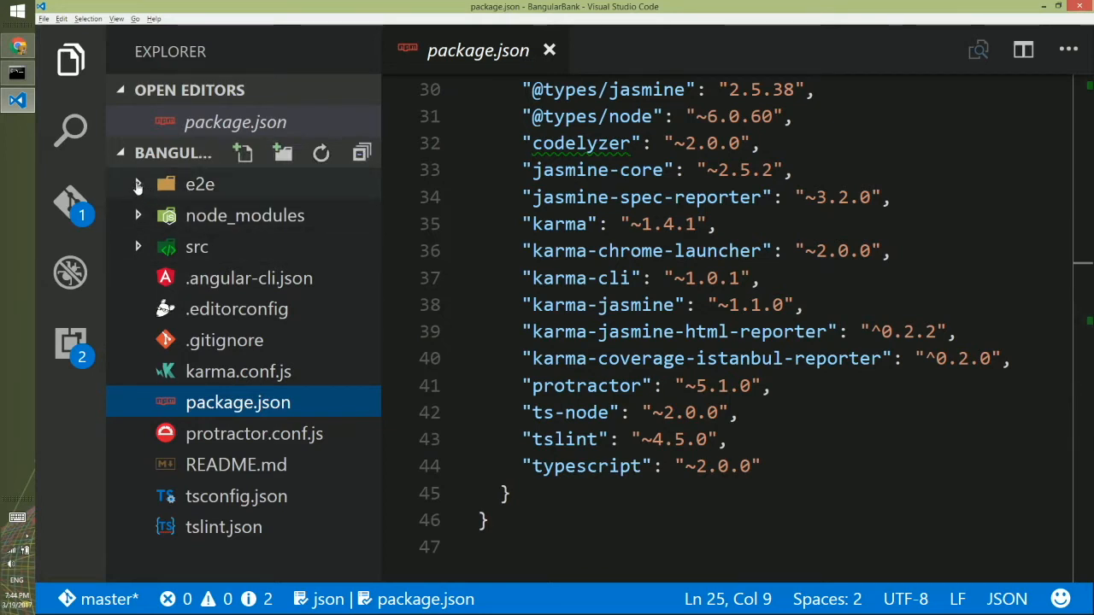
pyautogui.moveTo(276, 226)
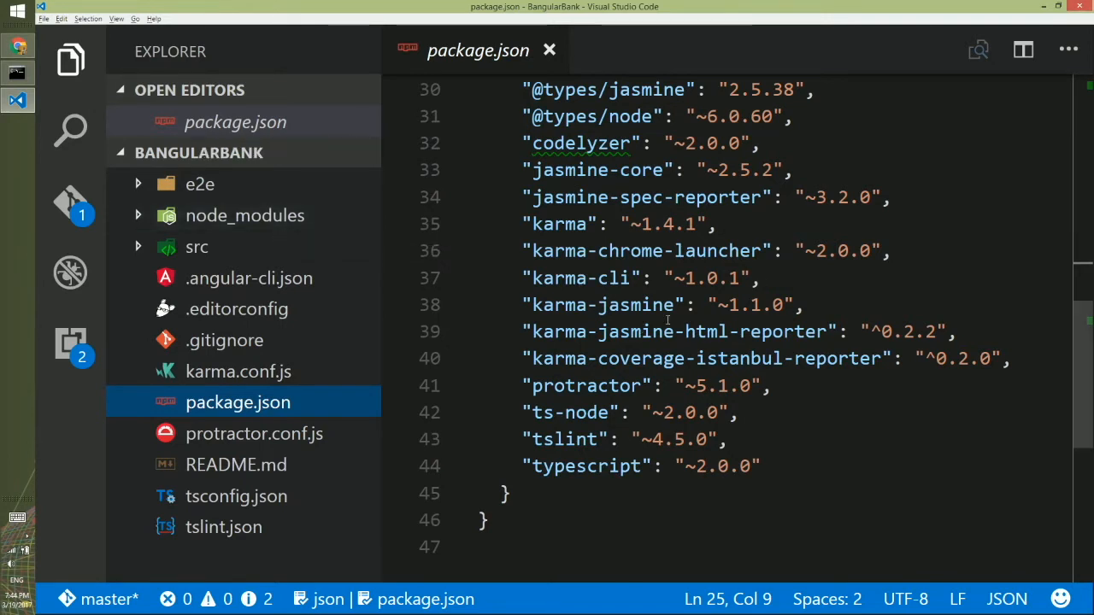
pyautogui.moveTo(694, 299)
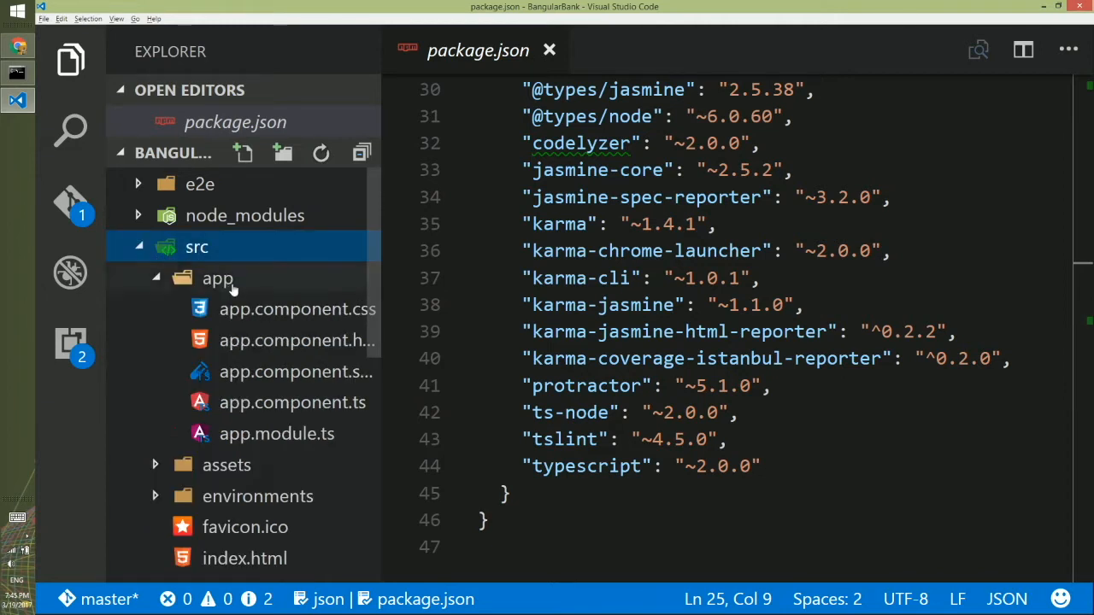
# Browse the expanded src and app folders listing component, module and config files.
pyautogui.scroll(-3)
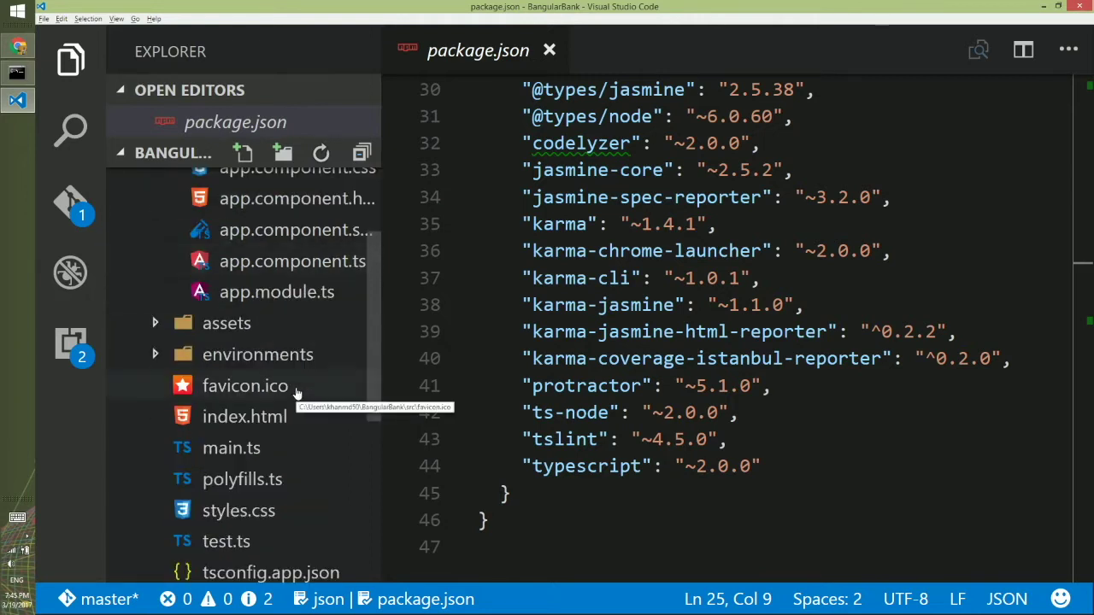
pyautogui.moveTo(227, 323)
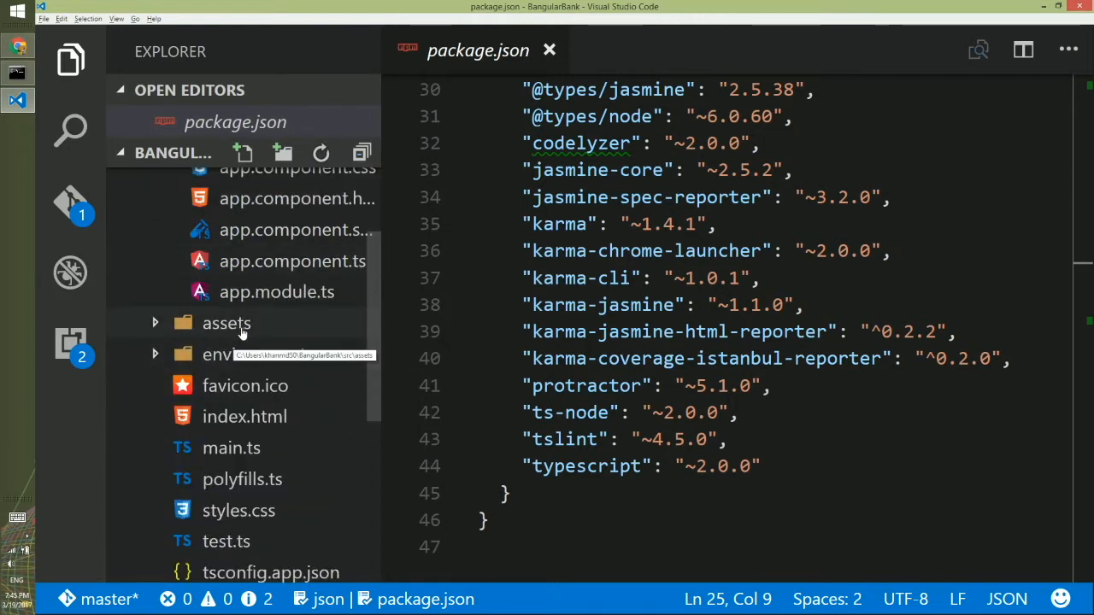
pyautogui.moveTo(306, 332)
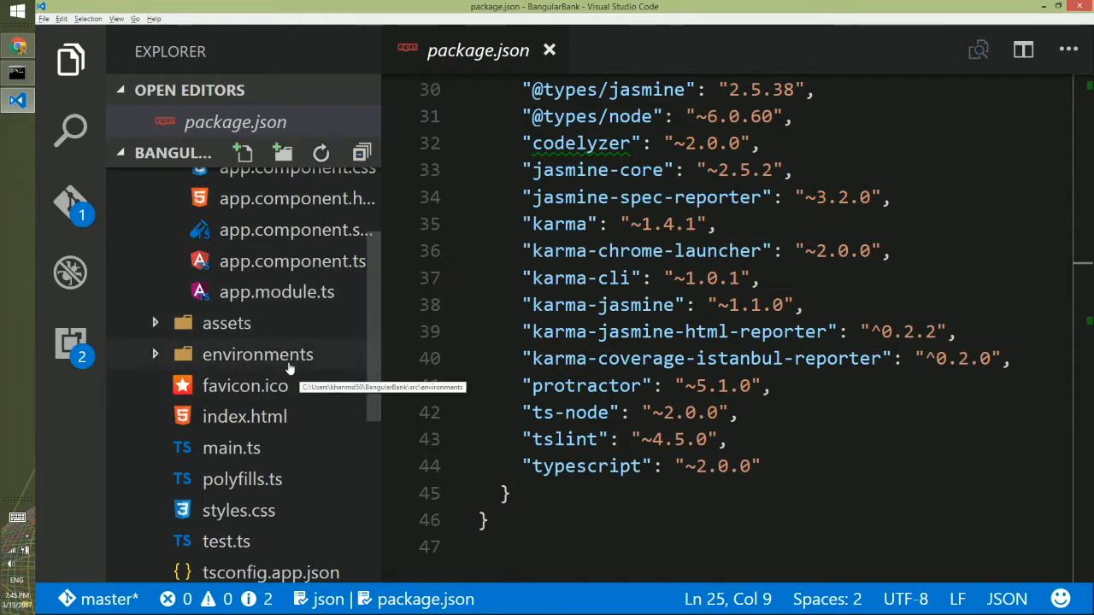
pyautogui.scroll(-3)
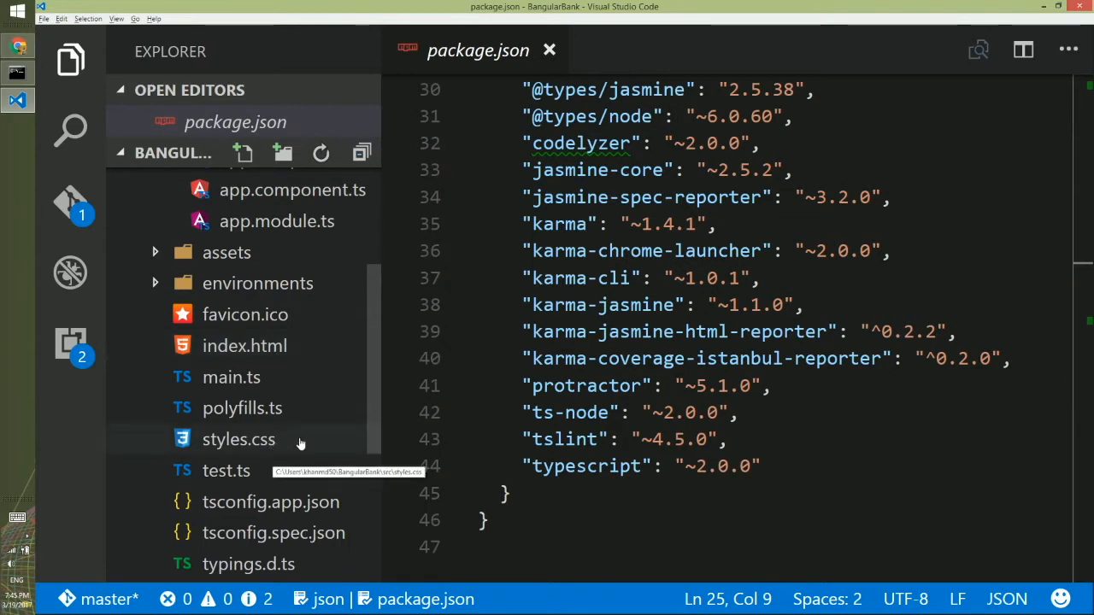
pyautogui.scroll(-3)
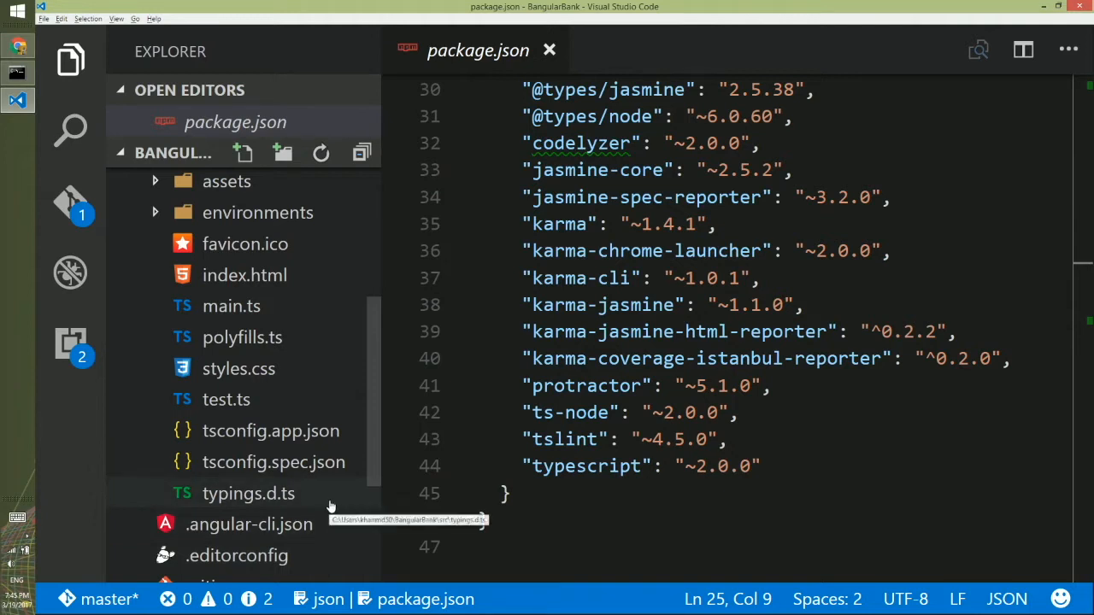
pyautogui.click(196, 247)
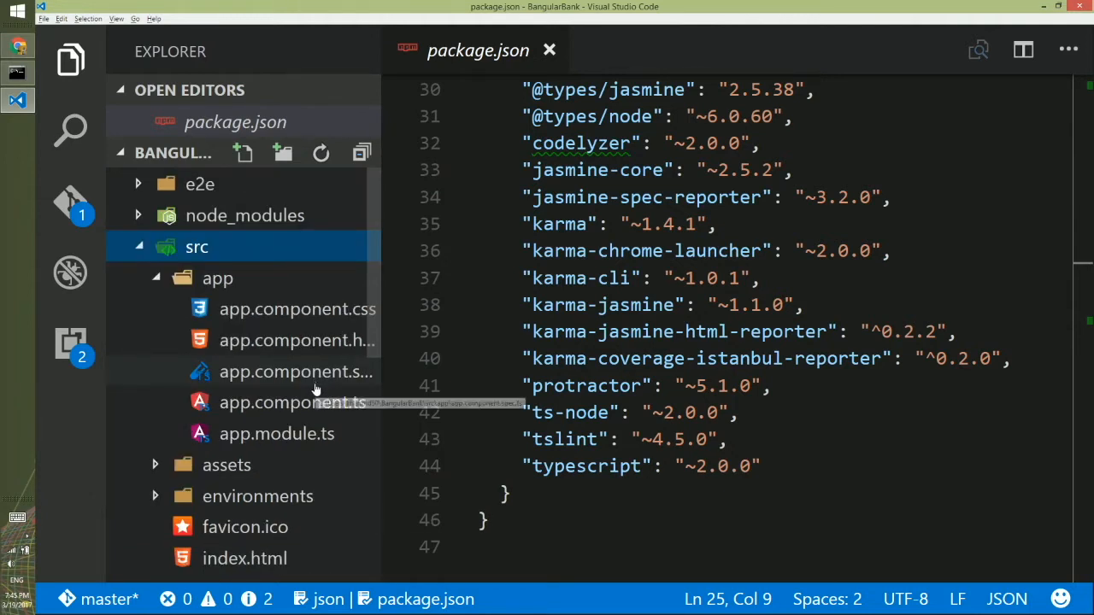
pyautogui.moveTo(295, 403)
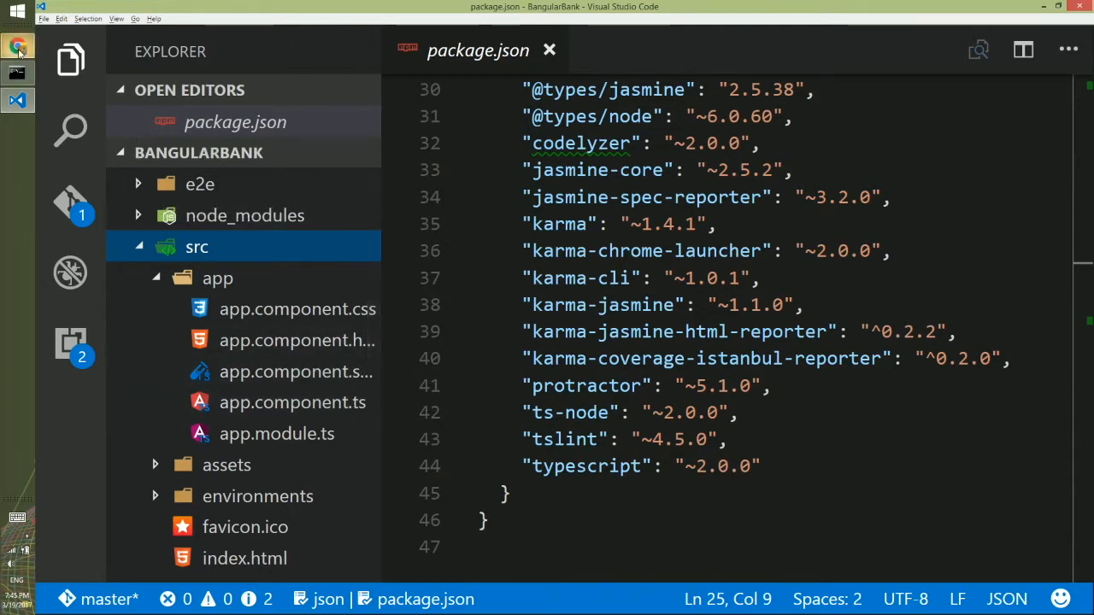
# Scroll the Angular CLI README in Chrome to 'Generating Components, Directives, Pipes'.
pyautogui.click(17, 47)
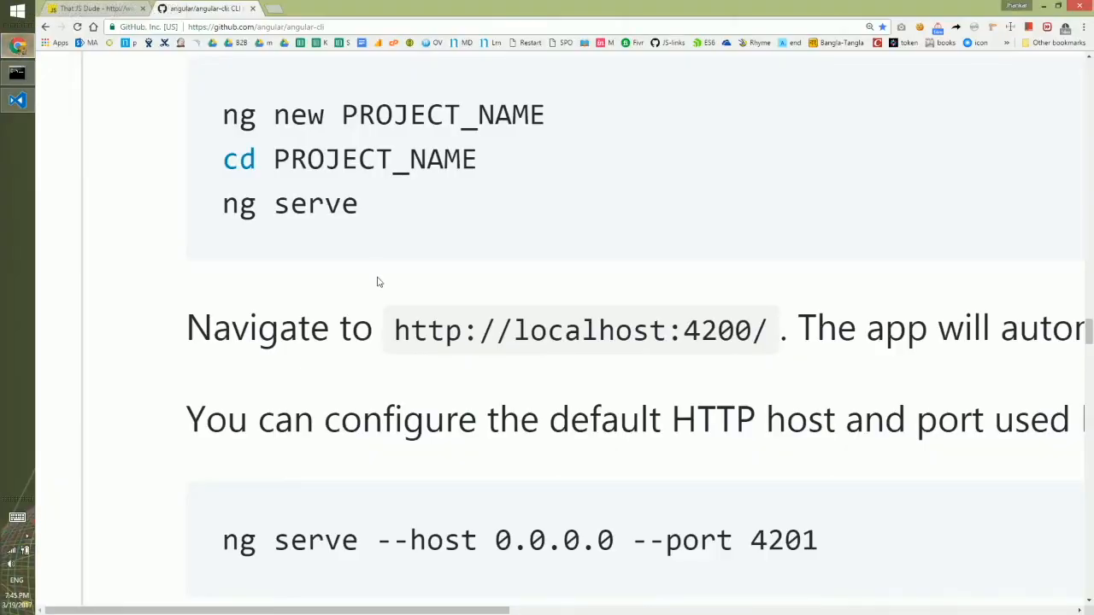
pyautogui.scroll(-3)
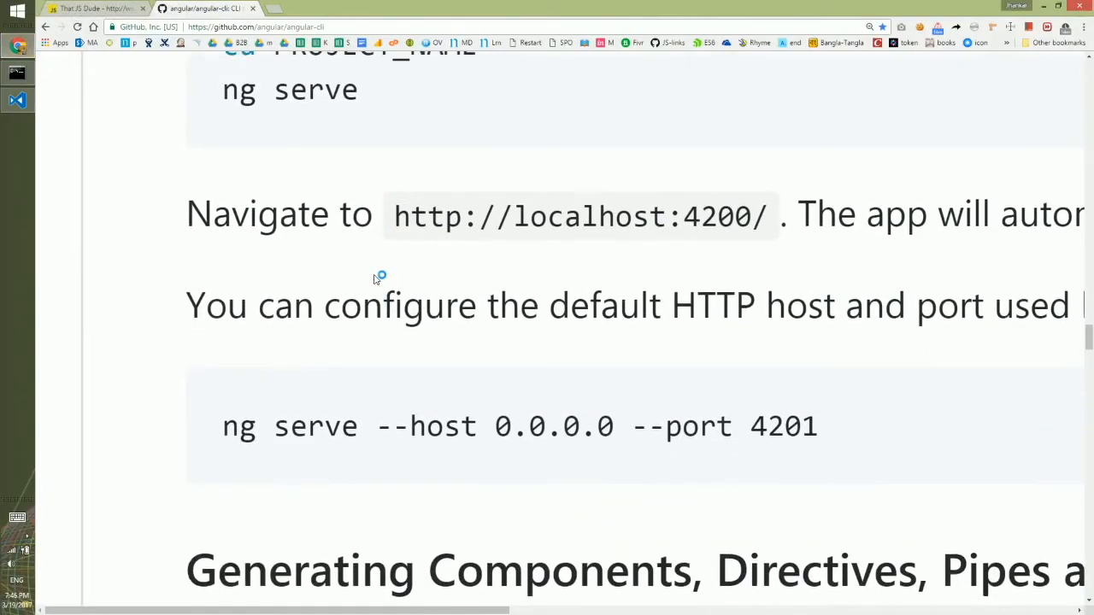
pyautogui.scroll(-3)
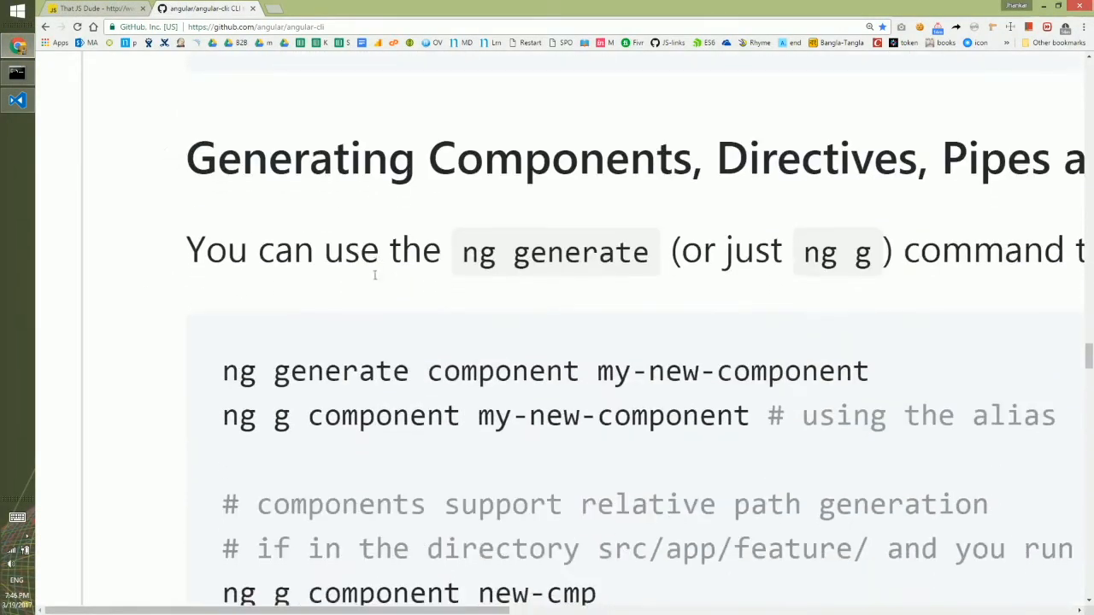
pyautogui.scroll(-3)
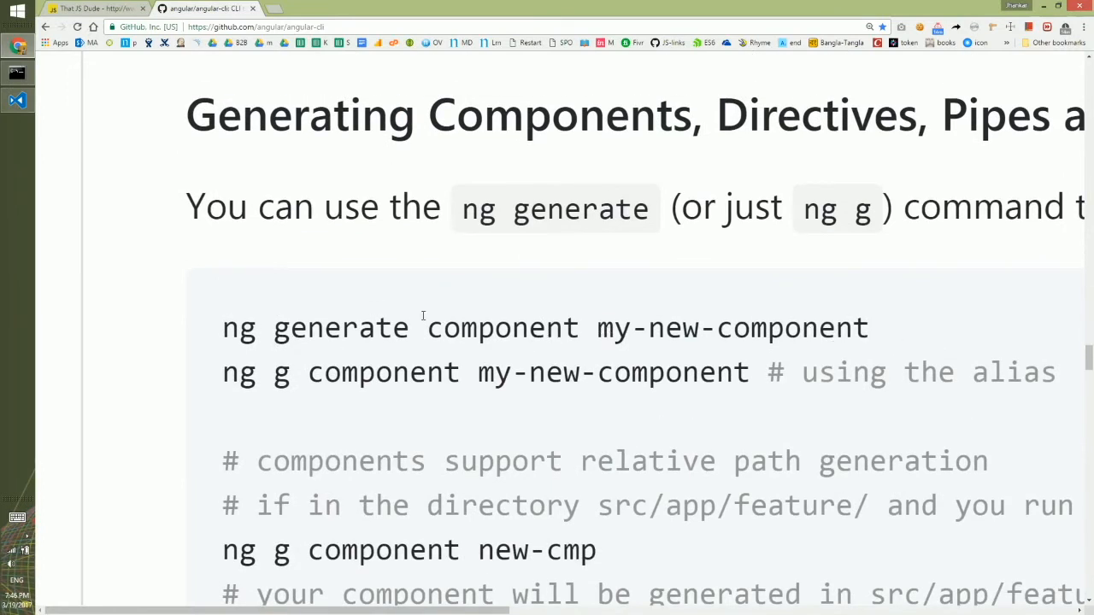
pyautogui.scroll(-3)
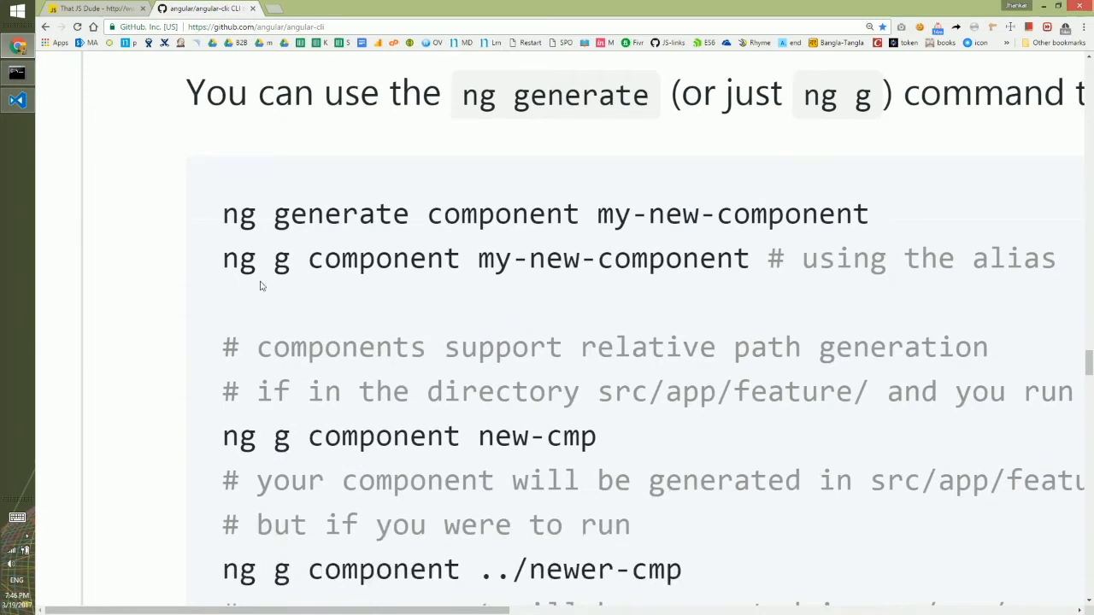
pyautogui.moveTo(263, 286)
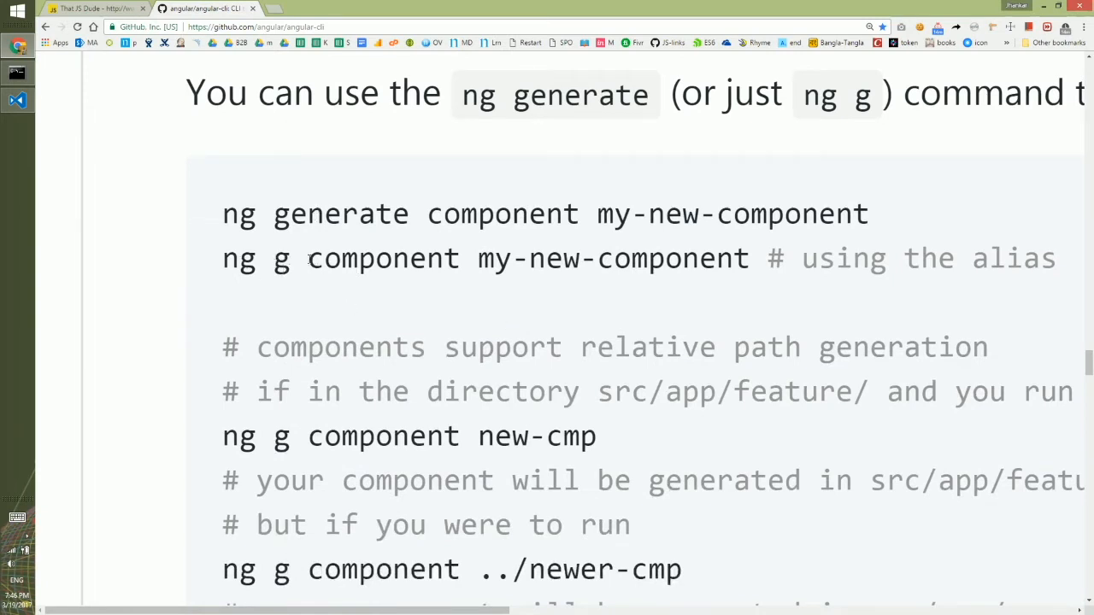
pyautogui.moveTo(677, 287)
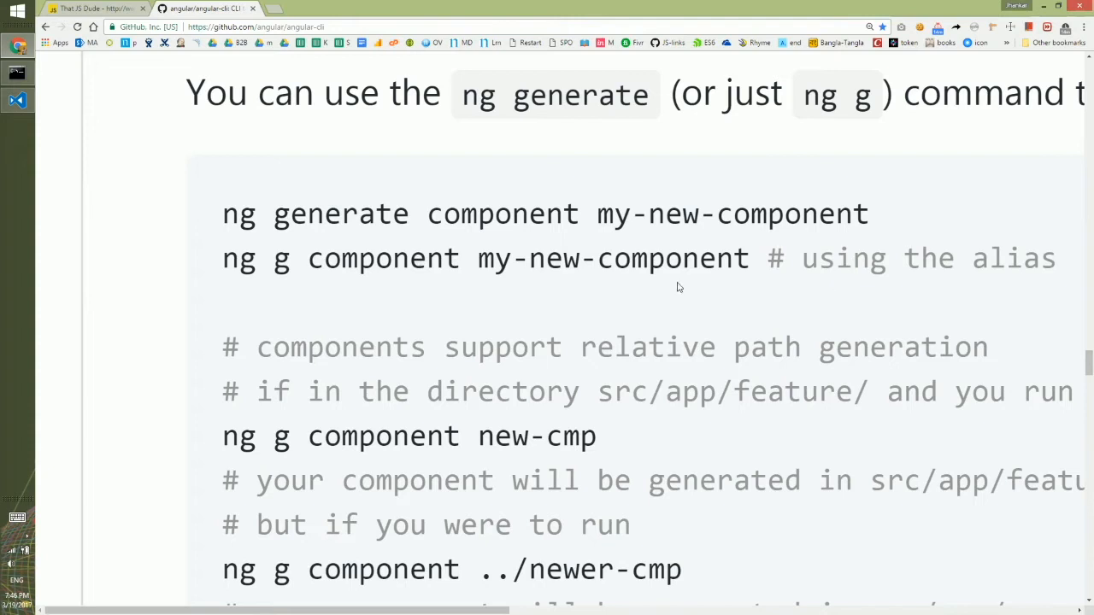
pyautogui.scroll(-3)
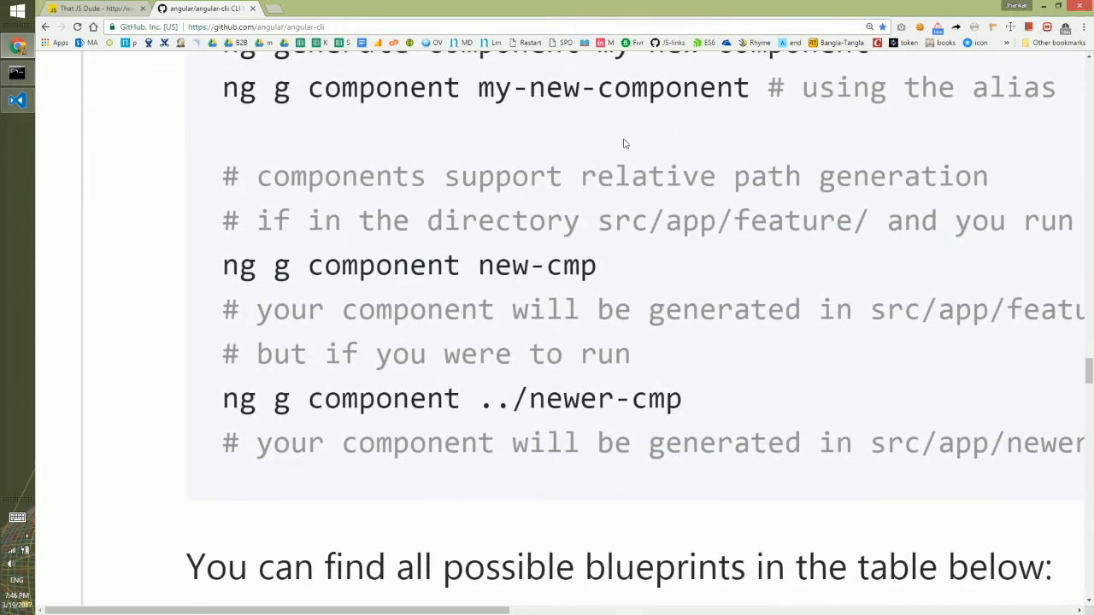
pyautogui.moveTo(524, 145)
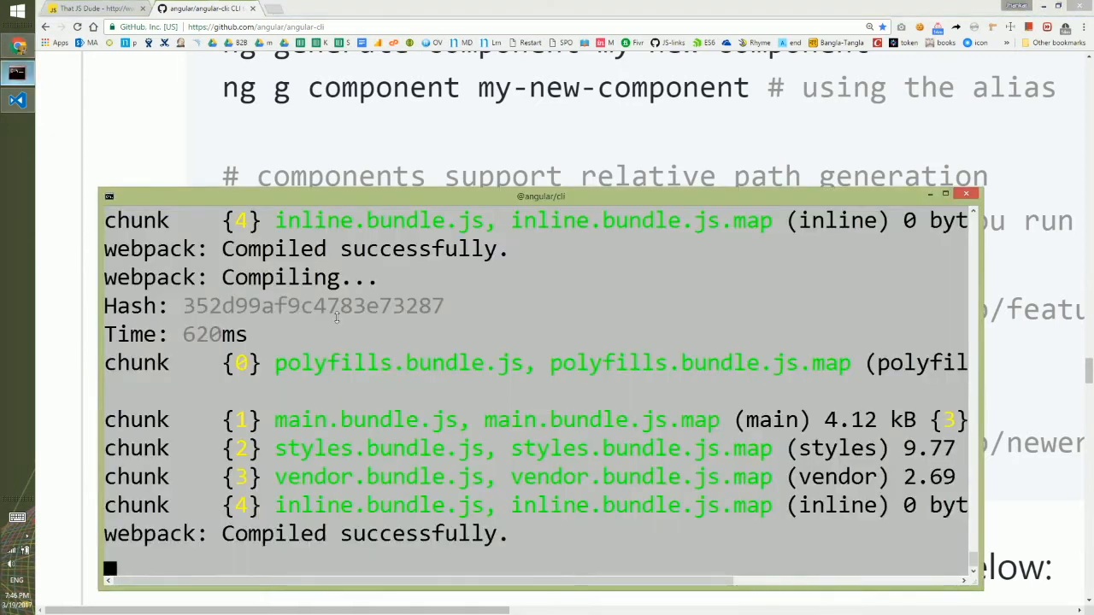
# Stop the running development server and confirm ending the batch job.
pyautogui.press('ctrl+c')
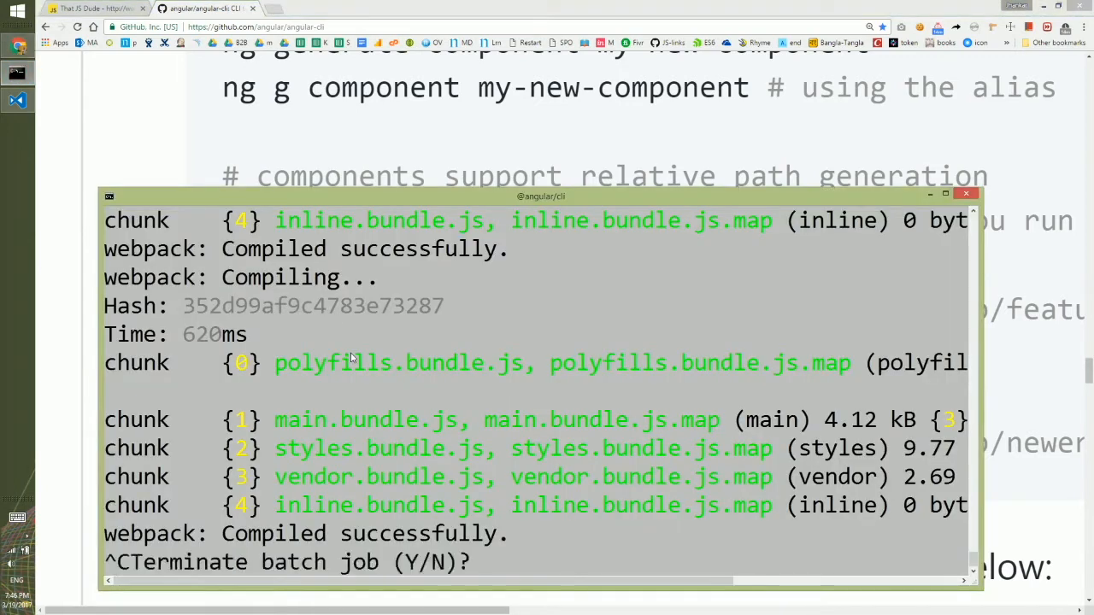
pyautogui.write('y')
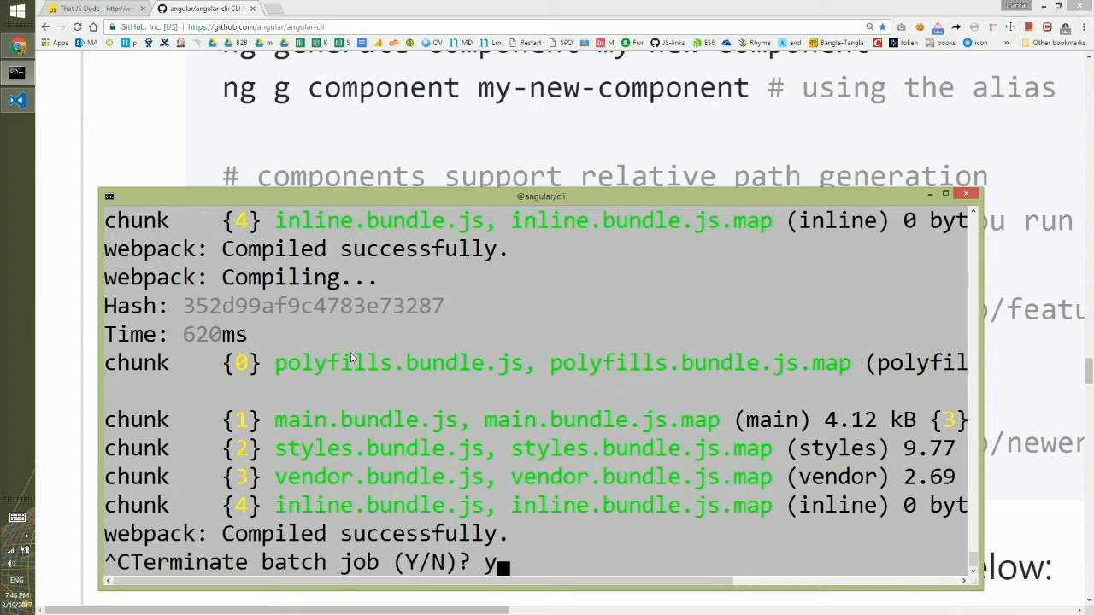
pyautogui.press('Return')
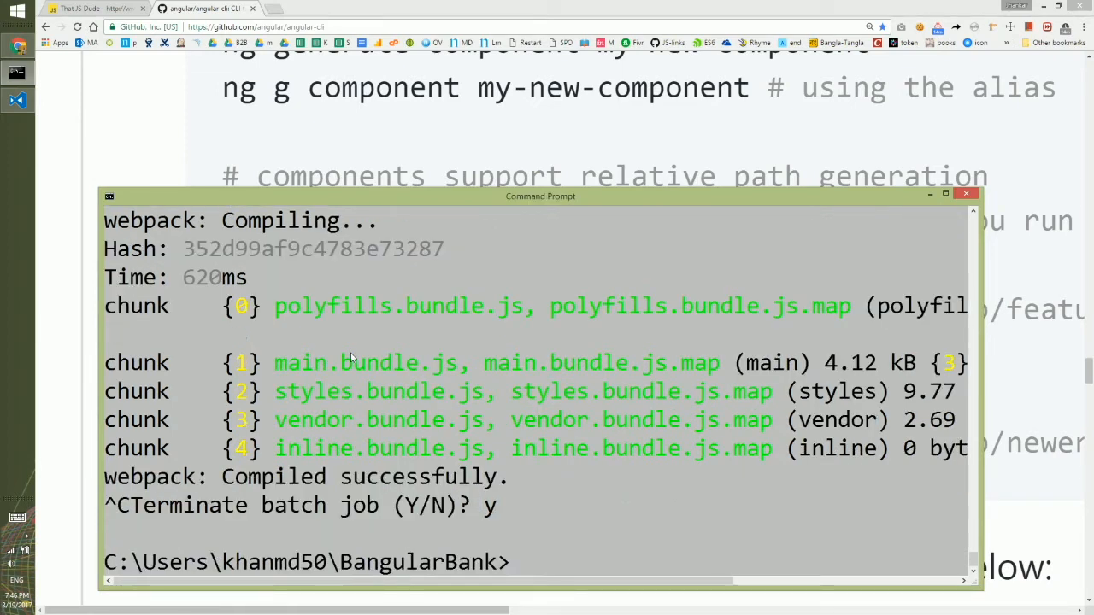
# Run 'ng g component circular' to scaffold the circular component.
pyautogui.write('ng g com')
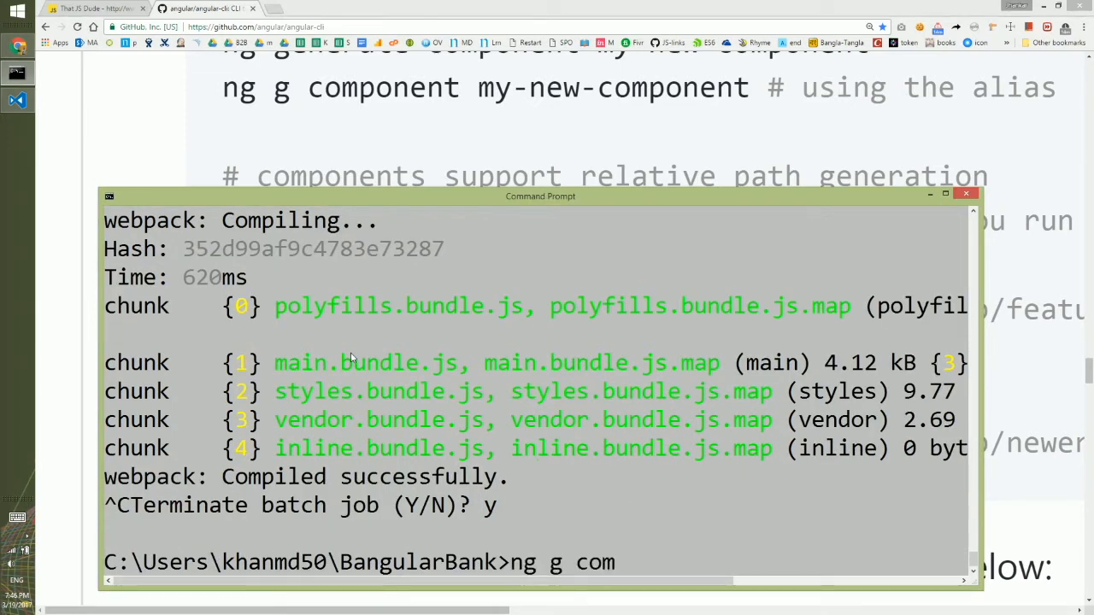
pyautogui.write('ponent')
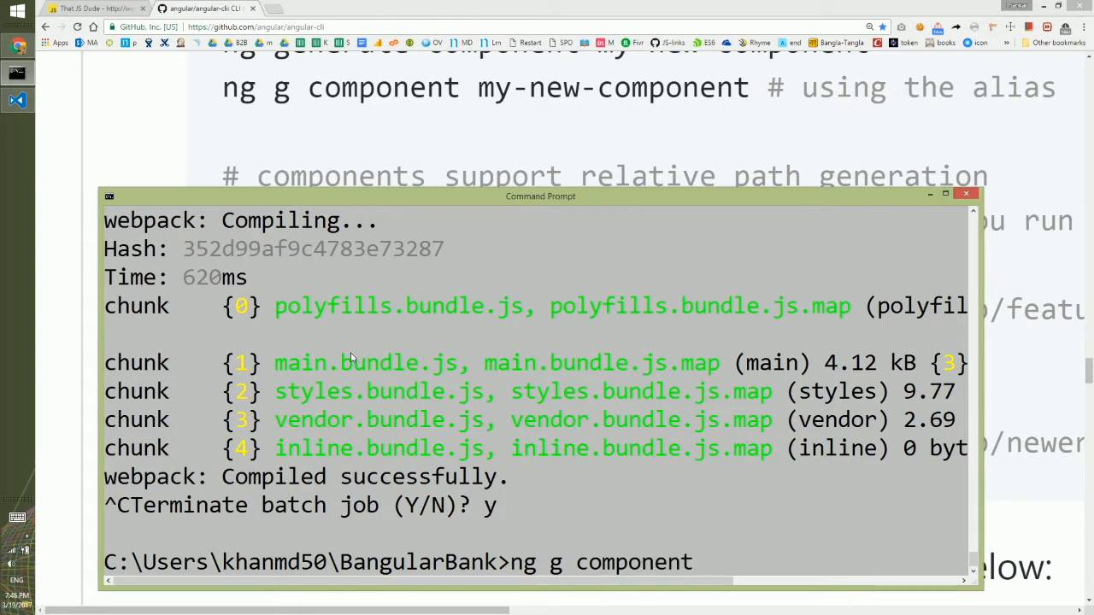
pyautogui.write('circular')
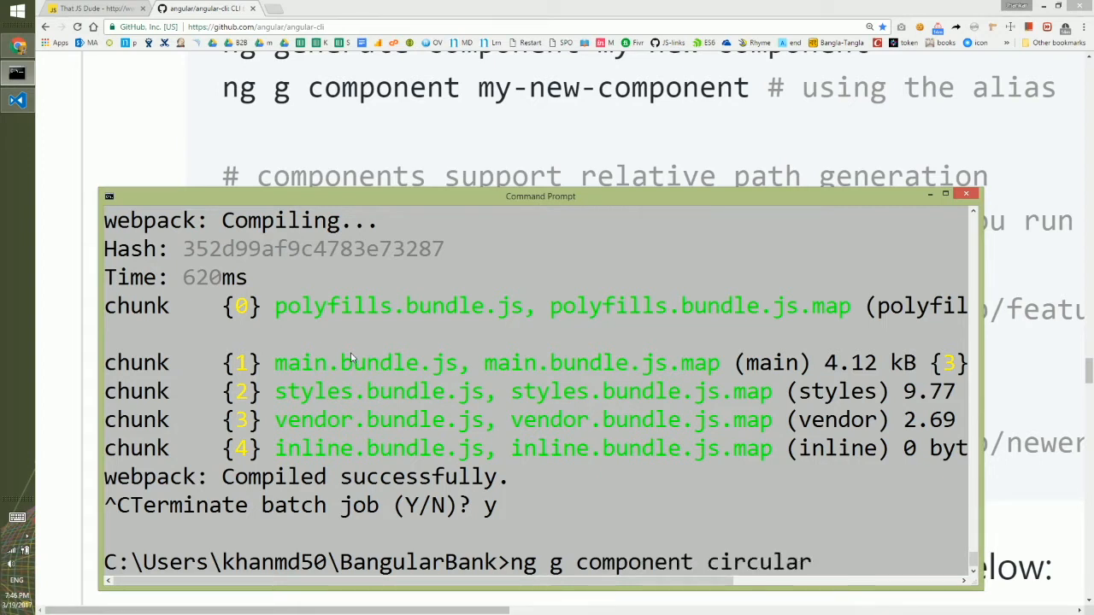
pyautogui.press('Return')
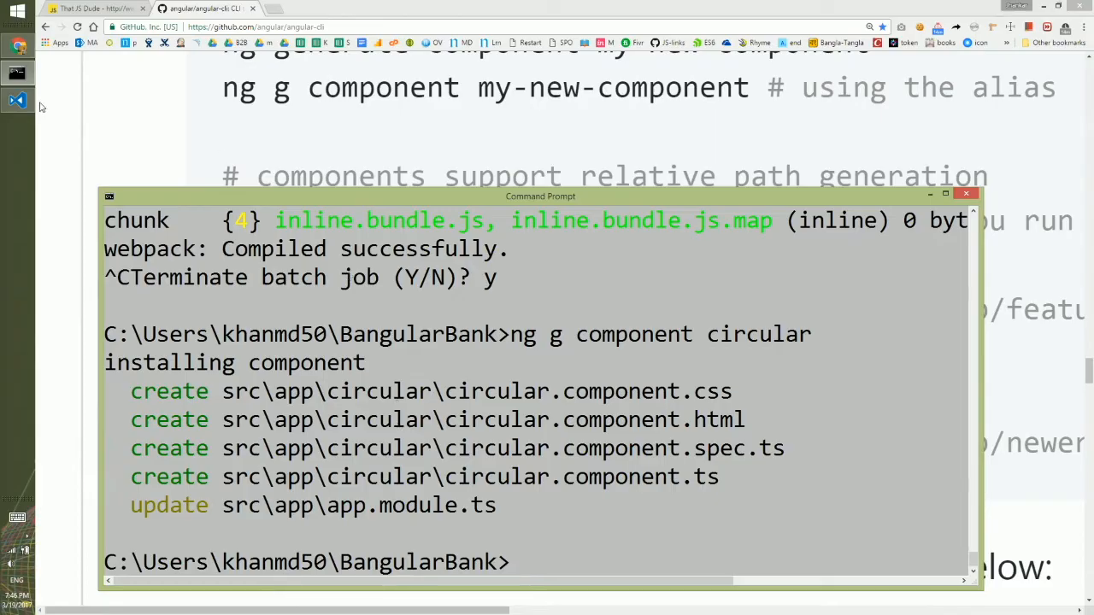
# Expand src/app/circular in VS Code to show the four new component files.
pyautogui.click(17, 100)
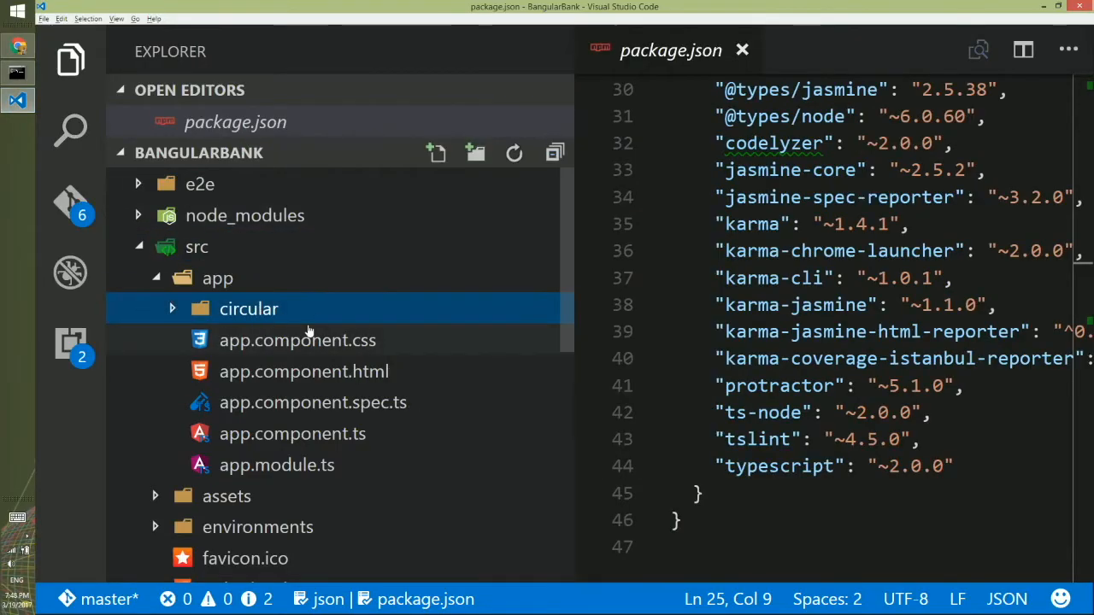
pyautogui.moveTo(307, 321)
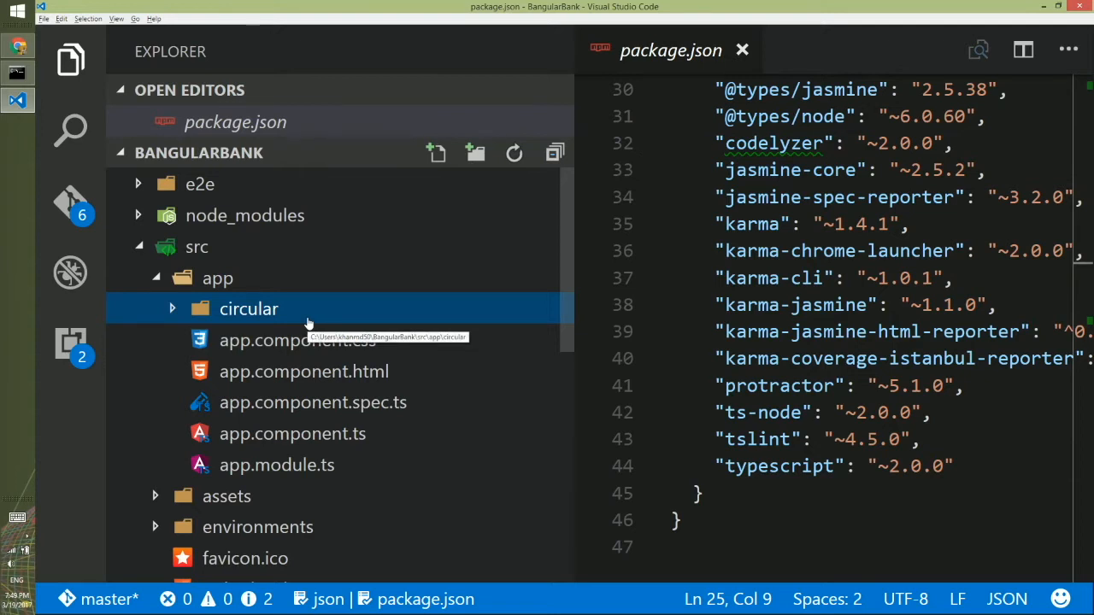
pyautogui.moveTo(177, 317)
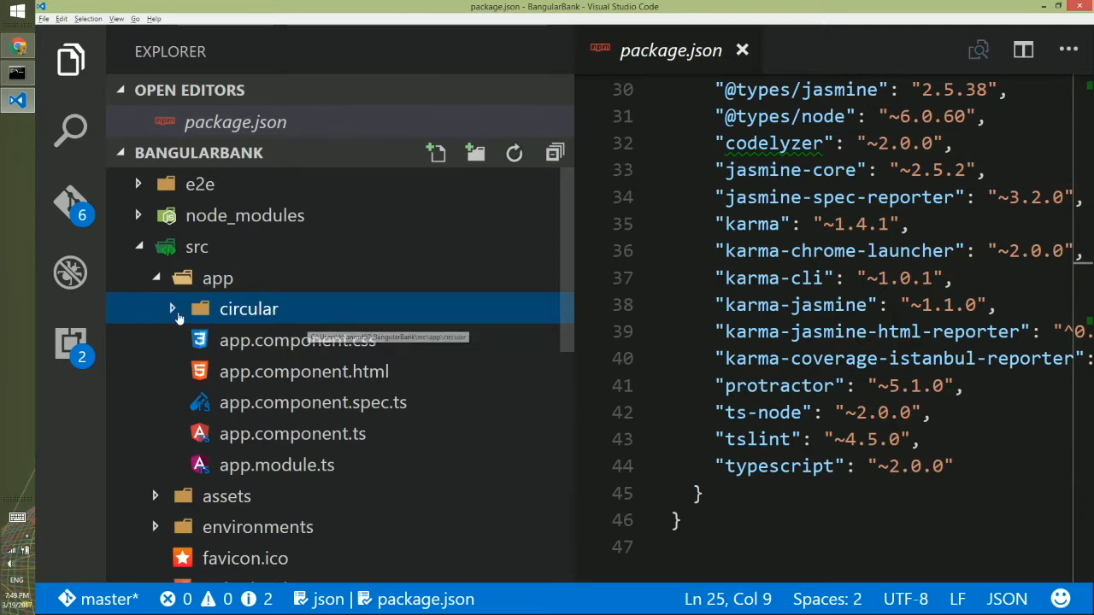
pyautogui.click(172, 308)
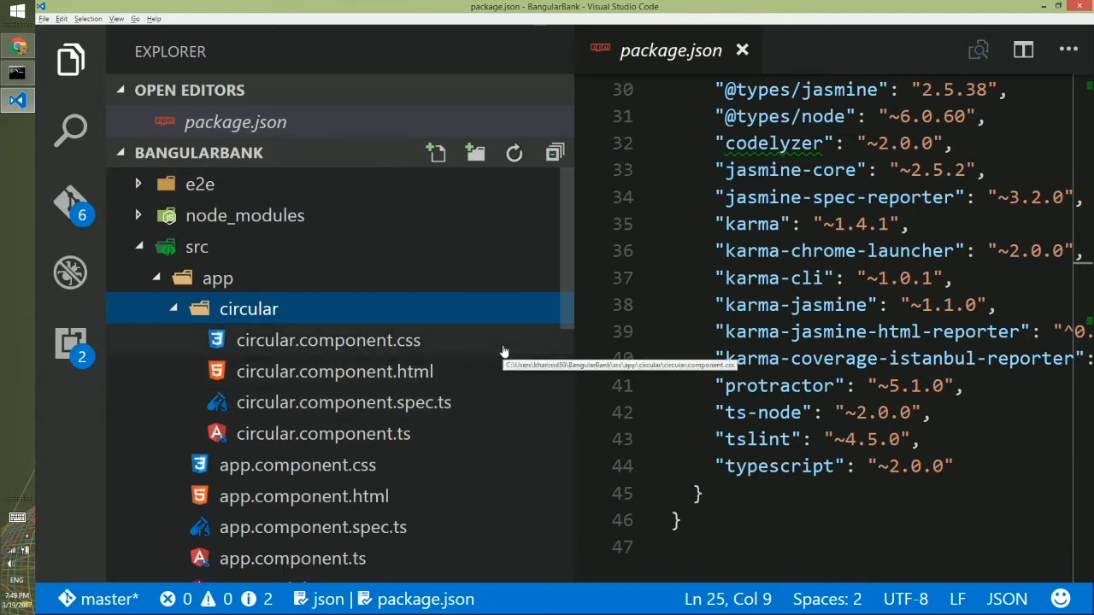
pyautogui.moveTo(344, 356)
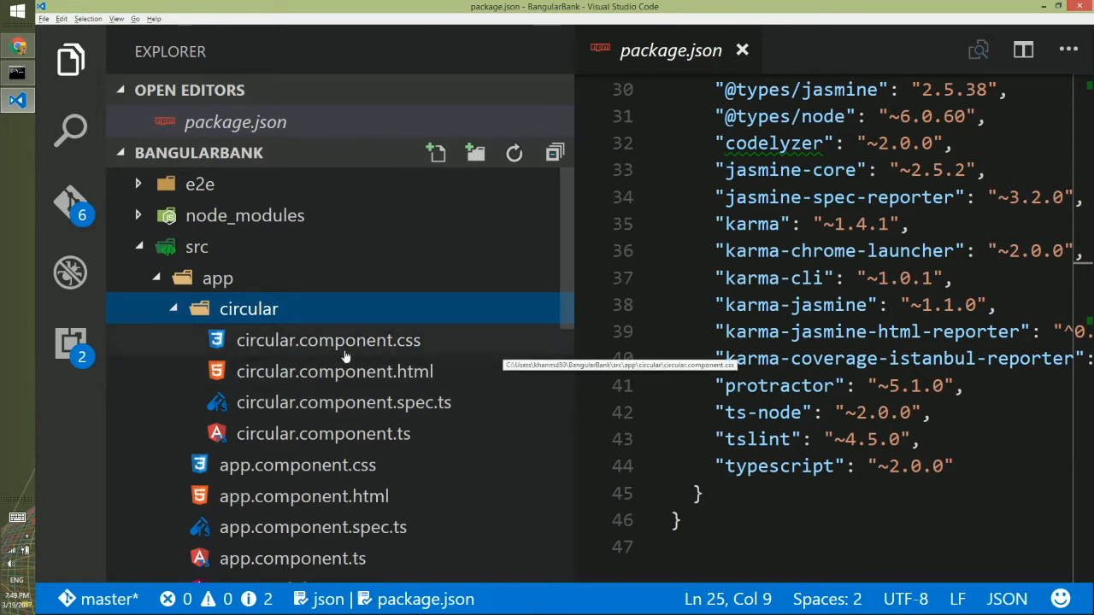
pyautogui.moveTo(443, 354)
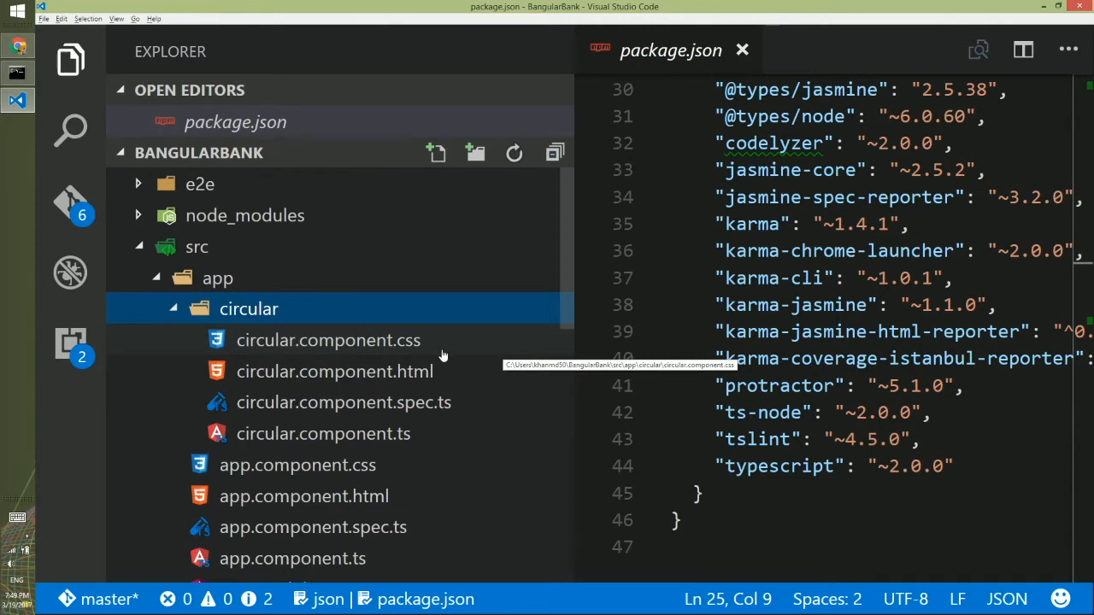
pyautogui.moveTo(311, 347)
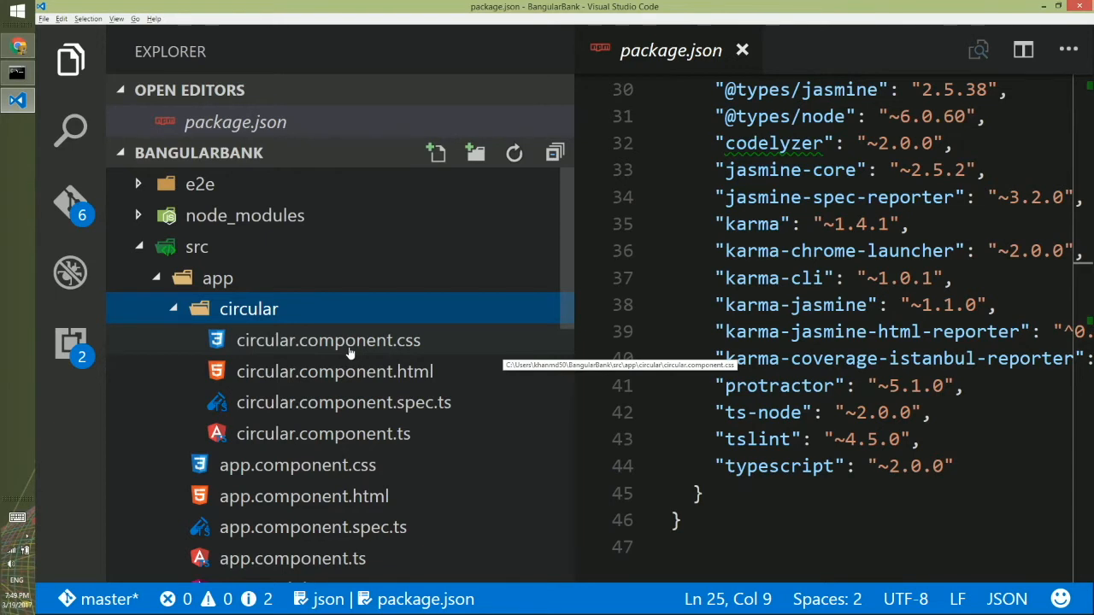
pyautogui.moveTo(333, 371)
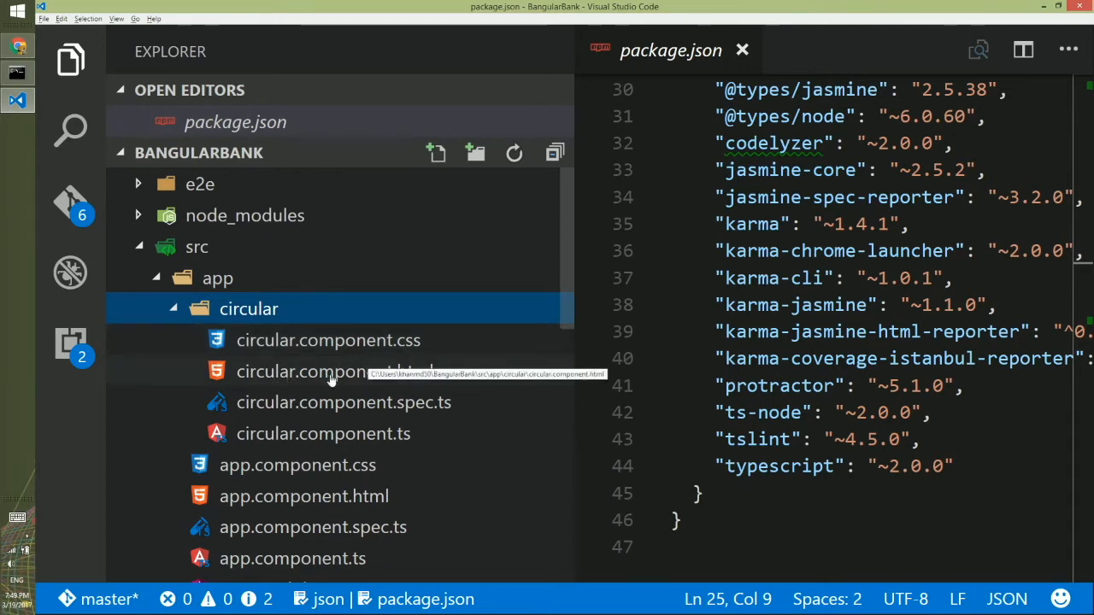
pyautogui.moveTo(495, 377)
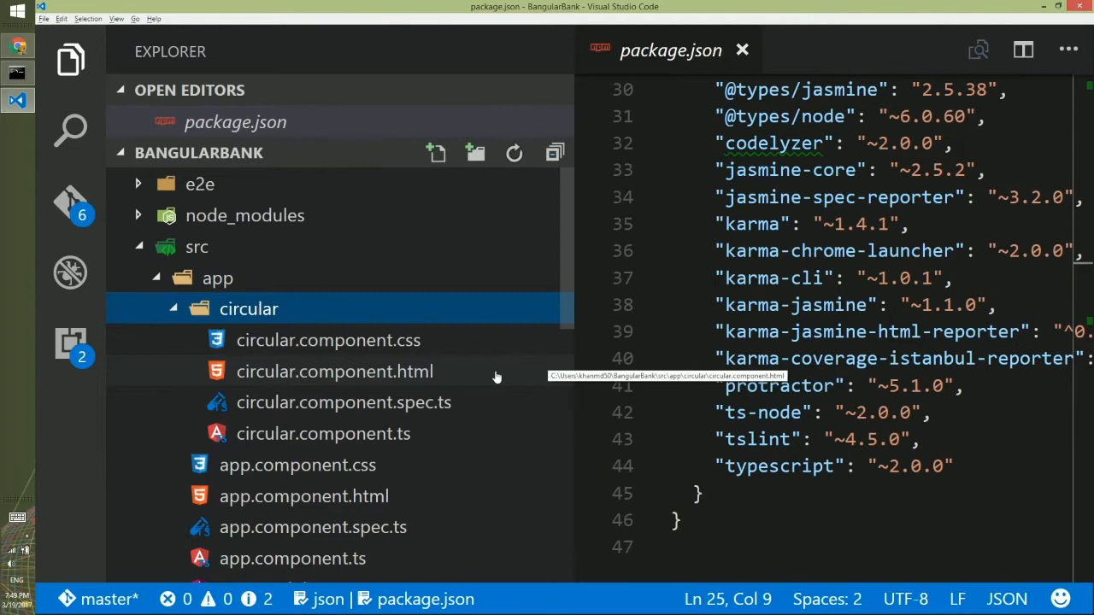
pyautogui.moveTo(500, 403)
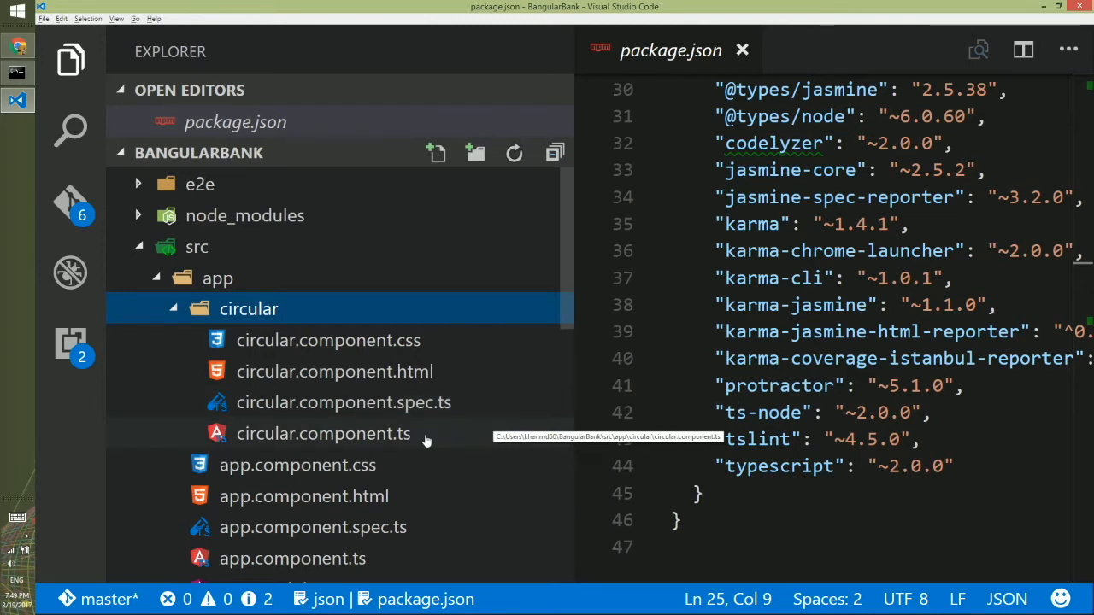
pyautogui.moveTo(421, 435)
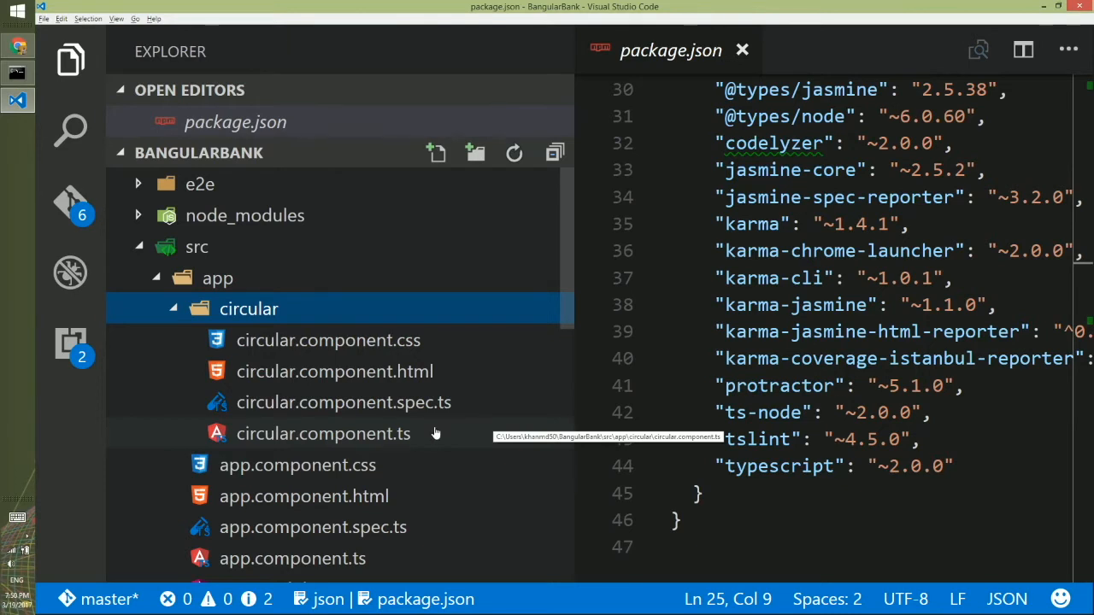
# View the empty circular.component.css, then circular.component.html with 'circular works!'.
pyautogui.click(328, 340)
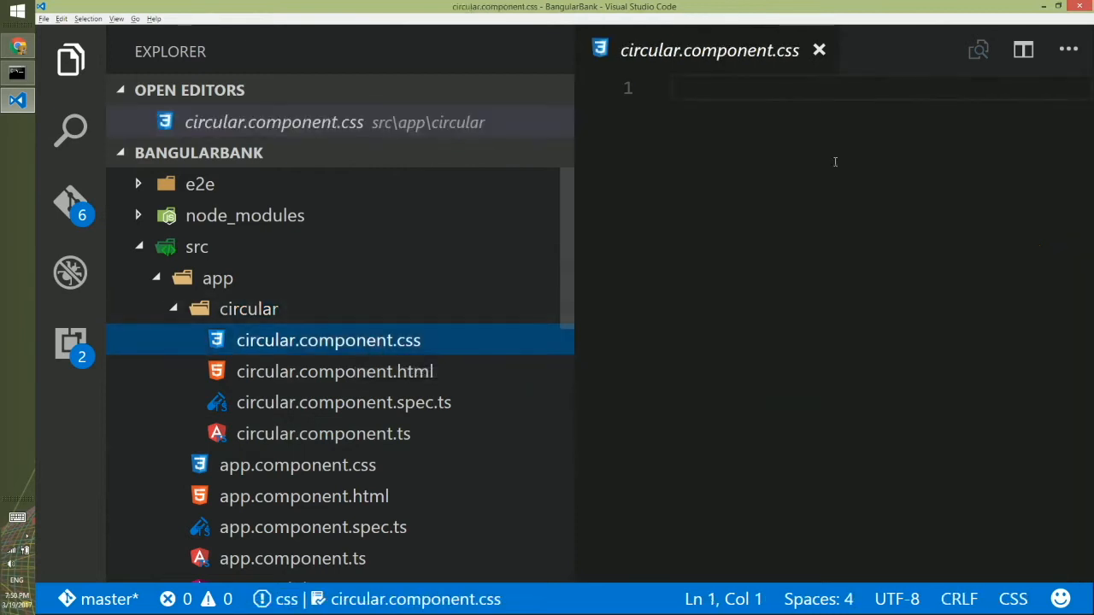
pyautogui.moveTo(781, 208)
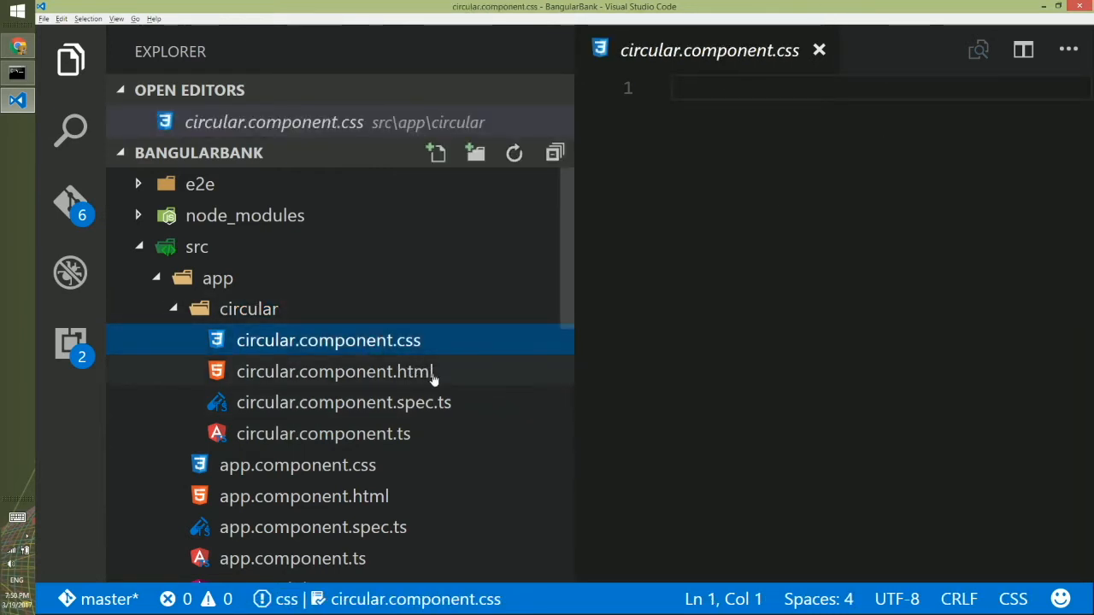
pyautogui.click(335, 371)
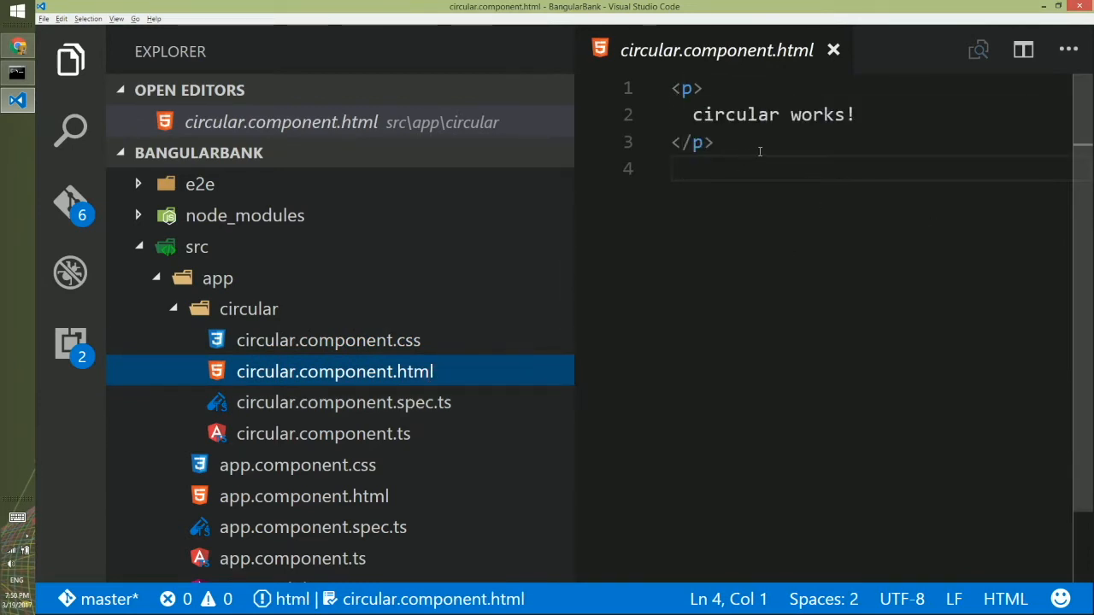
pyautogui.moveTo(489, 369)
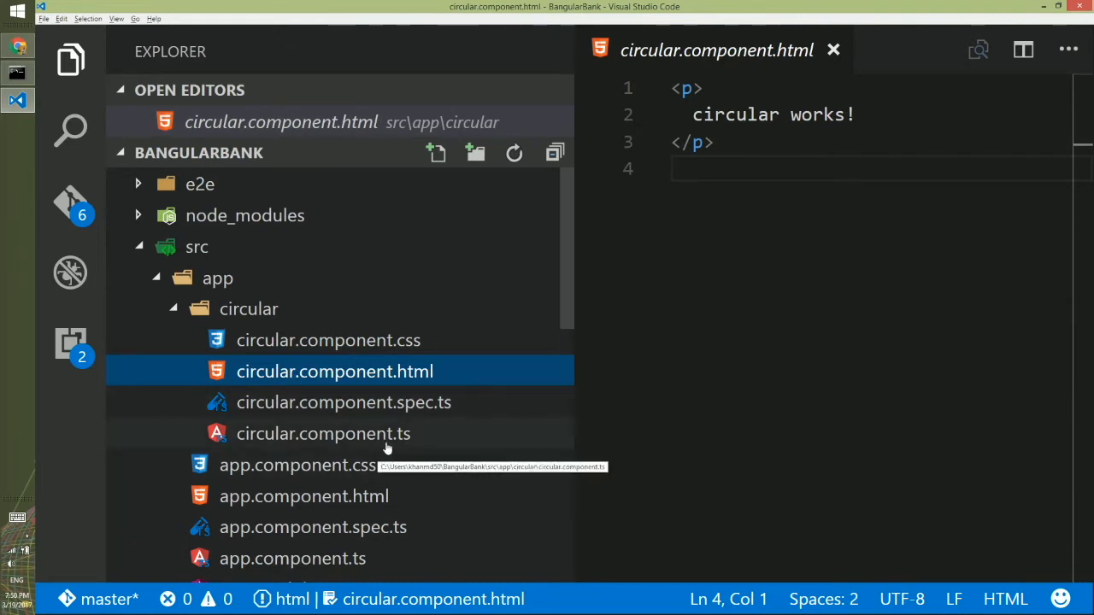
# Open circular.component.ts and highlight the 'app' and 'circular' parts of its selector.
pyautogui.click(324, 433)
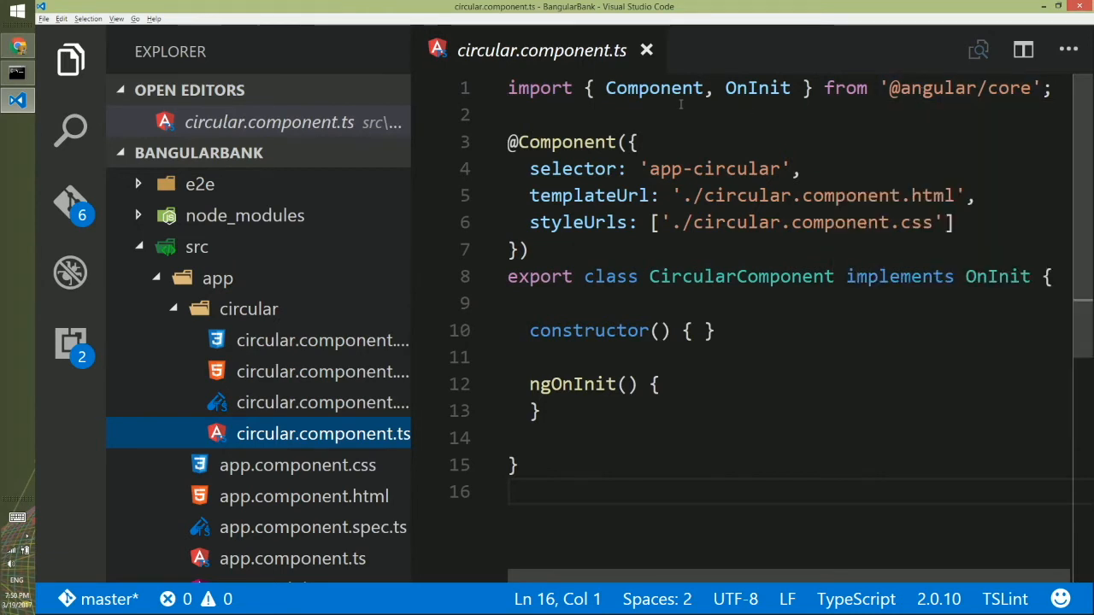
pyautogui.moveTo(654, 88)
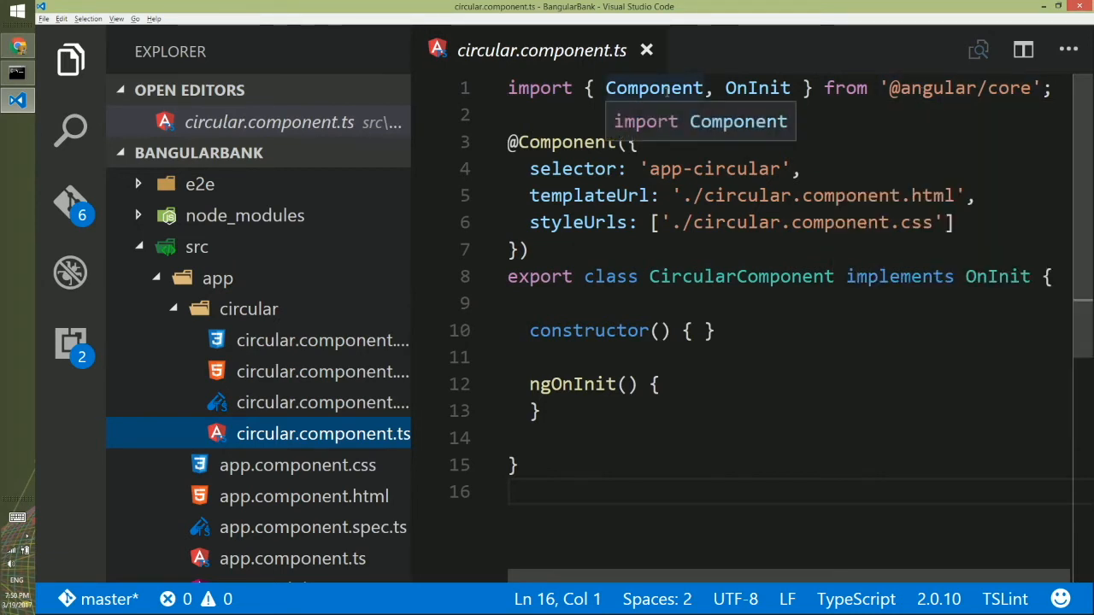
pyautogui.moveTo(757, 87)
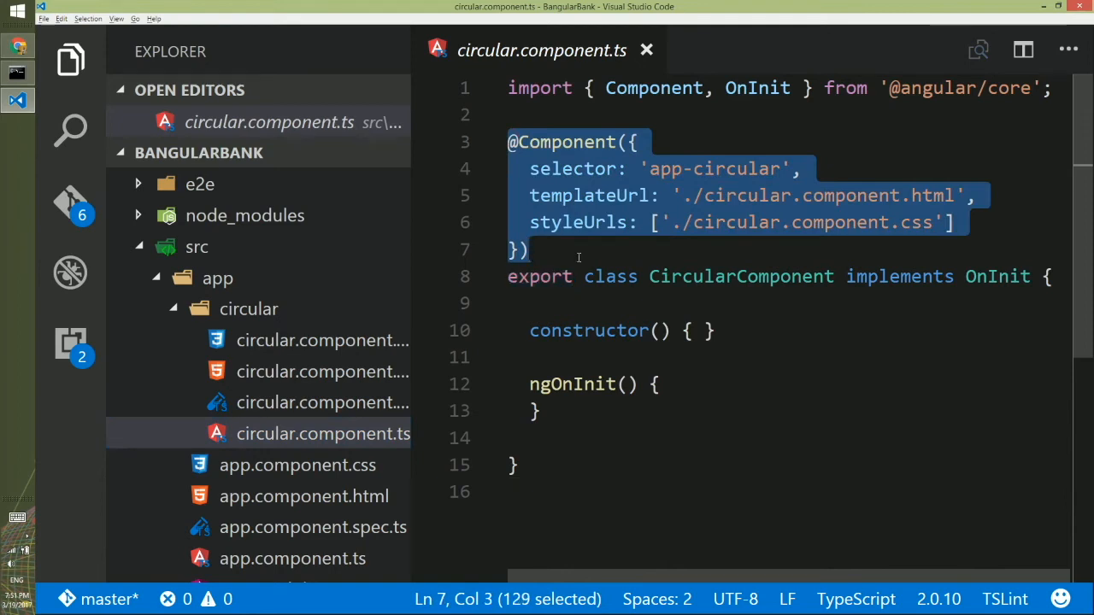
pyautogui.click(701, 331)
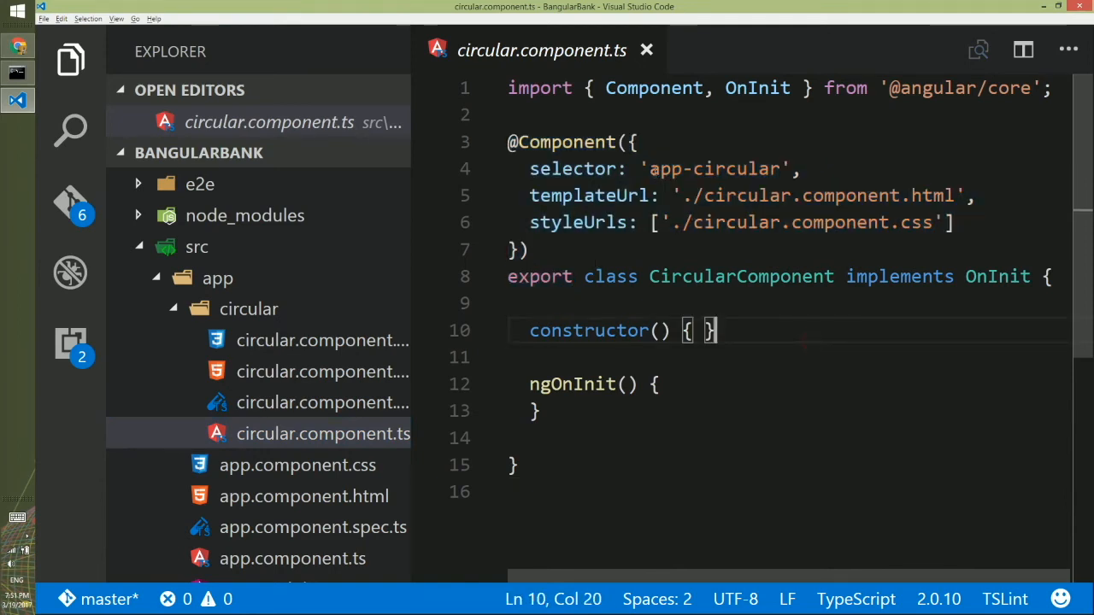
pyautogui.doubleClick(665, 168)
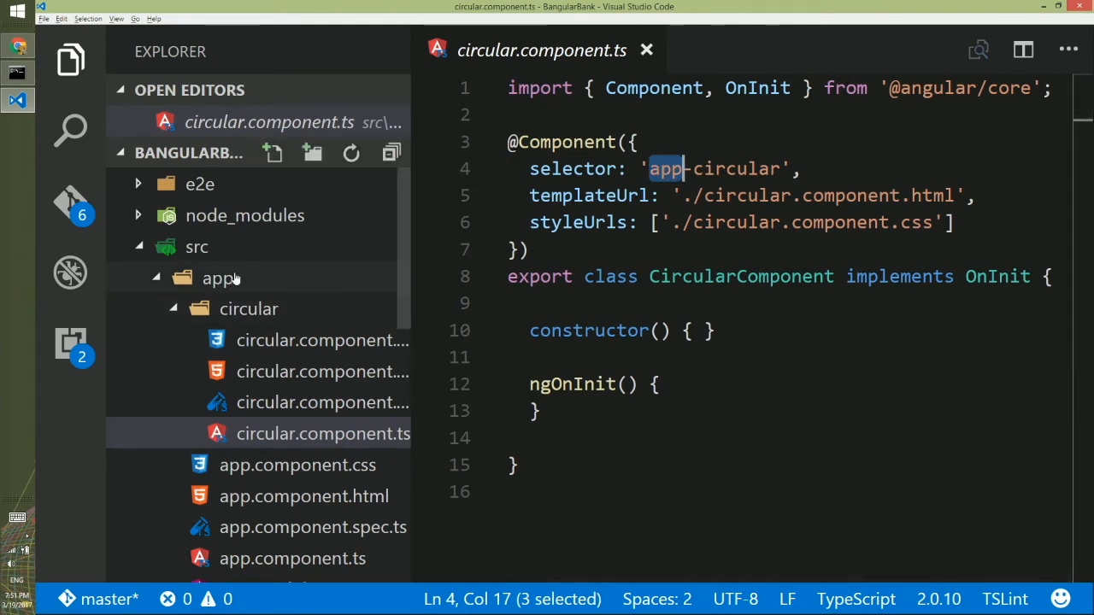
pyautogui.doubleClick(730, 168)
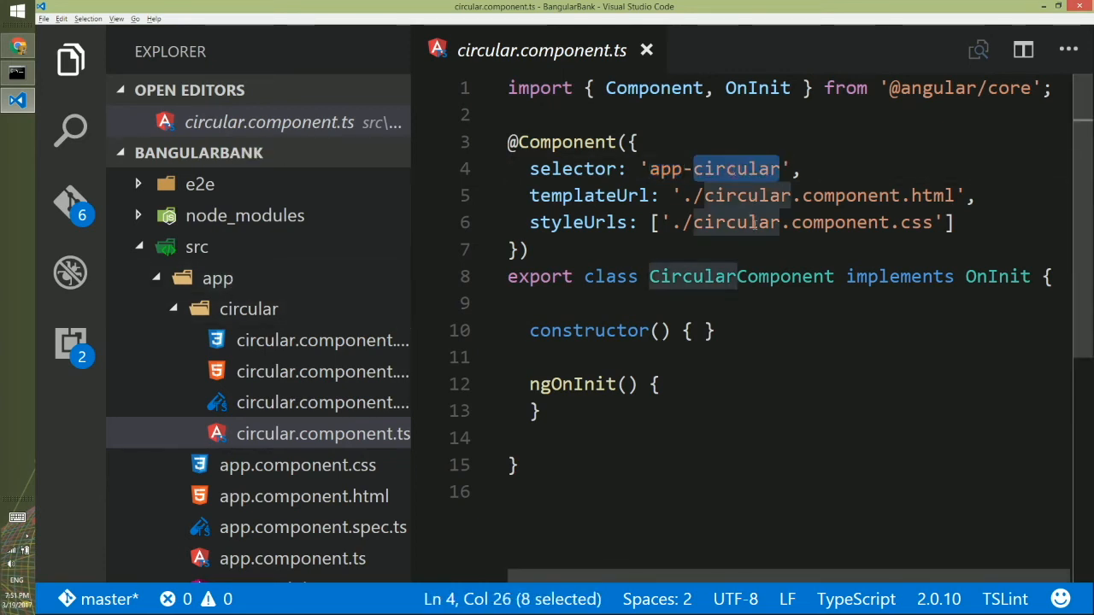
pyautogui.click(632, 142)
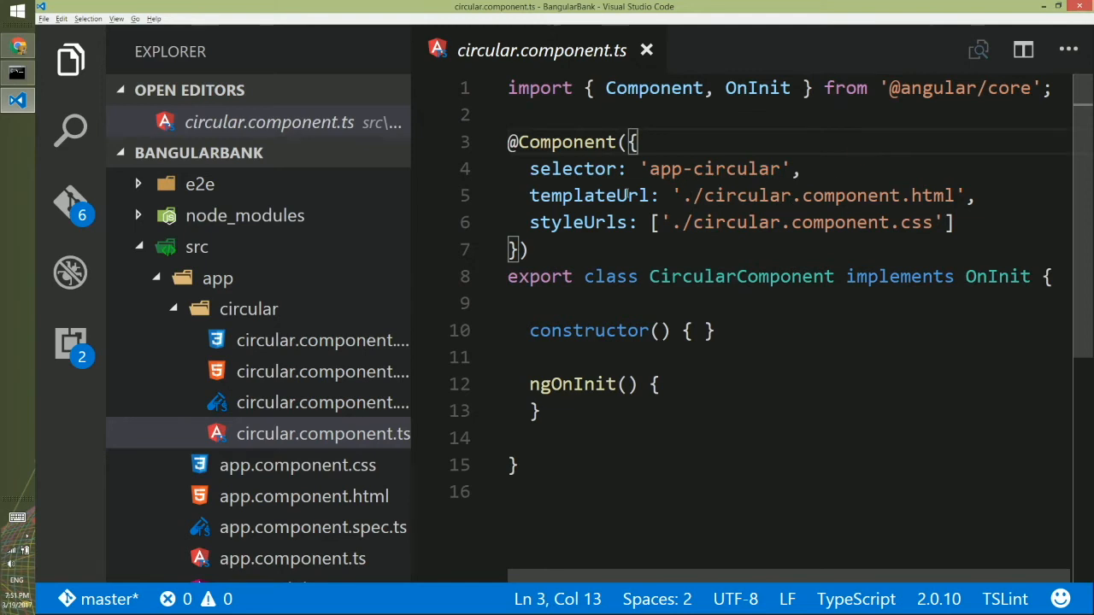
pyautogui.click(701, 195)
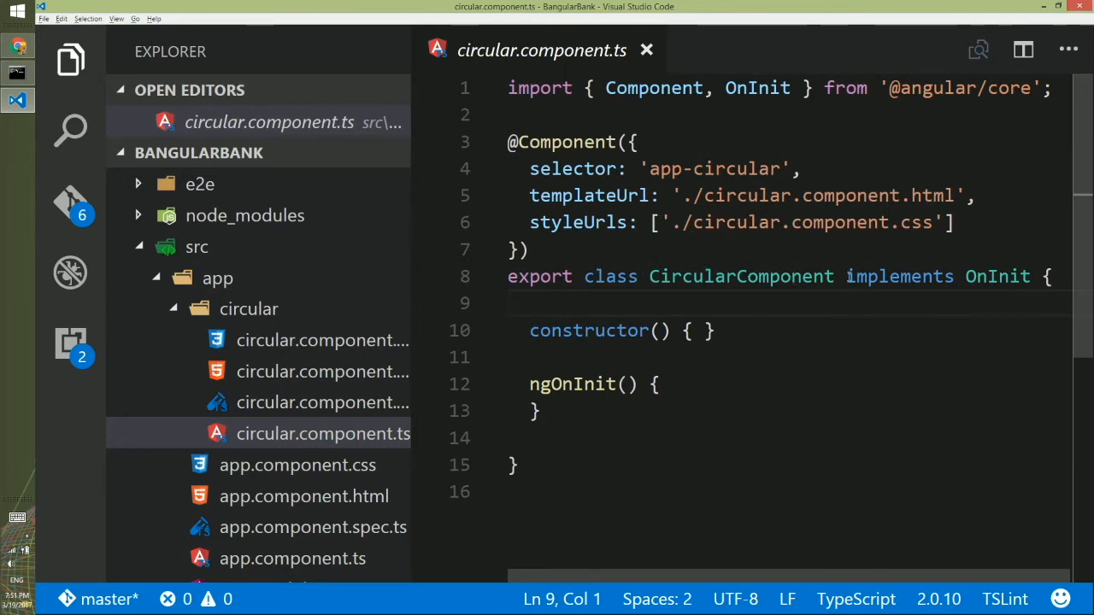
pyautogui.moveTo(997, 276)
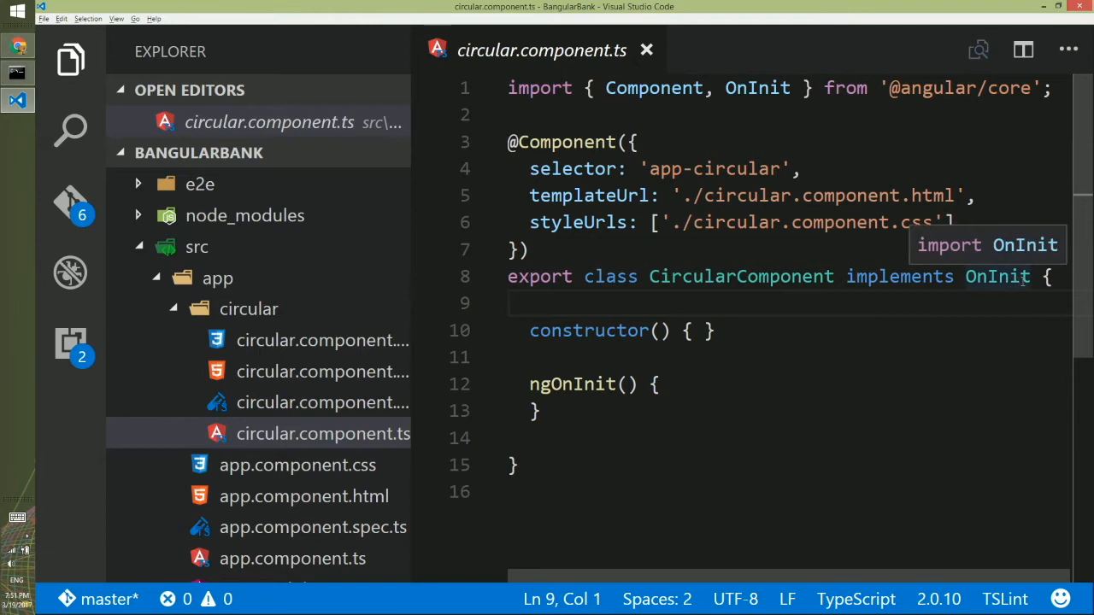
pyautogui.moveTo(740, 276)
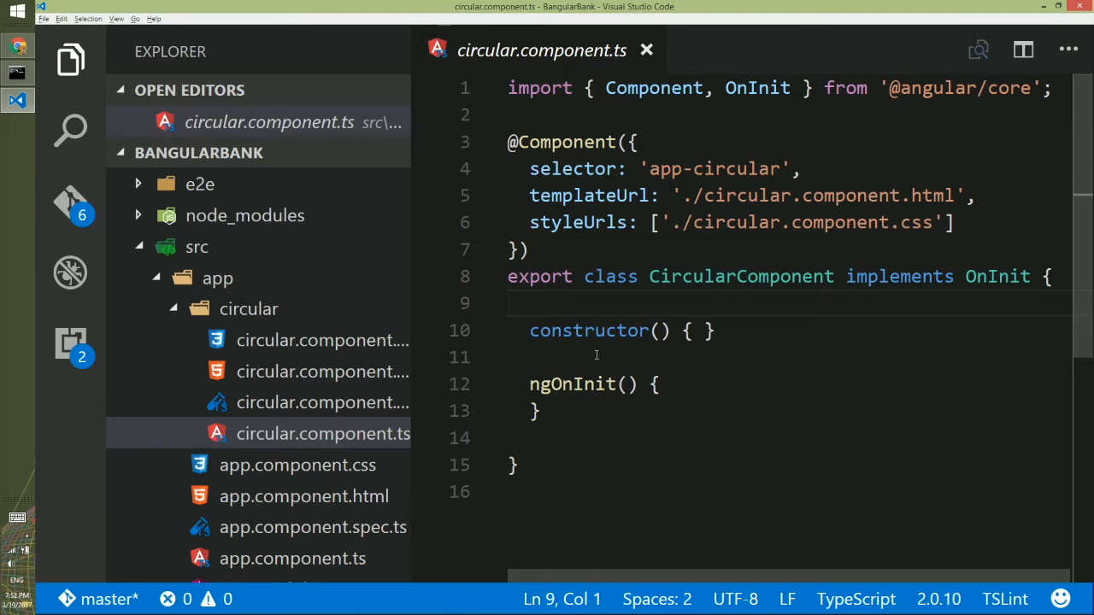
pyautogui.moveTo(778, 336)
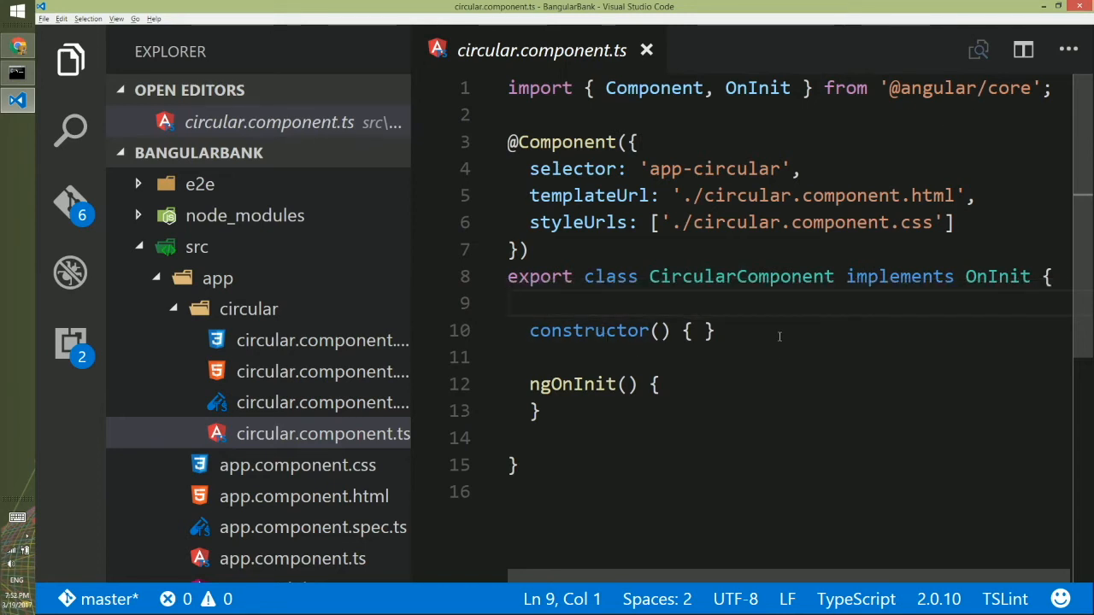
pyautogui.moveTo(570, 416)
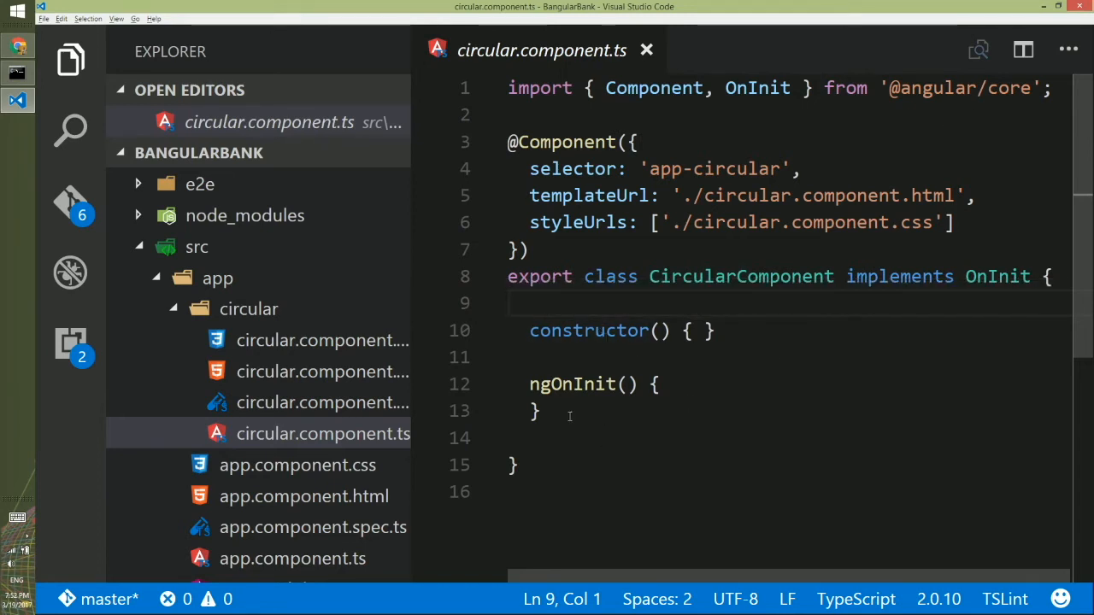
pyautogui.moveTo(673, 394)
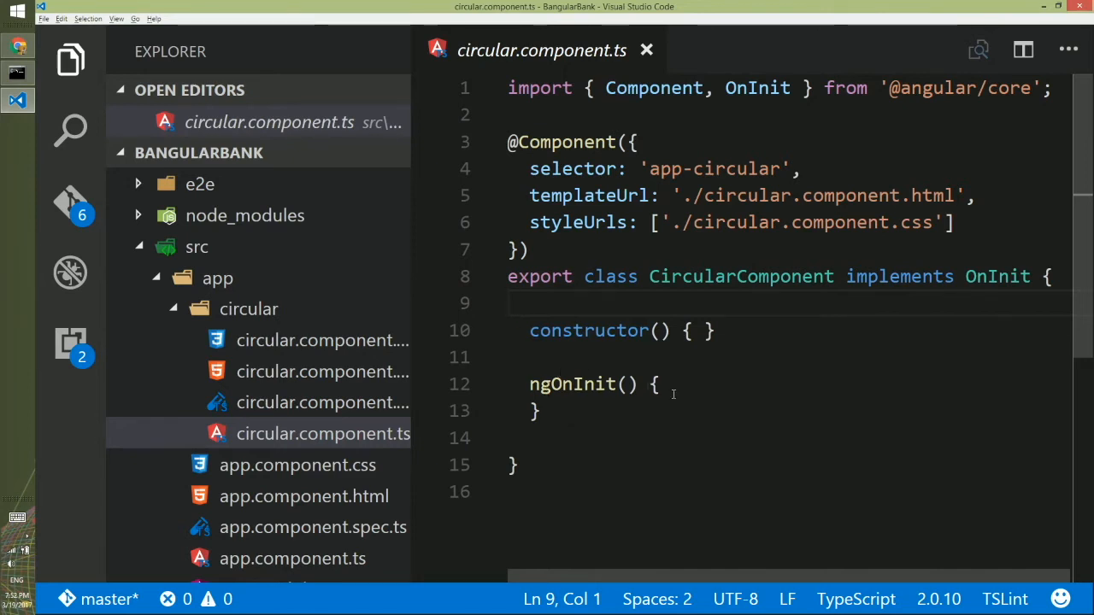
pyautogui.moveTo(631, 418)
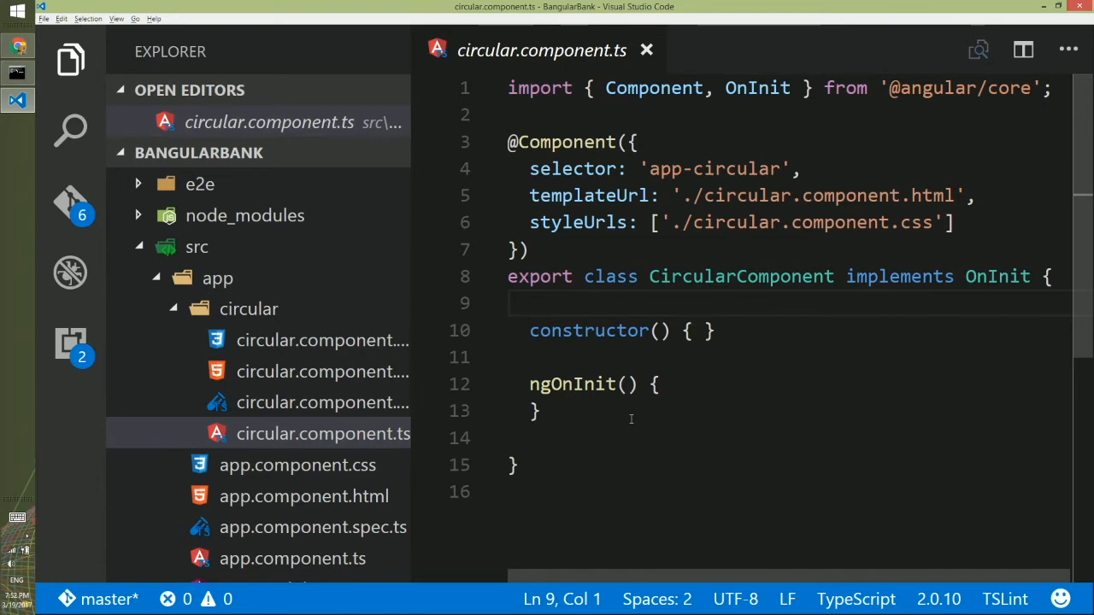
pyautogui.moveTo(597, 419)
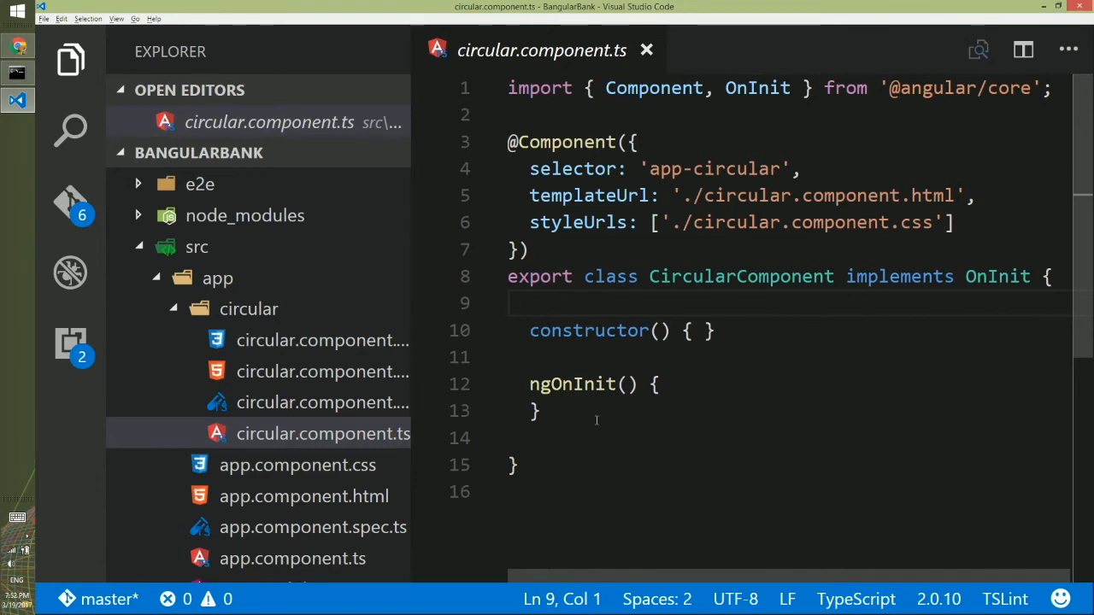
pyautogui.moveTo(293, 42)
pyautogui.write('angular2 compo')
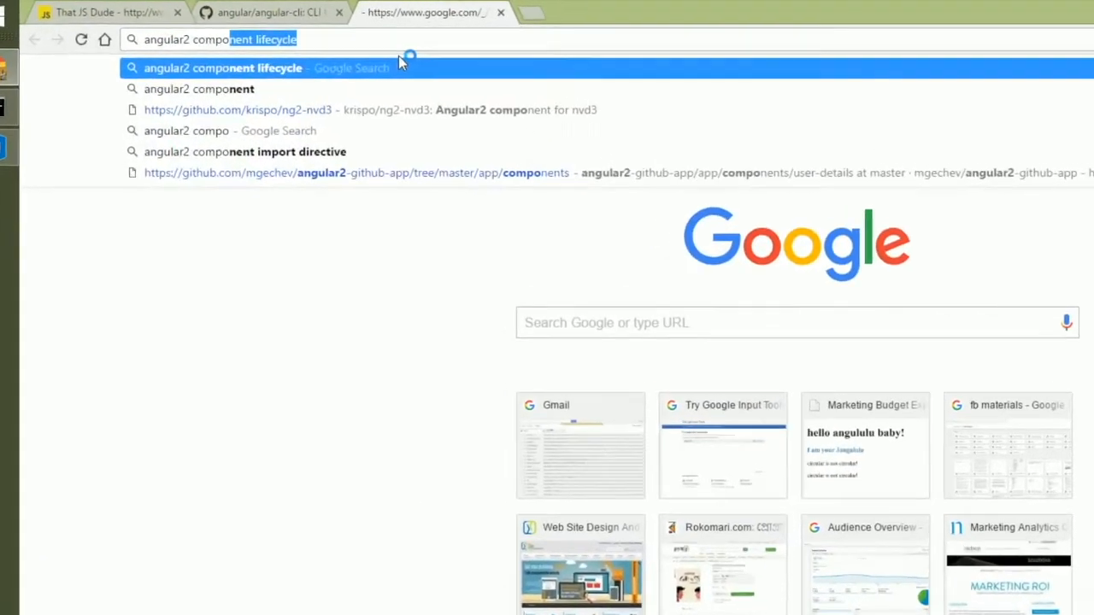
# Search 'angular2 component lifecycle' and open the angular.io Lifecycle Hooks guide.
pyautogui.click(222, 68)
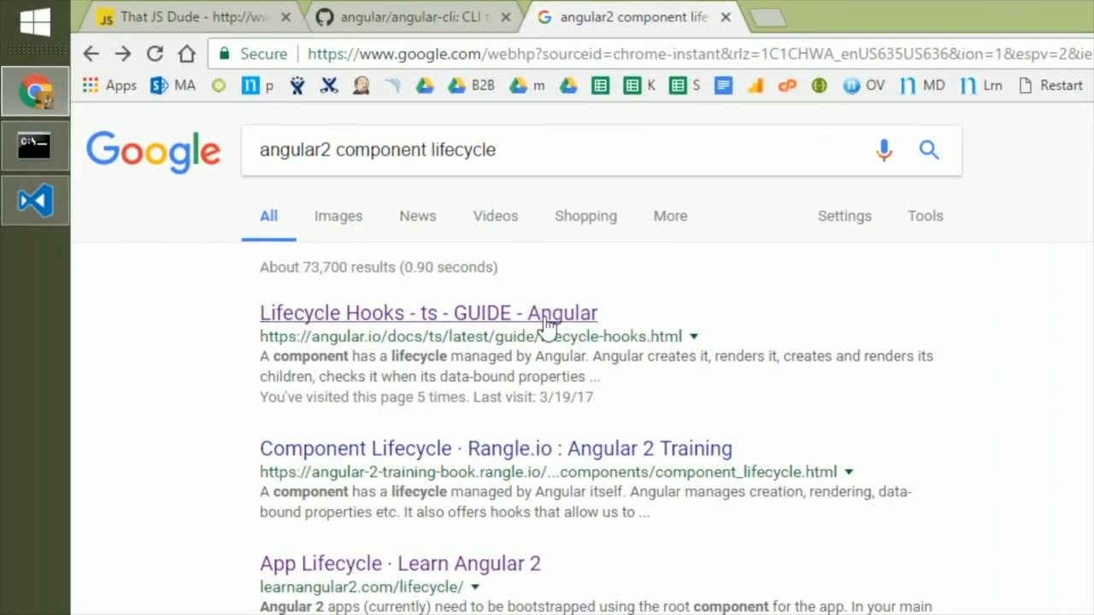
pyautogui.click(429, 312)
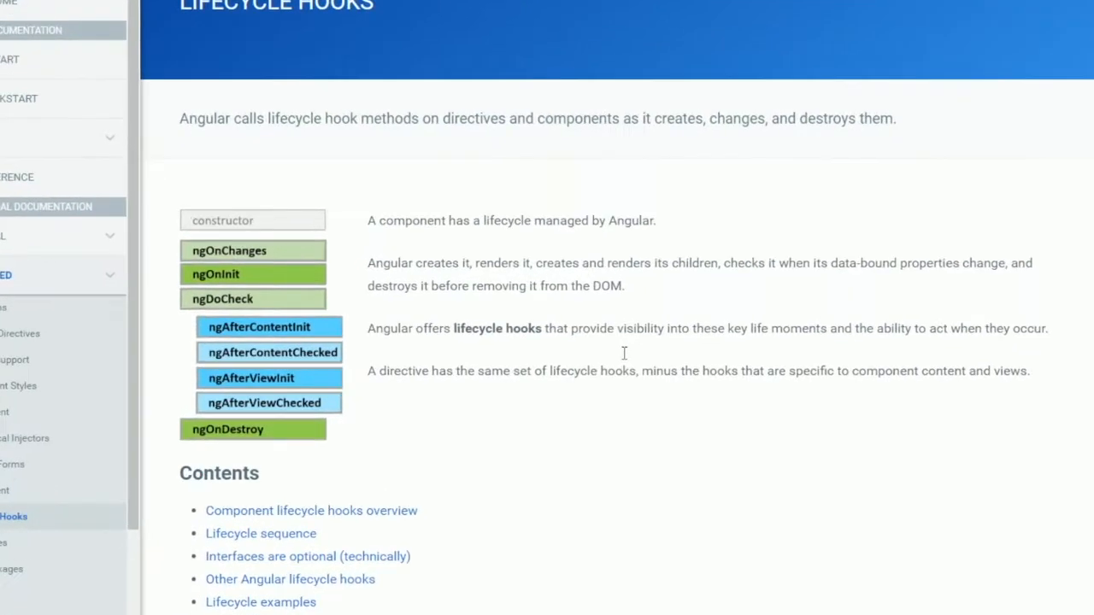
pyautogui.scroll(-3)
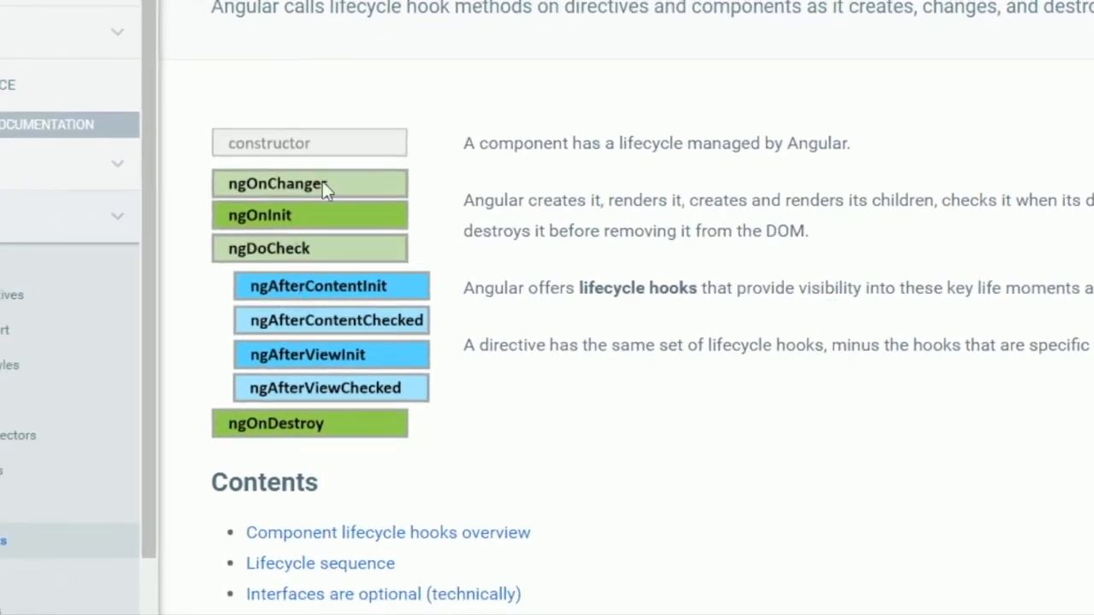
pyautogui.moveTo(342, 446)
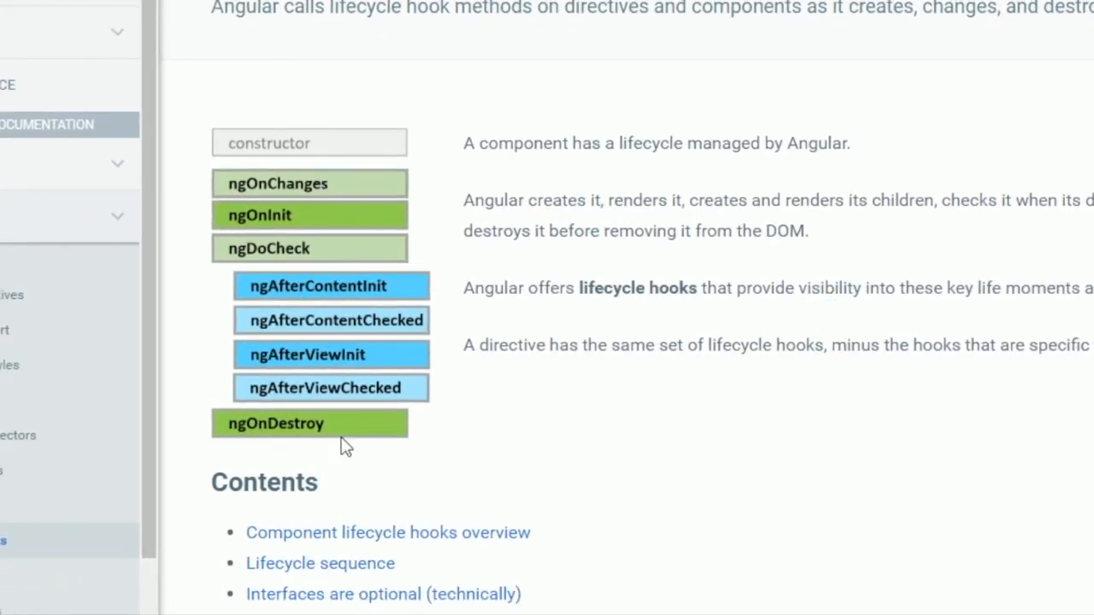
pyautogui.moveTo(520, 168)
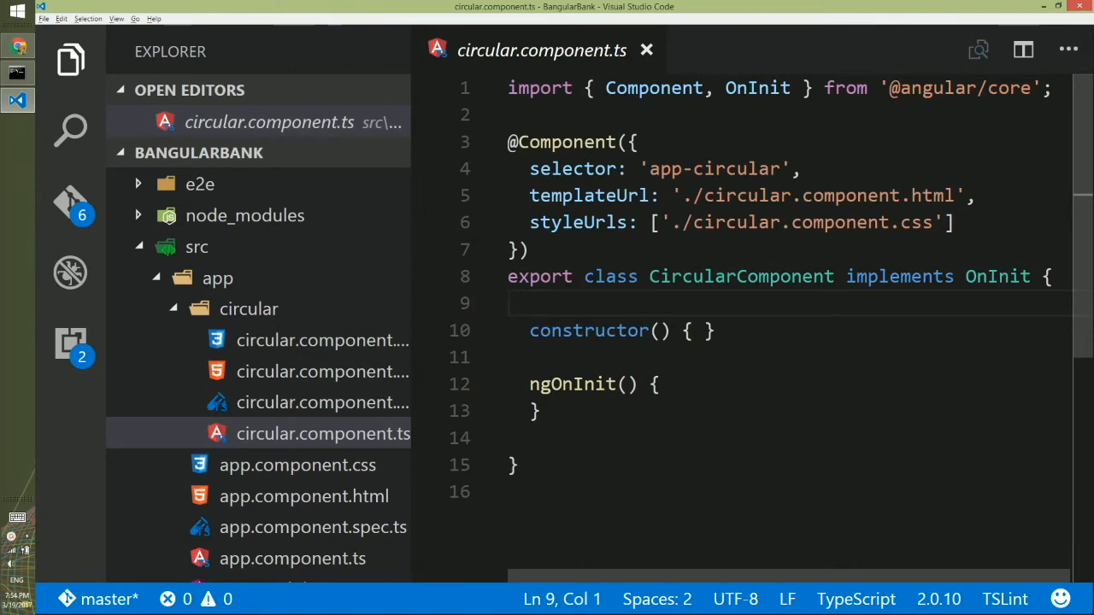
pyautogui.moveTo(814, 327)
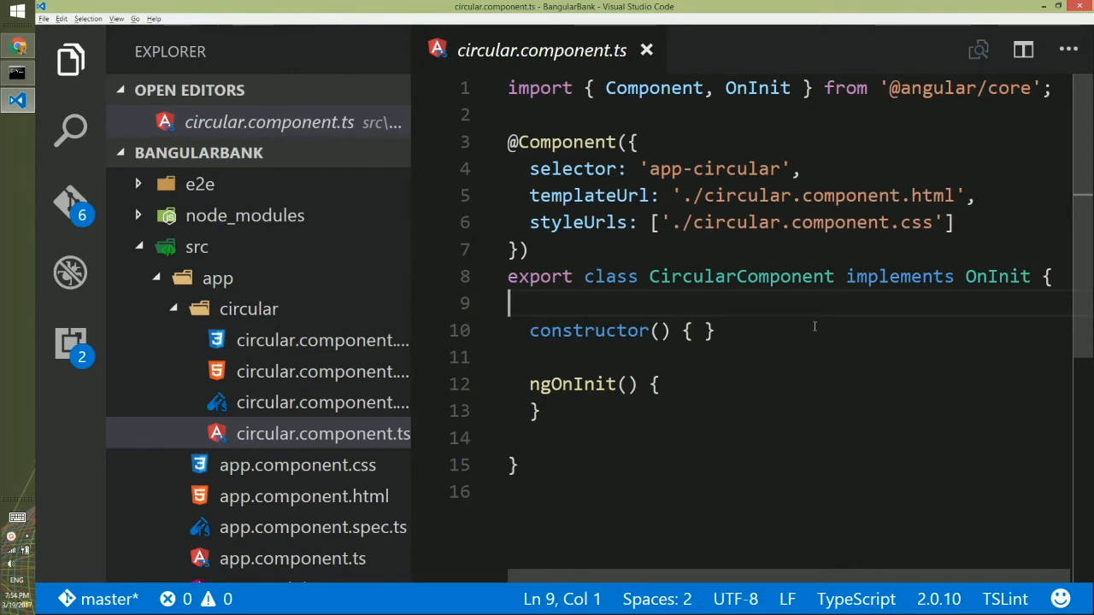
# Add public happyText = 'Manager is on Vacation'; above the constructor and save.
pyautogui.press('Enter')
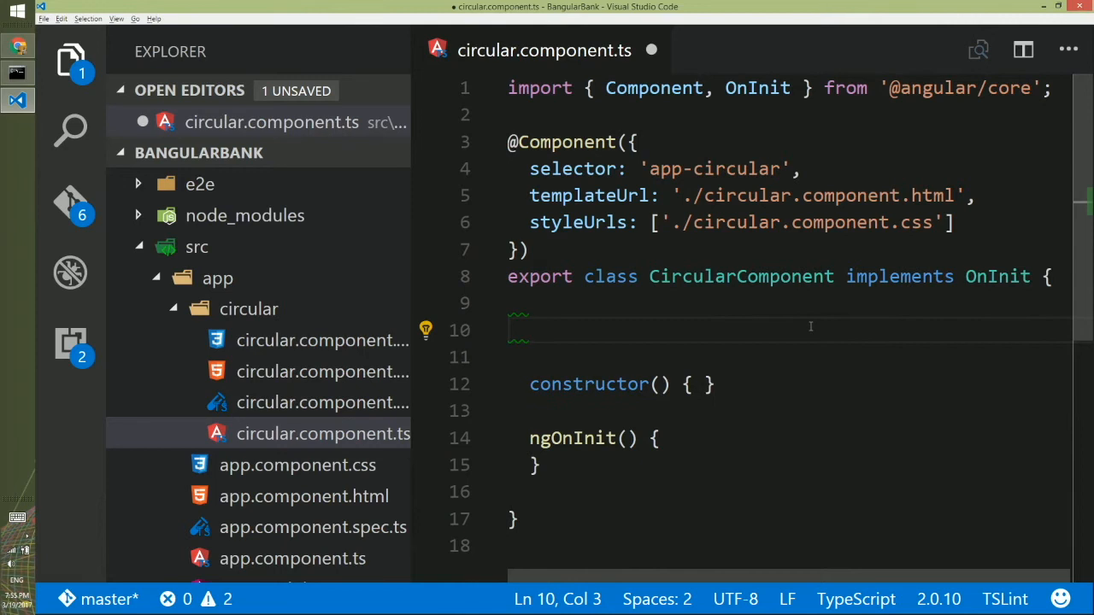
pyautogui.write('public')
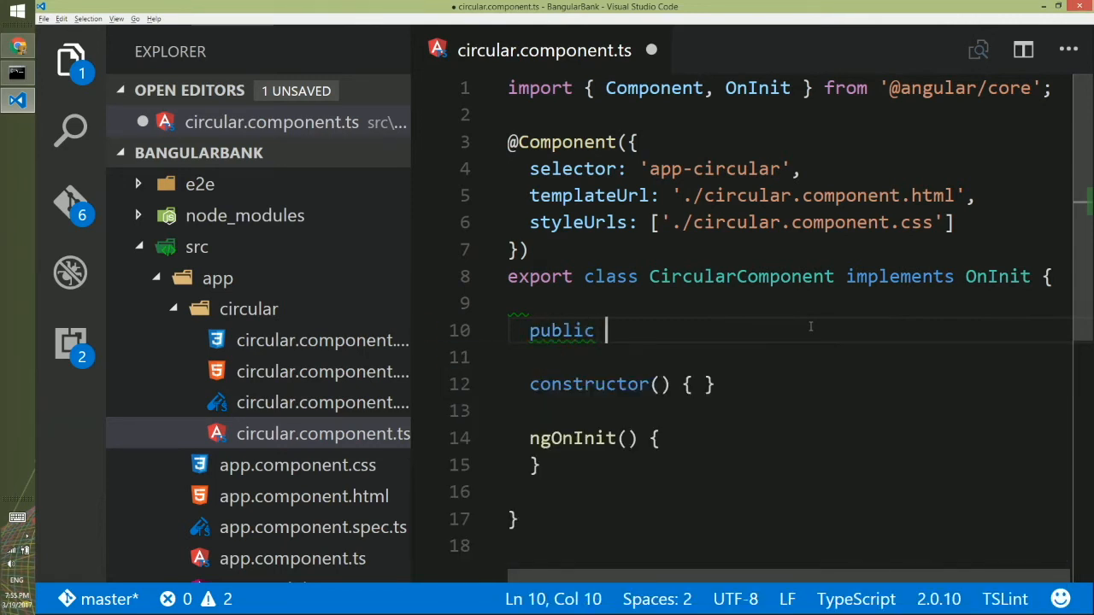
pyautogui.write("happyText = 'Manager is on V")
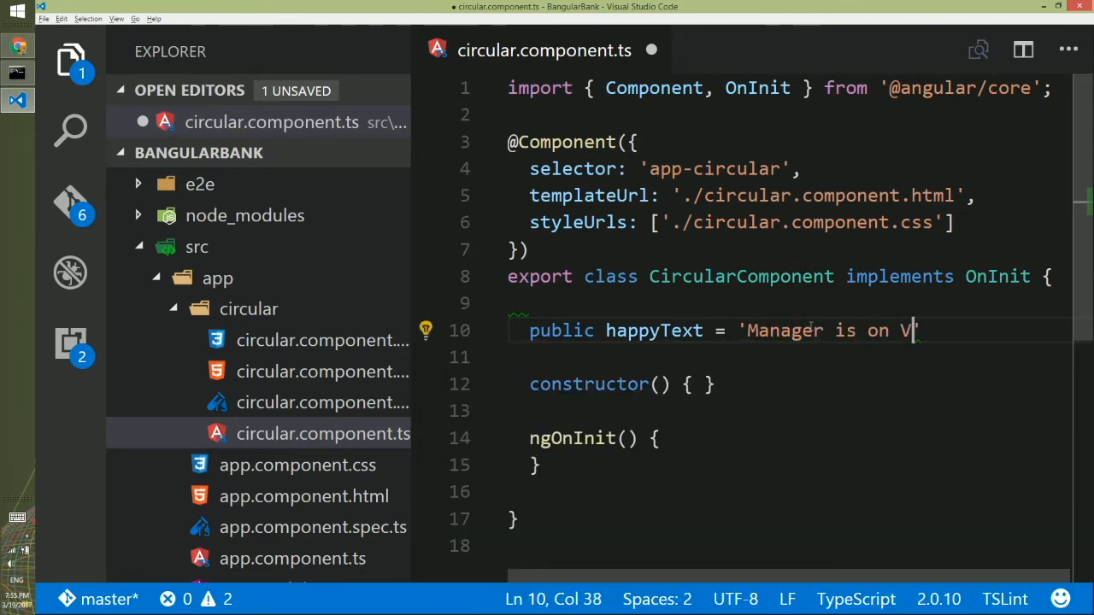
pyautogui.write("acation';")
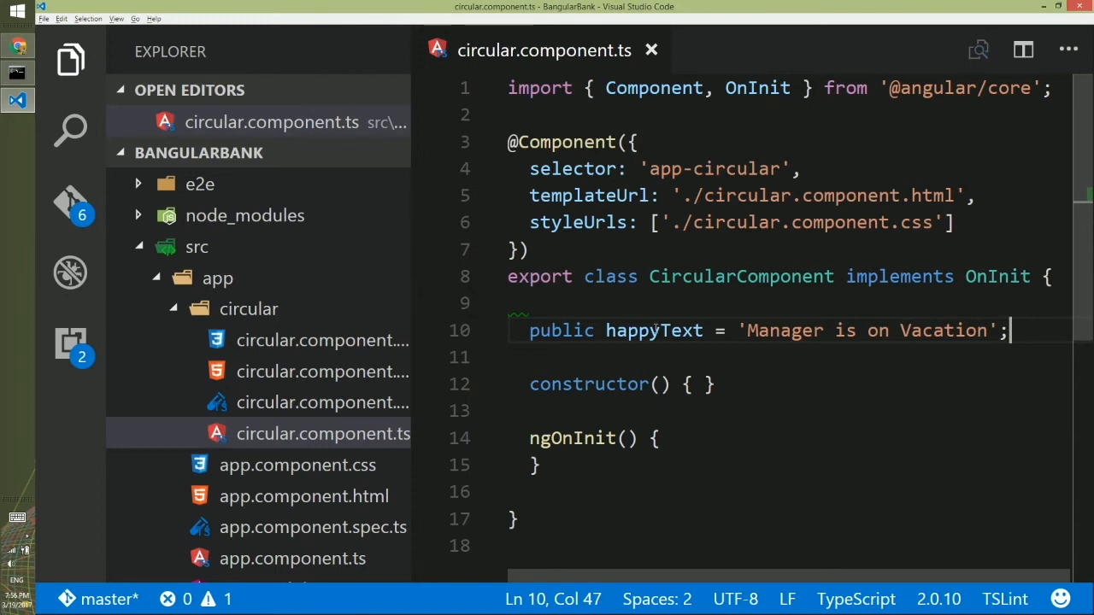
# Add <p>{{happyText}}</p> on line 4 of circular.component.html and save.
pyautogui.click(322, 371)
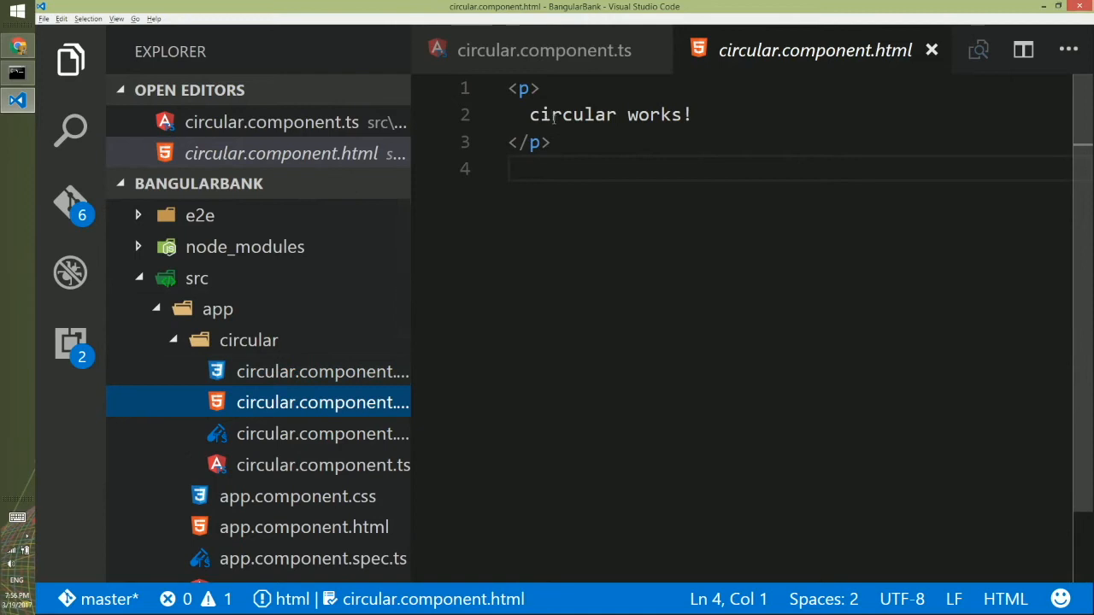
pyautogui.write('p></p>')
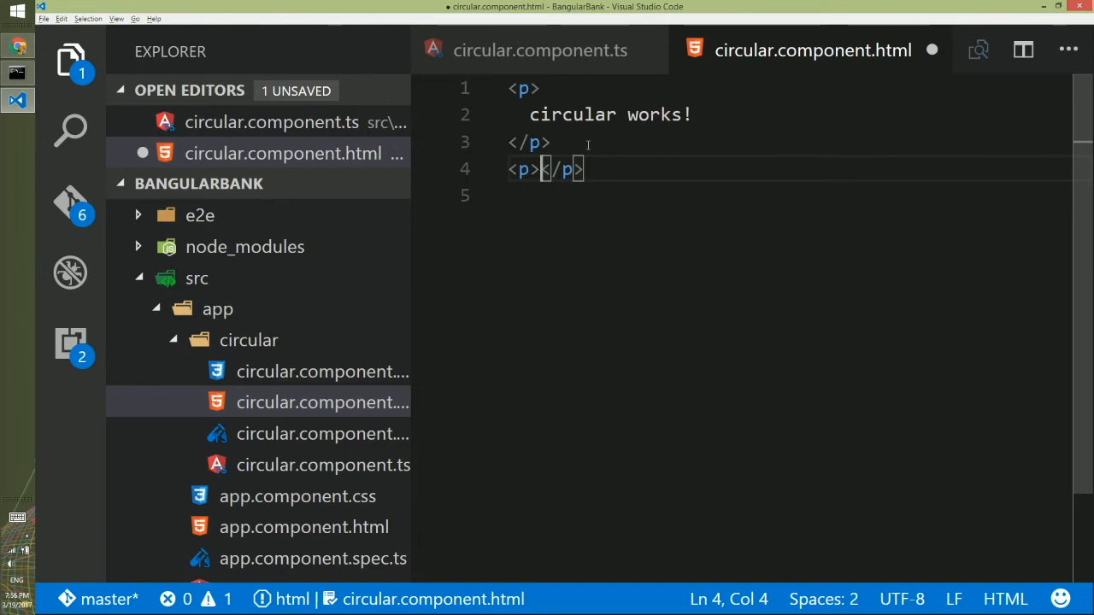
pyautogui.write('{{}}')
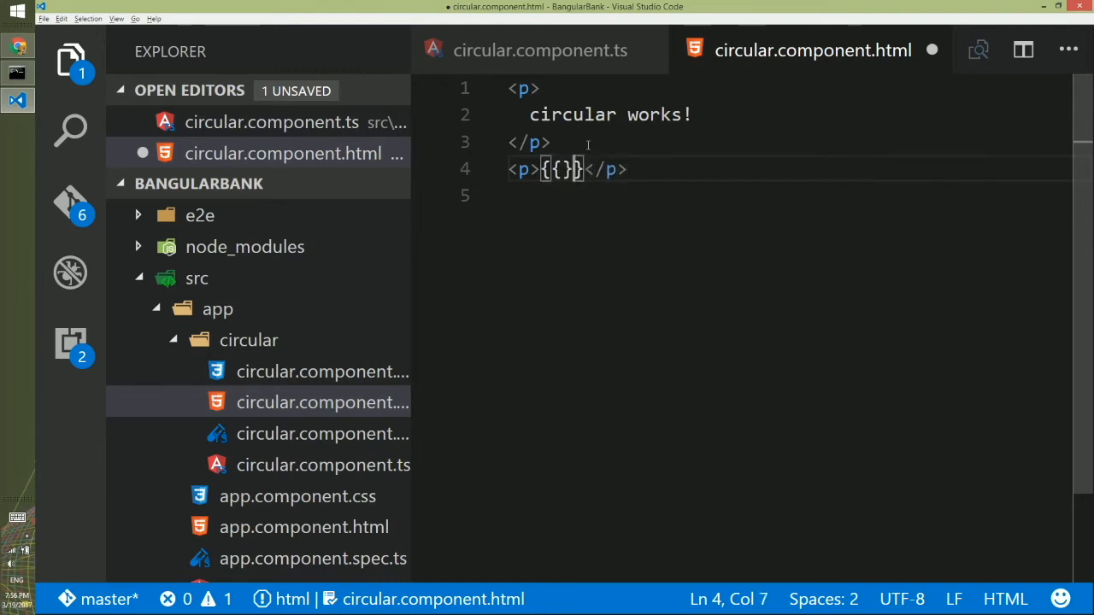
pyautogui.write('happyTe')
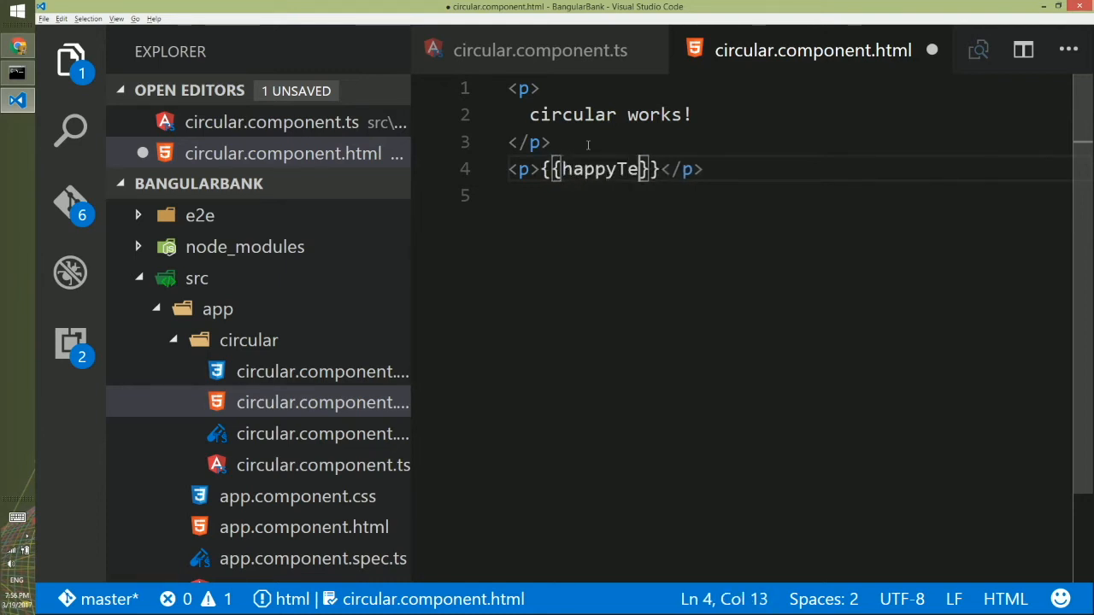
pyautogui.write('xt')
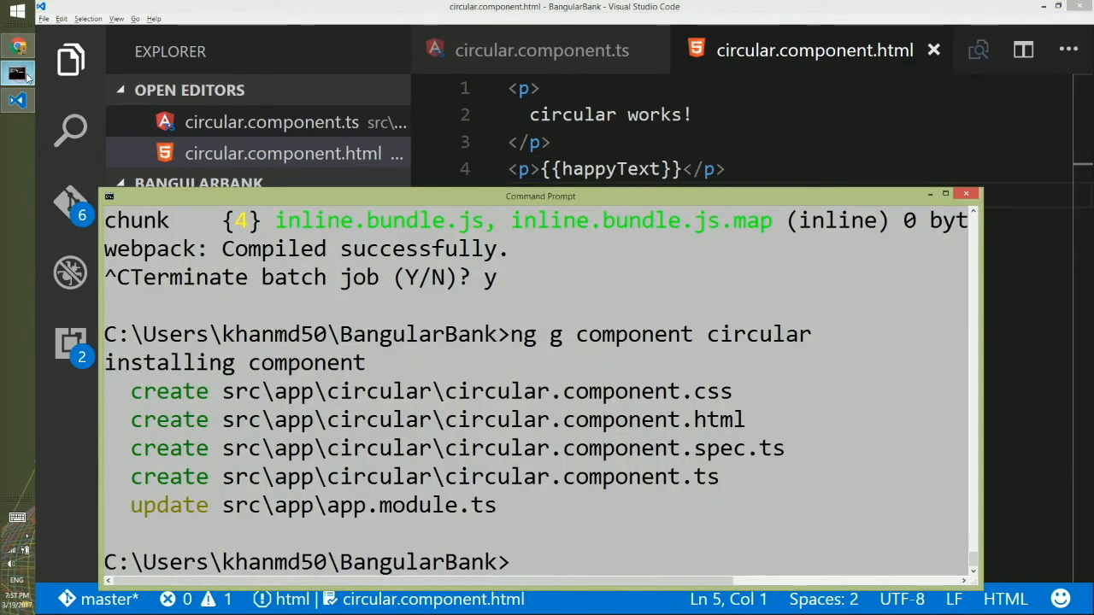
# Run ng serve in Command Prompt to start the BangularBank development server.
pyautogui.write('ng serve')
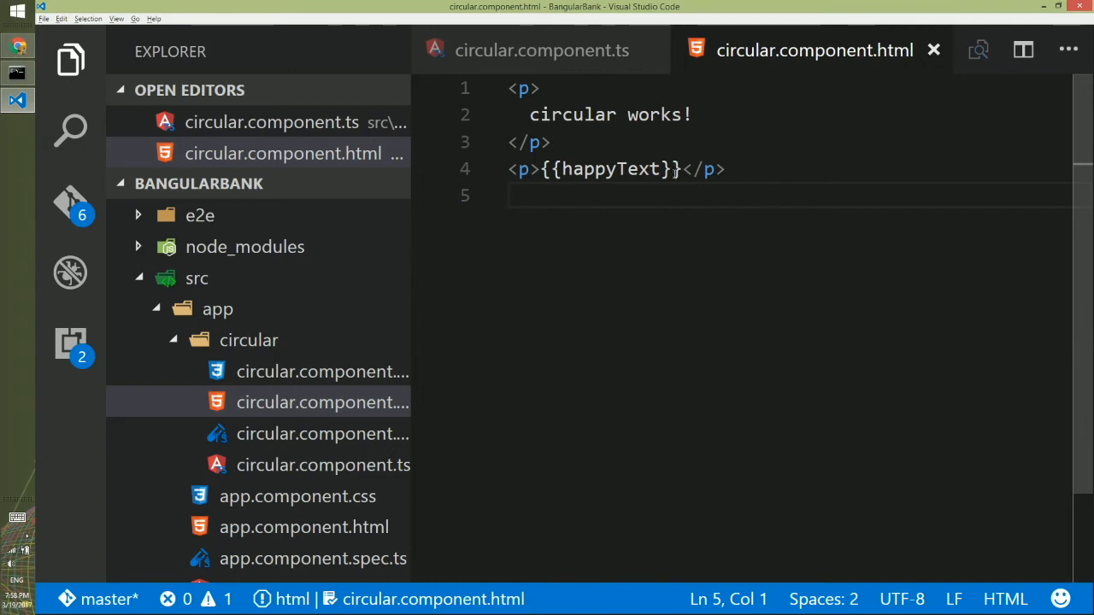
pyautogui.moveTo(303, 528)
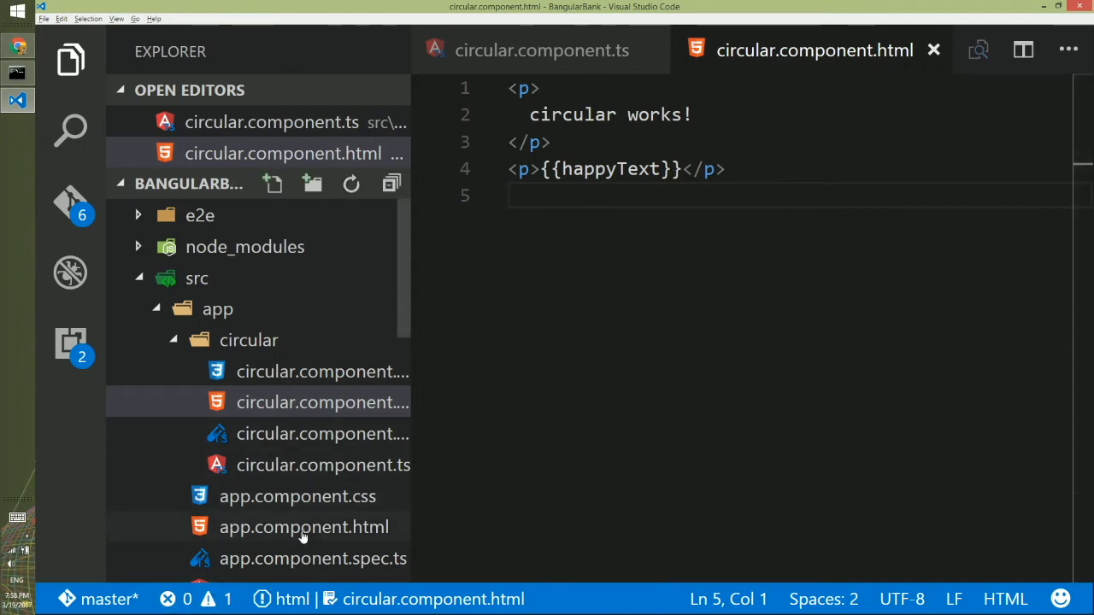
pyautogui.moveTo(303, 527)
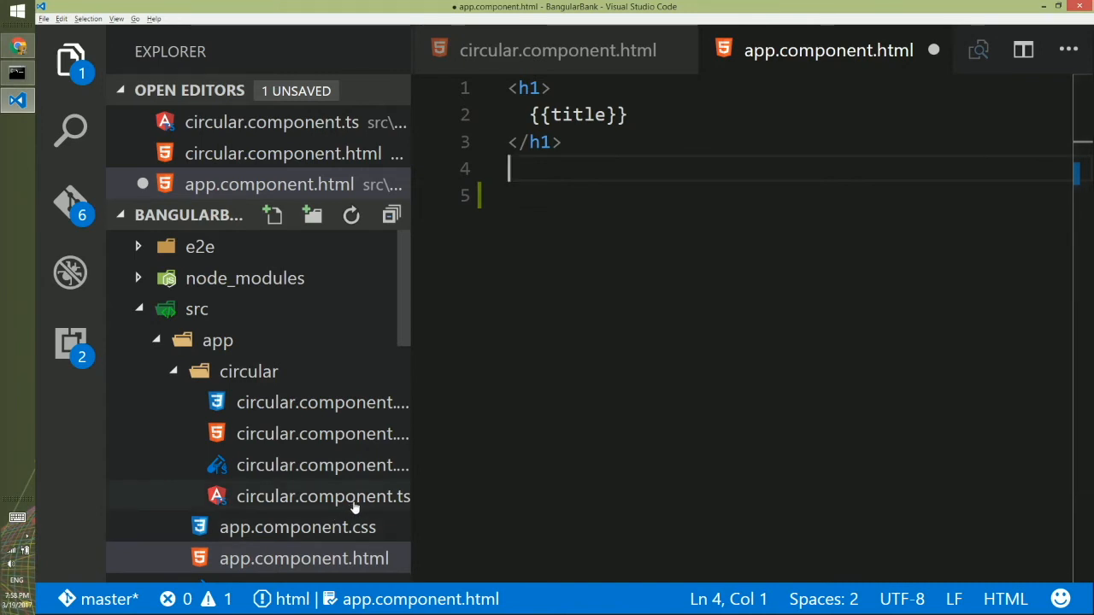
# Copy the app-circular selector and embed <app-circular></app-circular> on line 4 of app.component.html, then save.
pyautogui.click(323, 495)
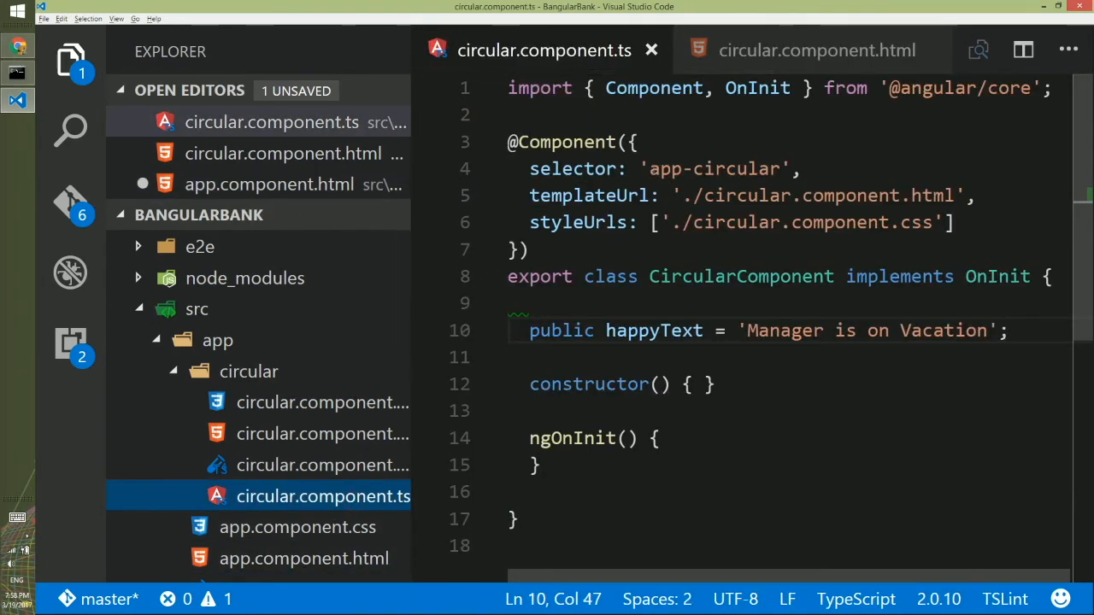
pyautogui.doubleClick(711, 168)
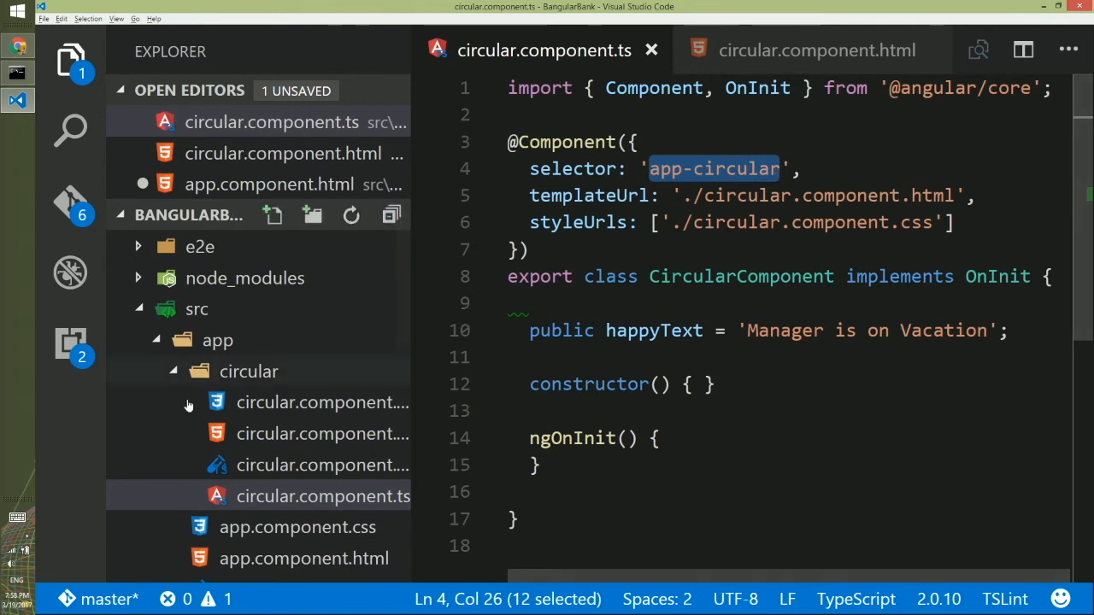
pyautogui.moveTo(299, 563)
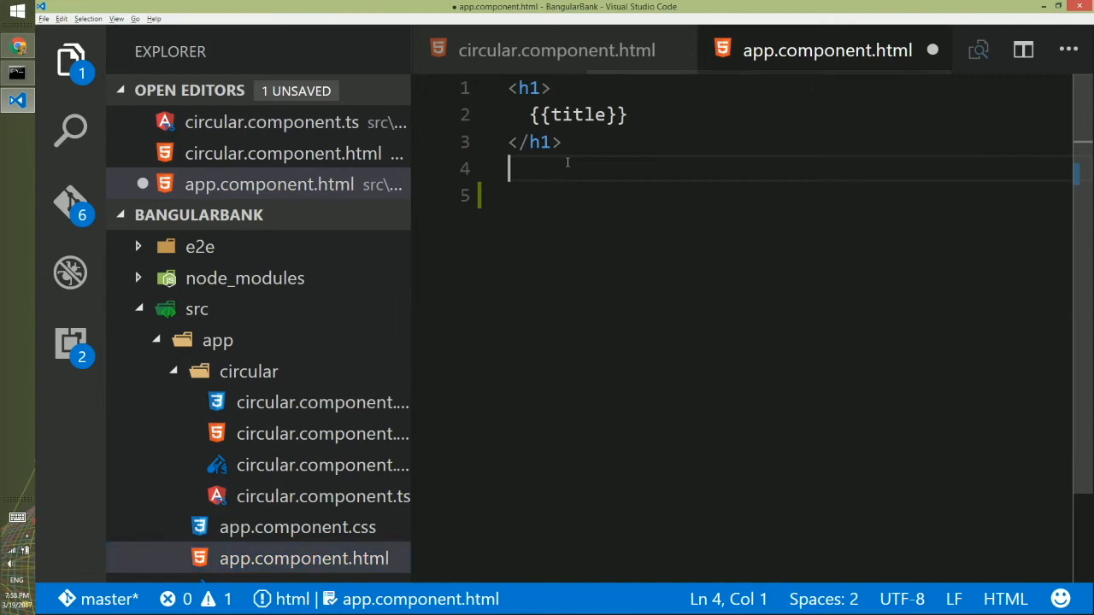
pyautogui.write('<app-circular></app-circular>')
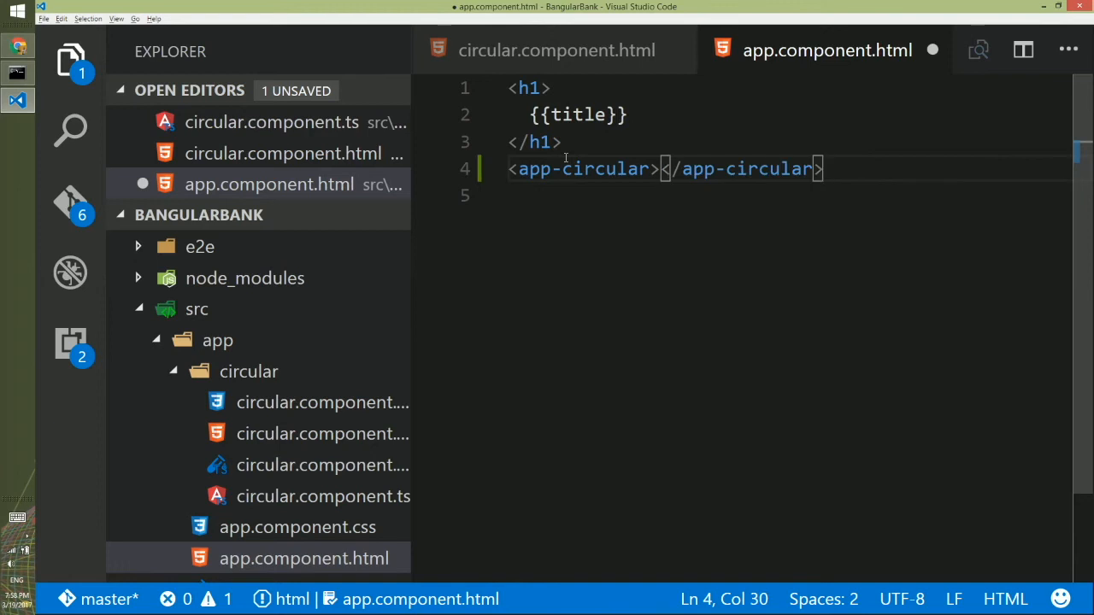
pyautogui.press('ctrl+s')
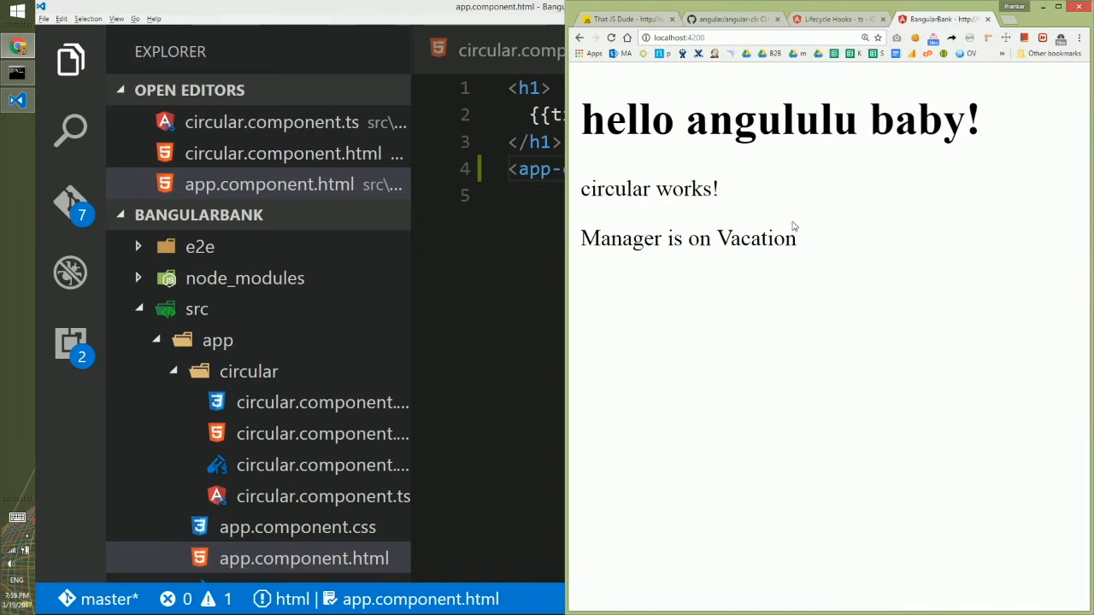
pyautogui.moveTo(763, 205)
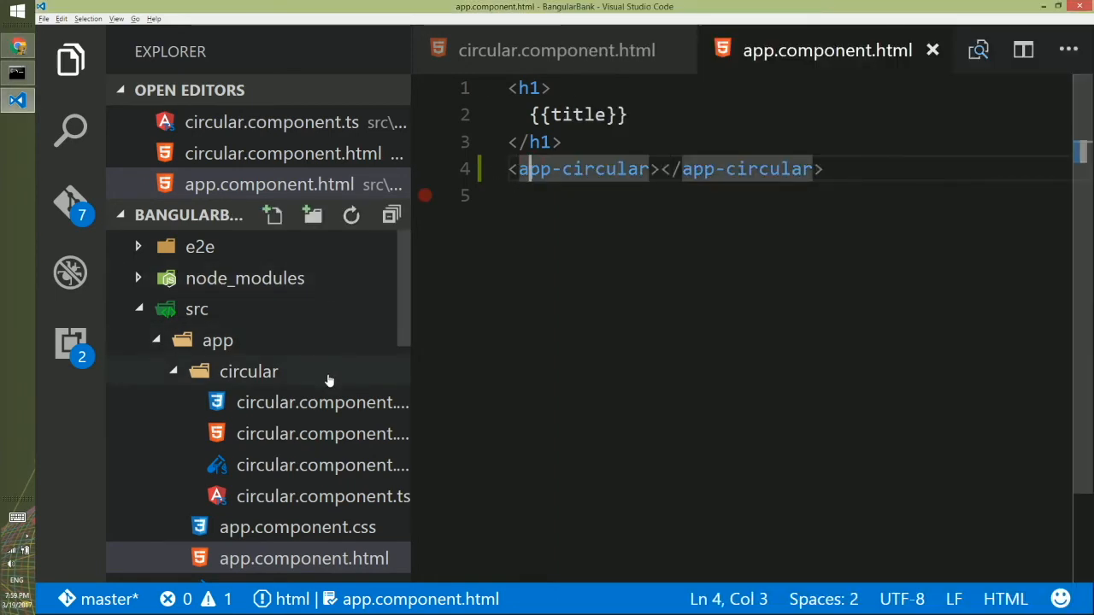
# Check that app.module.ts imports and declares CircularComponent, then open app.component.html.
pyautogui.scroll(-3)
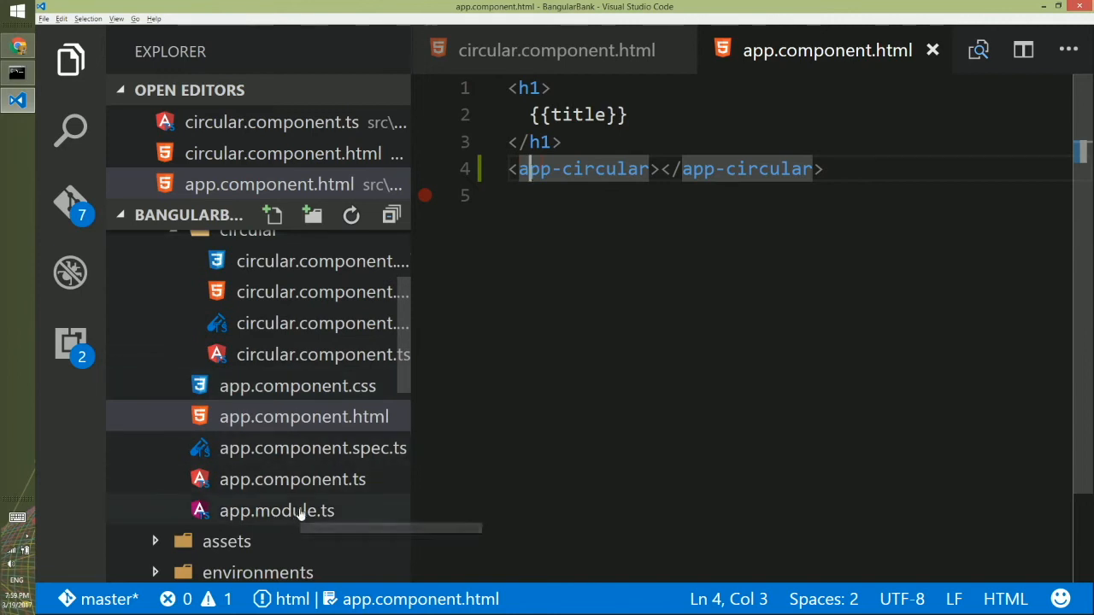
pyautogui.moveTo(299, 511)
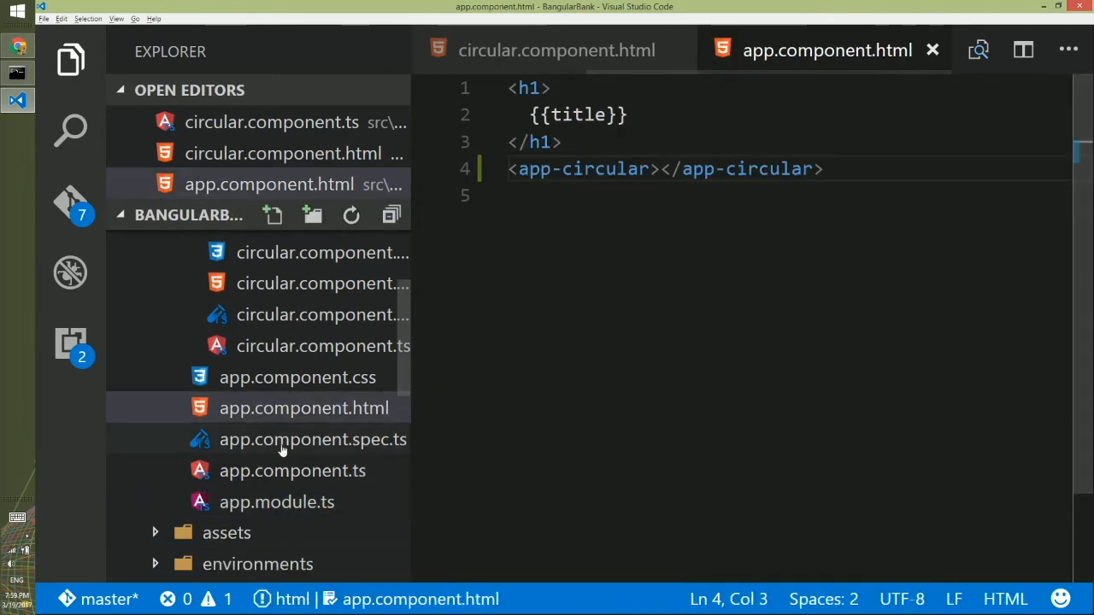
pyautogui.click(276, 501)
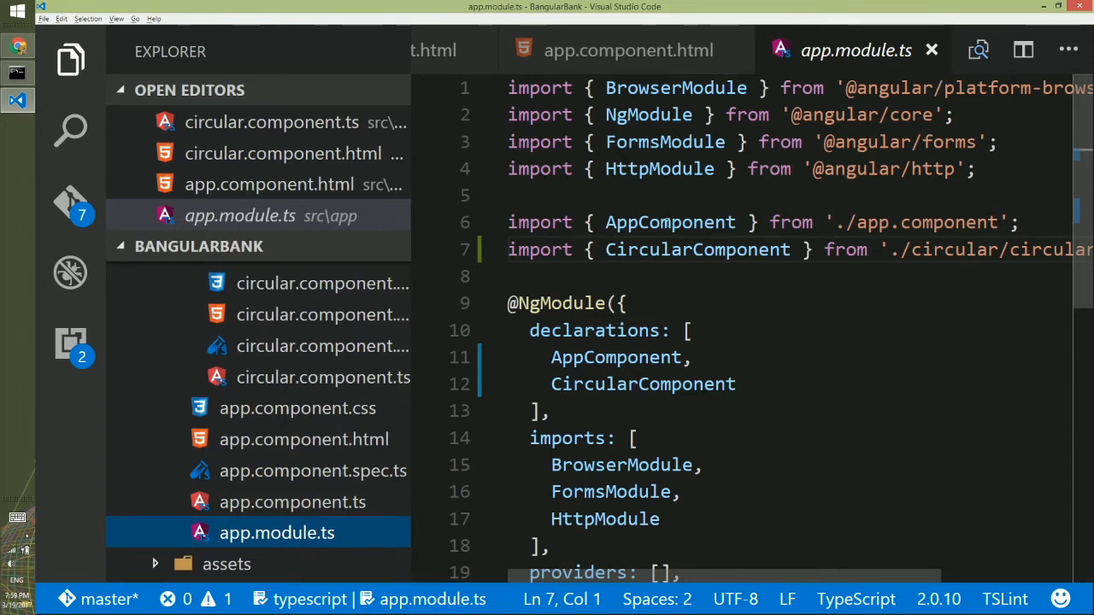
pyautogui.moveTo(670, 223)
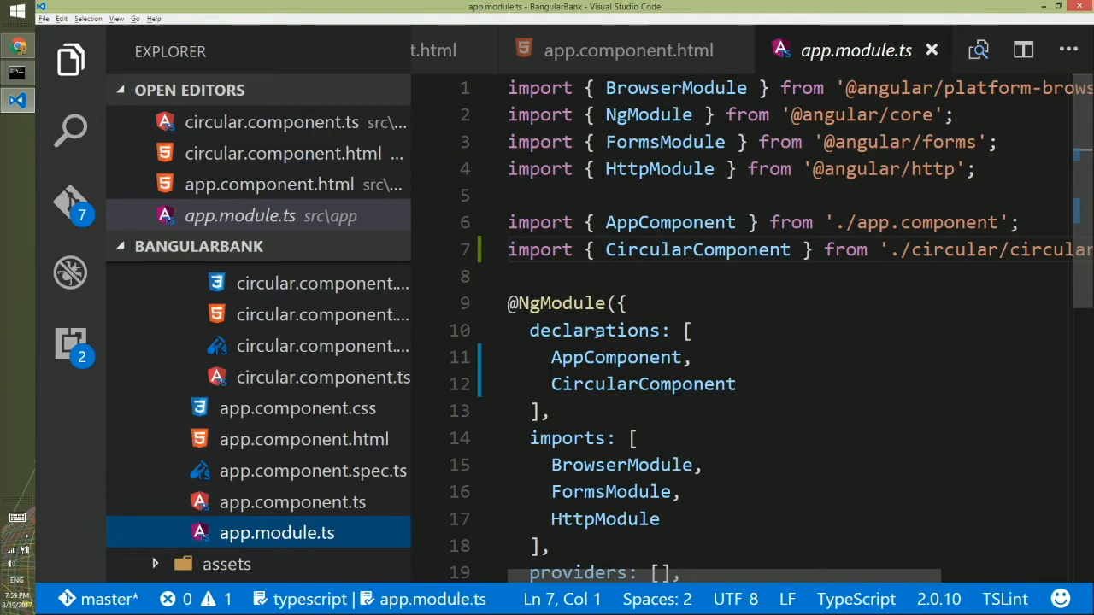
pyautogui.moveTo(565, 393)
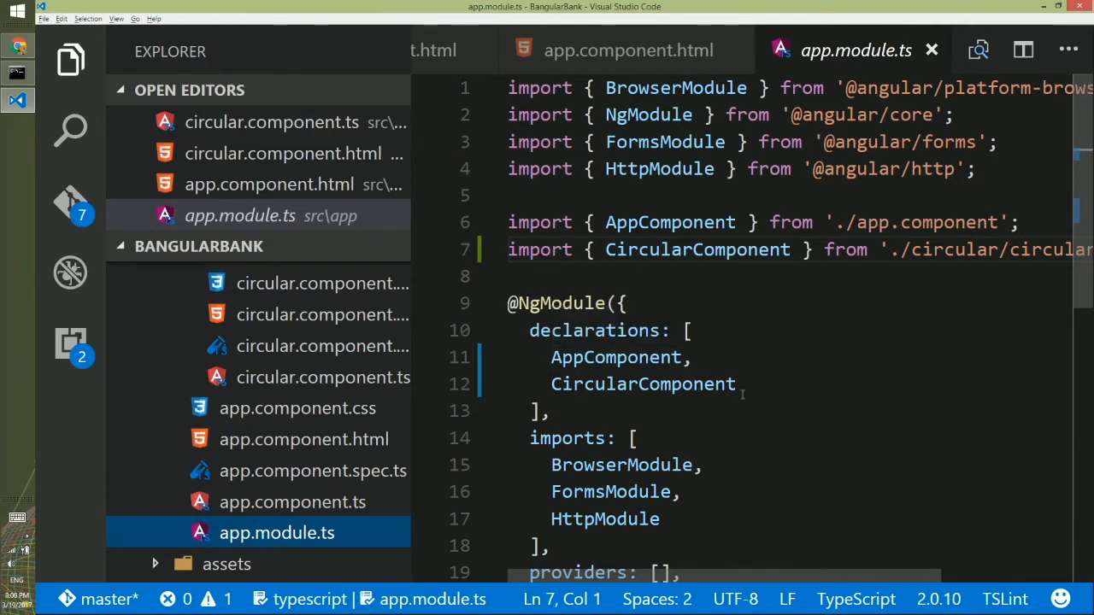
pyautogui.scroll(-3)
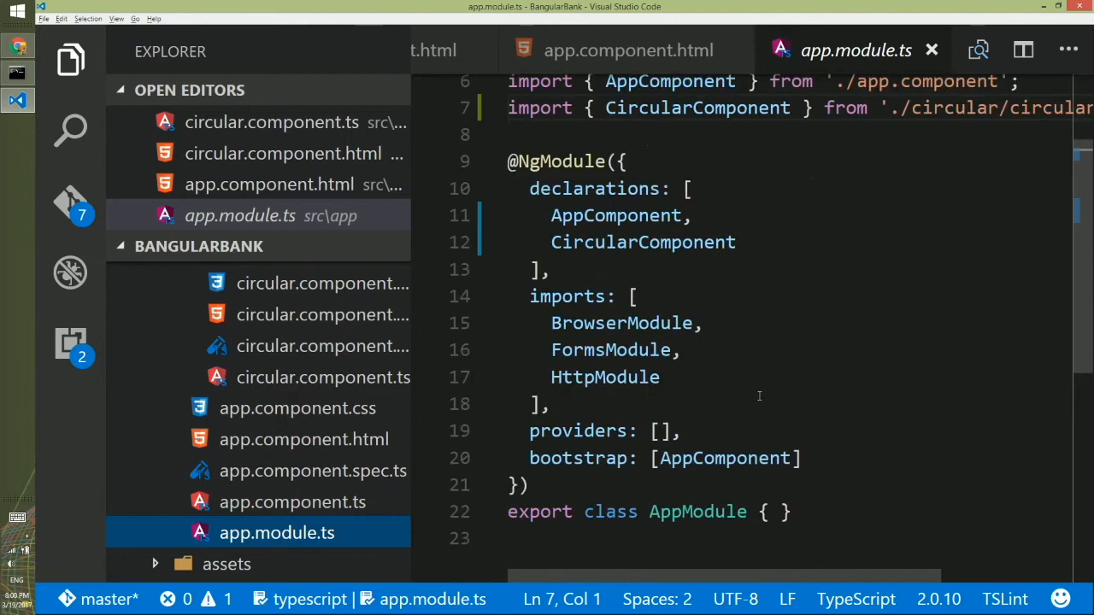
pyautogui.moveTo(690, 360)
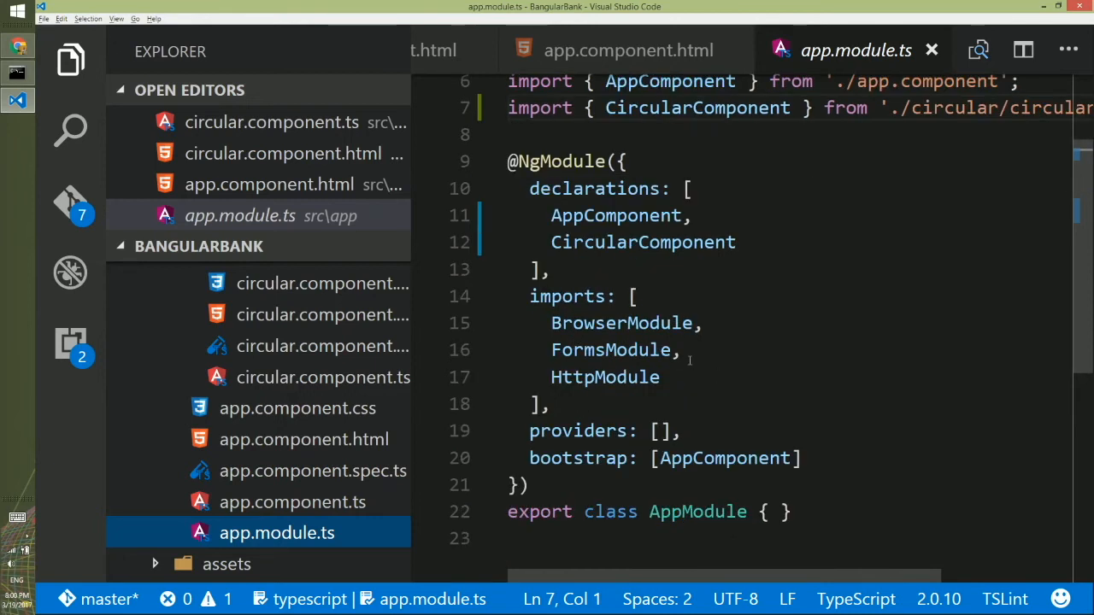
pyautogui.scroll(-3)
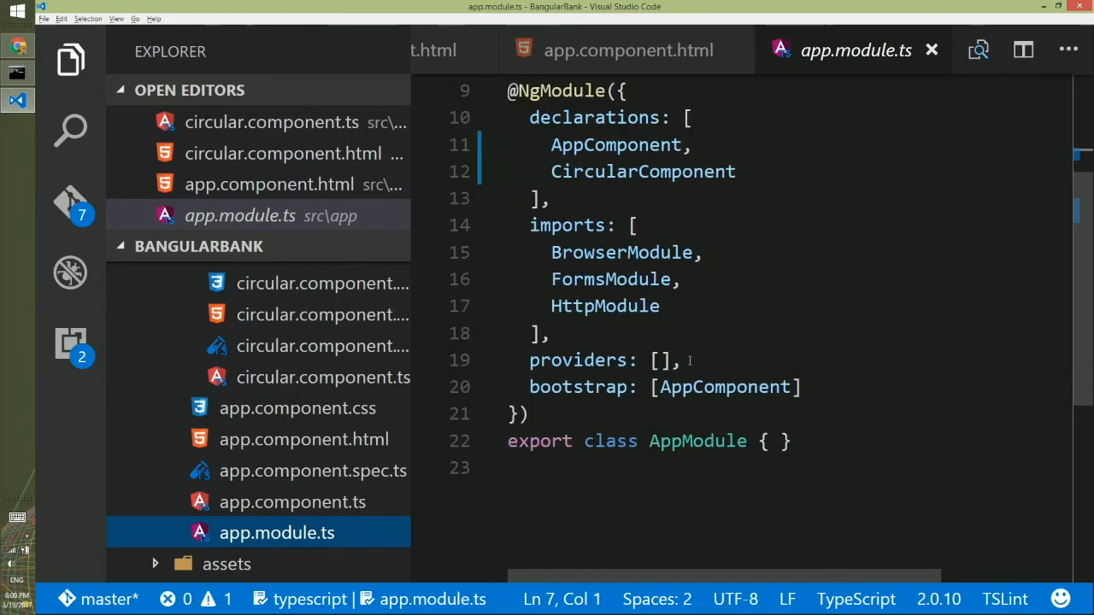
pyautogui.moveTo(581, 386)
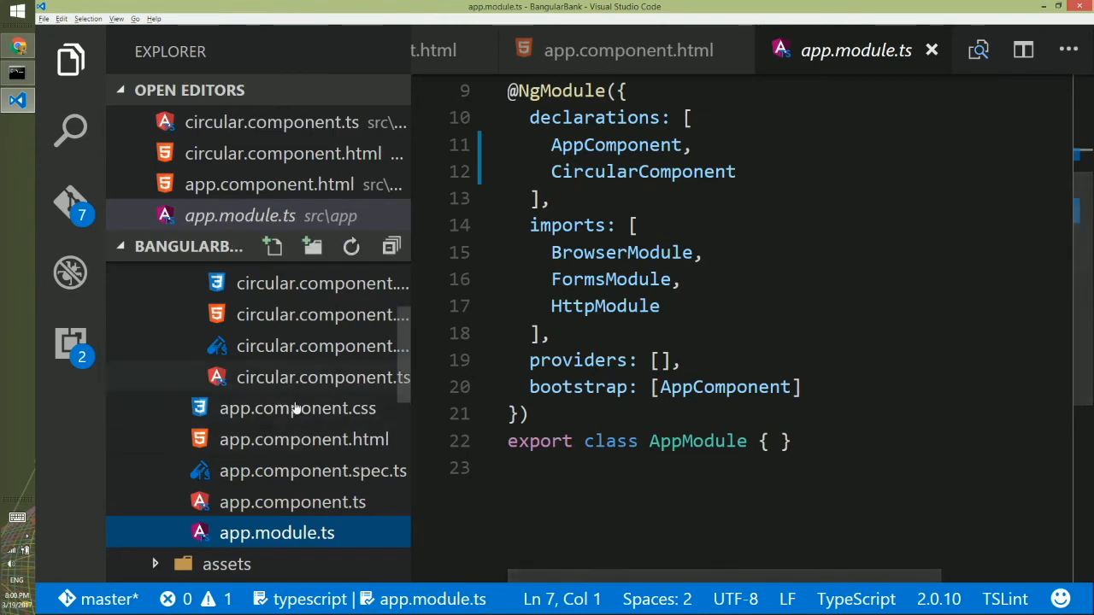
pyautogui.moveTo(333, 458)
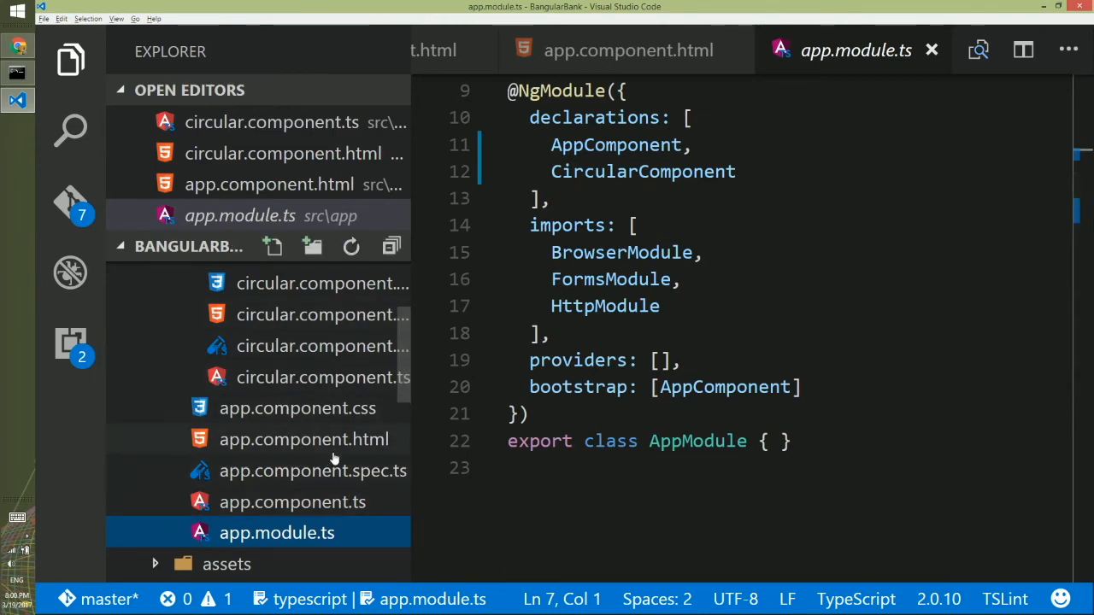
pyautogui.click(303, 439)
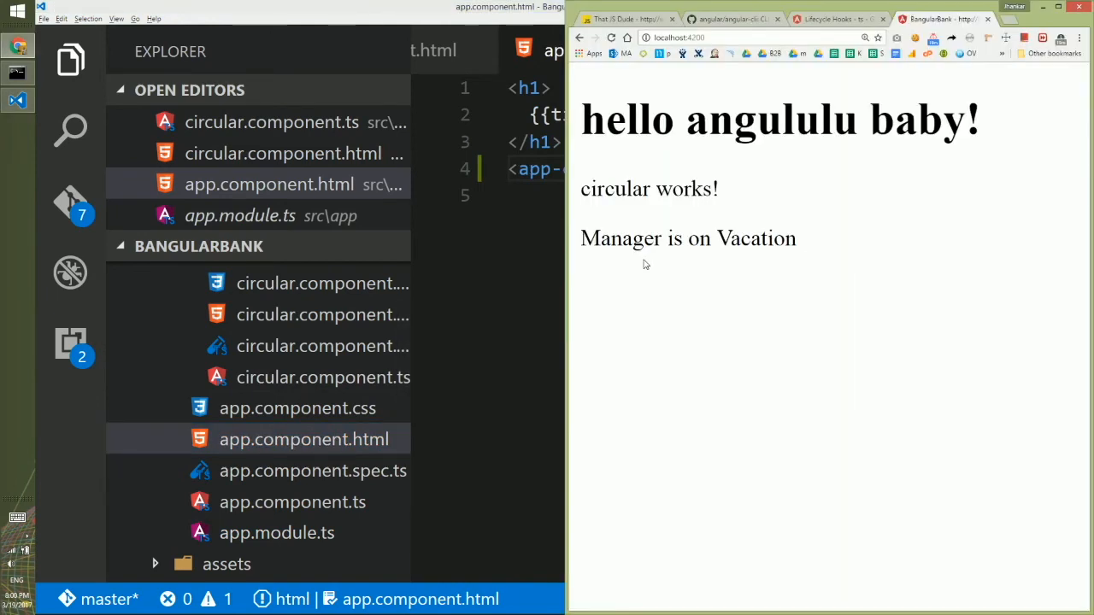
pyautogui.moveTo(502, 304)
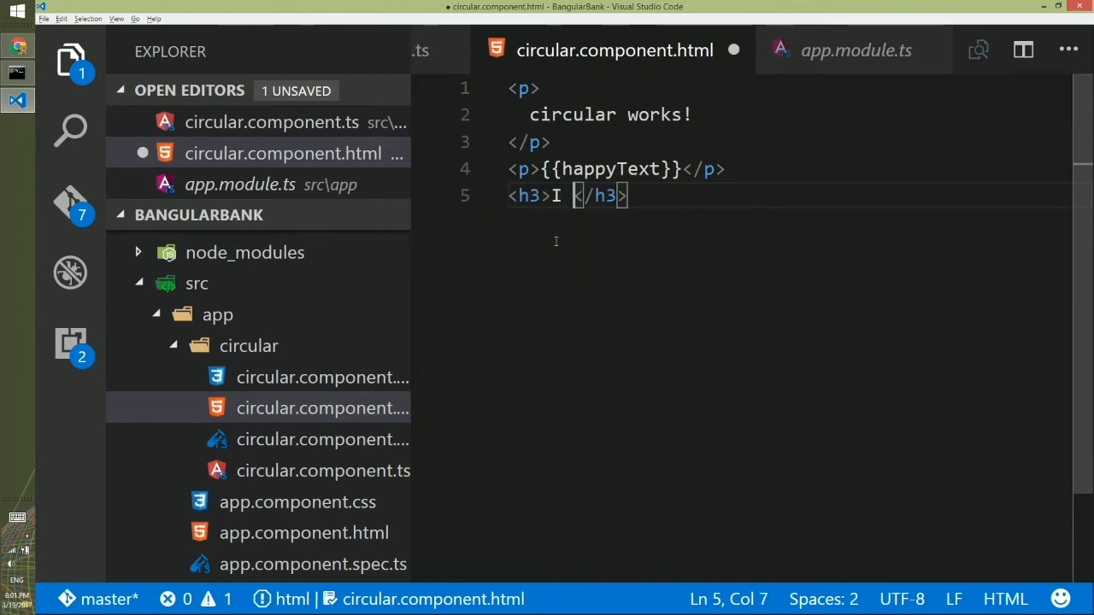
# Complete the circular template's <h3> heading to read 'I am jangululu'.
pyautogui.write('am jangululu')
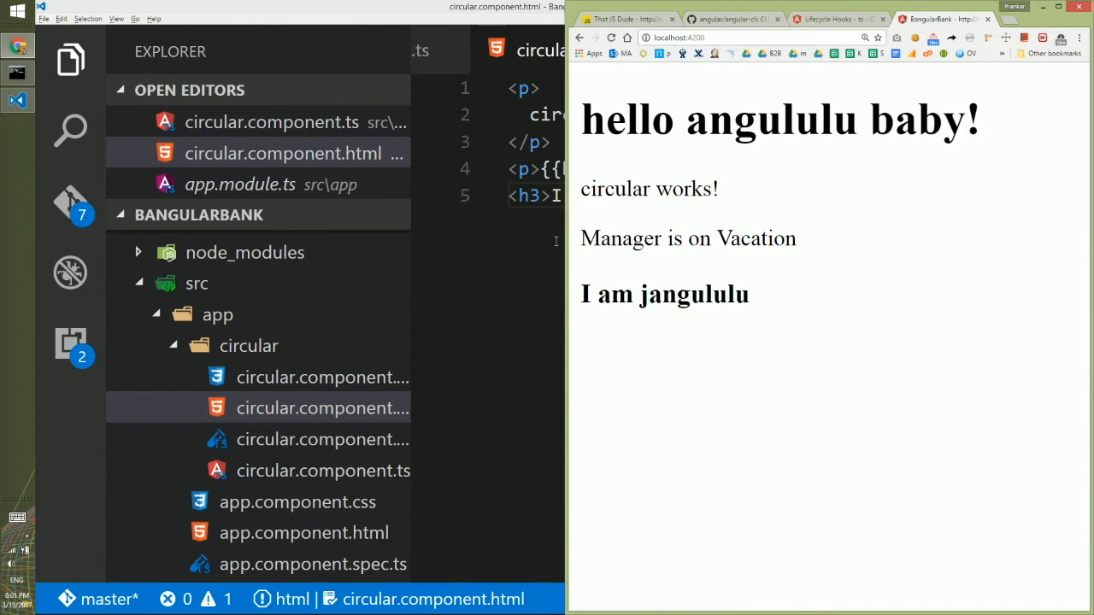
pyautogui.moveTo(852, 163)
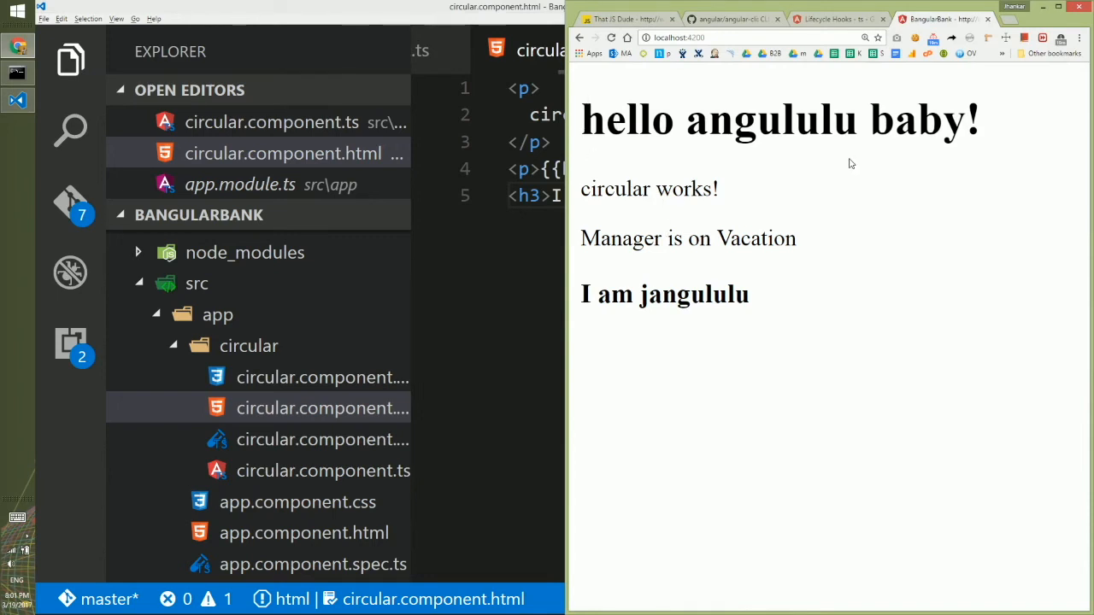
pyautogui.moveTo(611, 204)
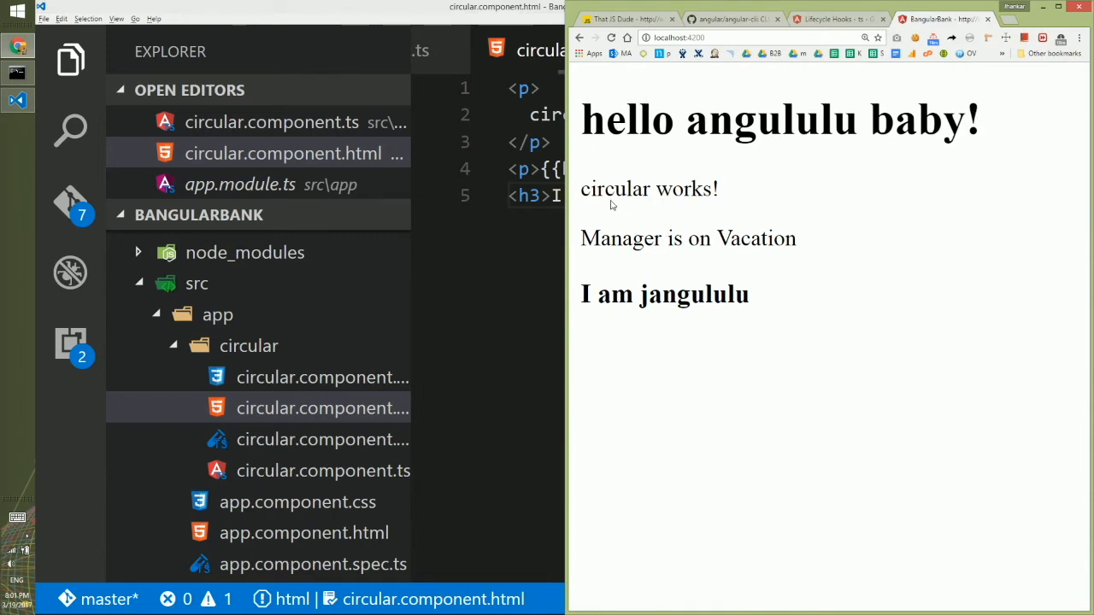
pyautogui.moveTo(729, 404)
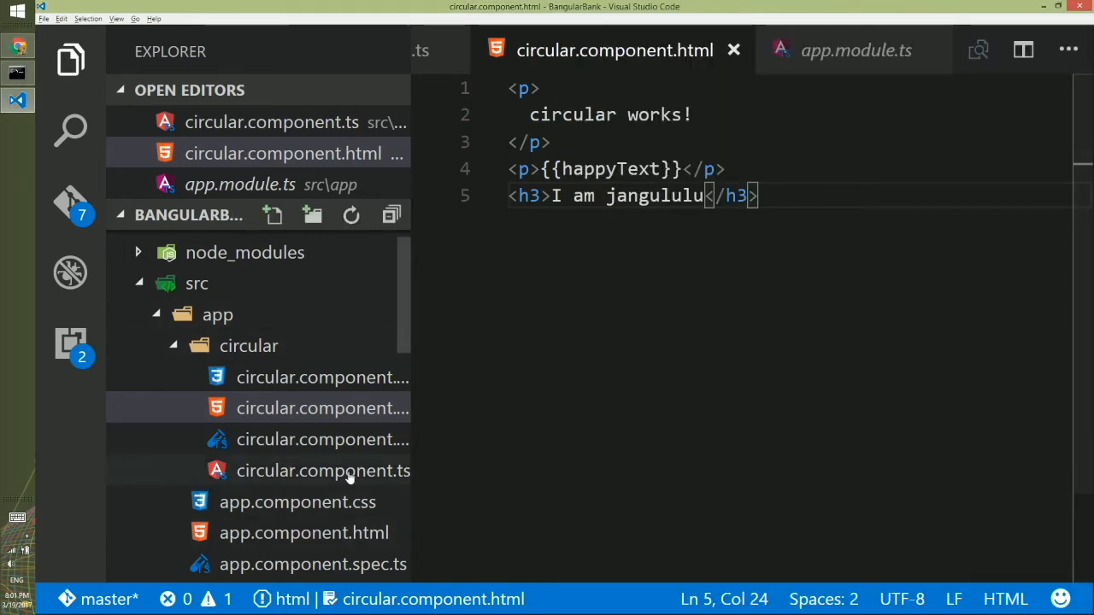
# Add this.happyText = 'Manager is sick'; inside ngOnInit in circular.component.ts.
pyautogui.click(323, 471)
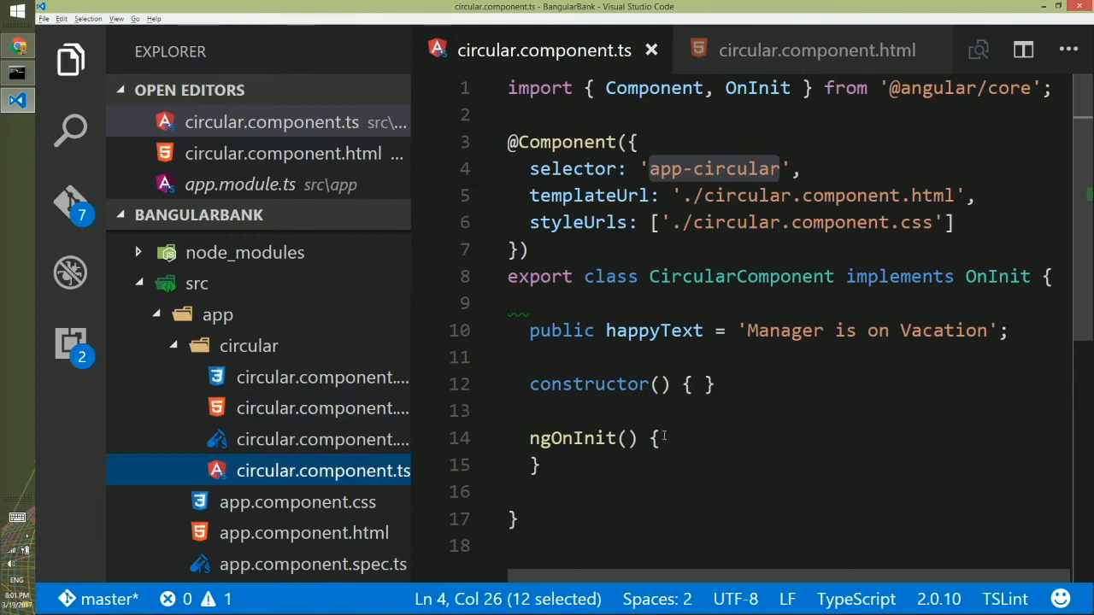
pyautogui.click(655, 437)
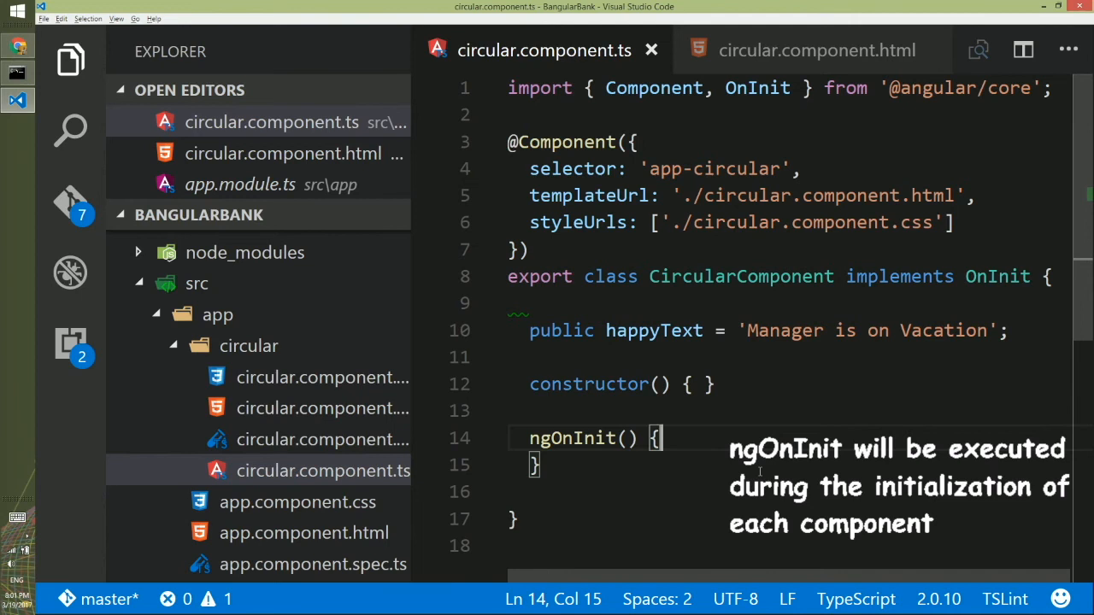
pyautogui.press('enter')
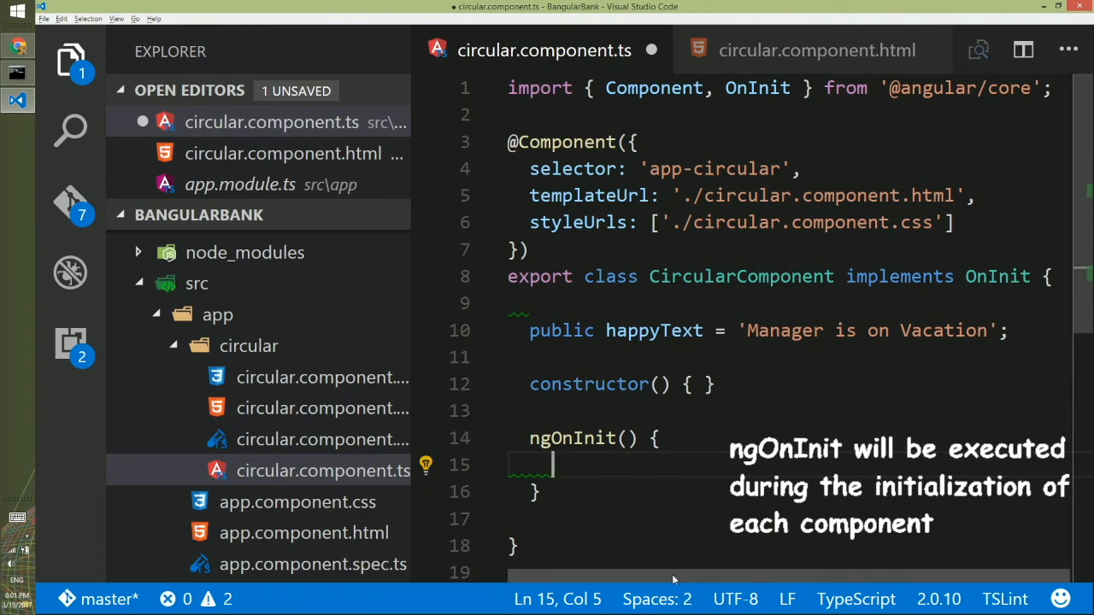
pyautogui.write('this.happyText')
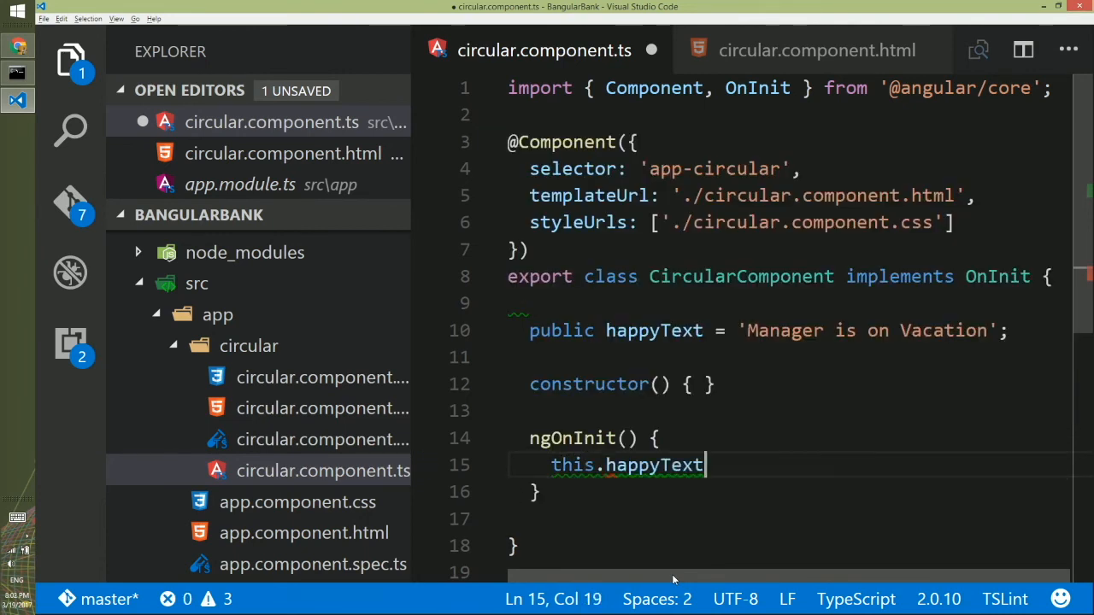
pyautogui.write("= ''")
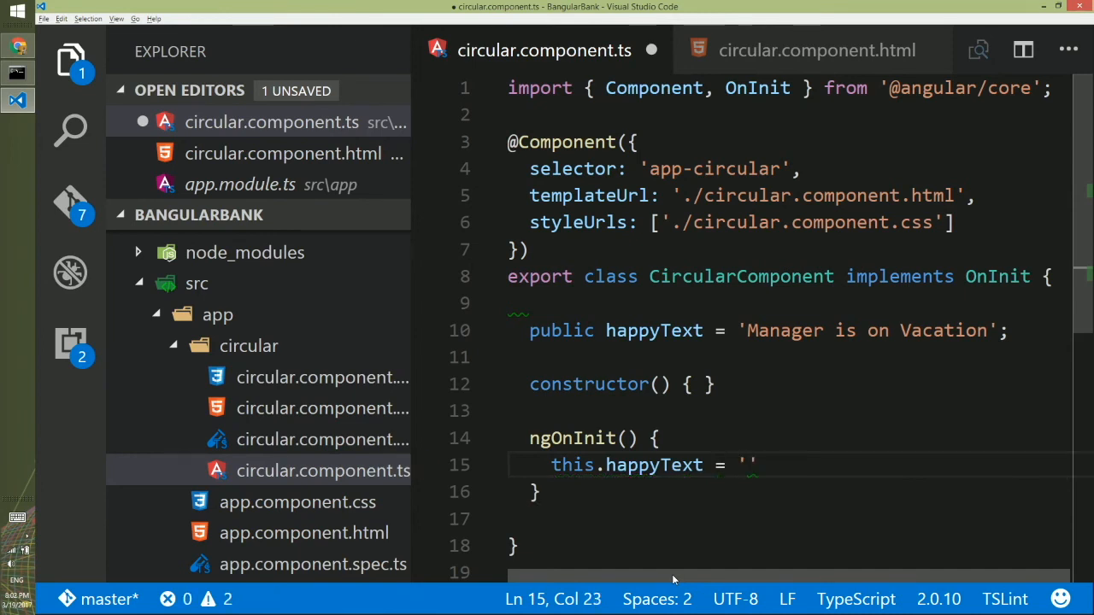
pyautogui.write('Man')
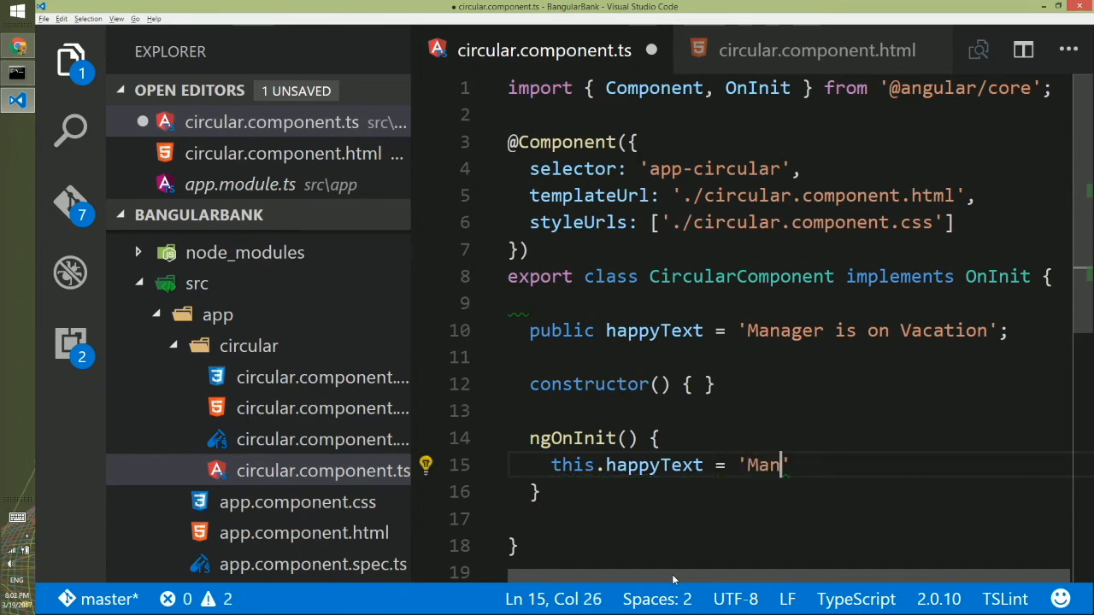
pyautogui.write("ager is sick';")
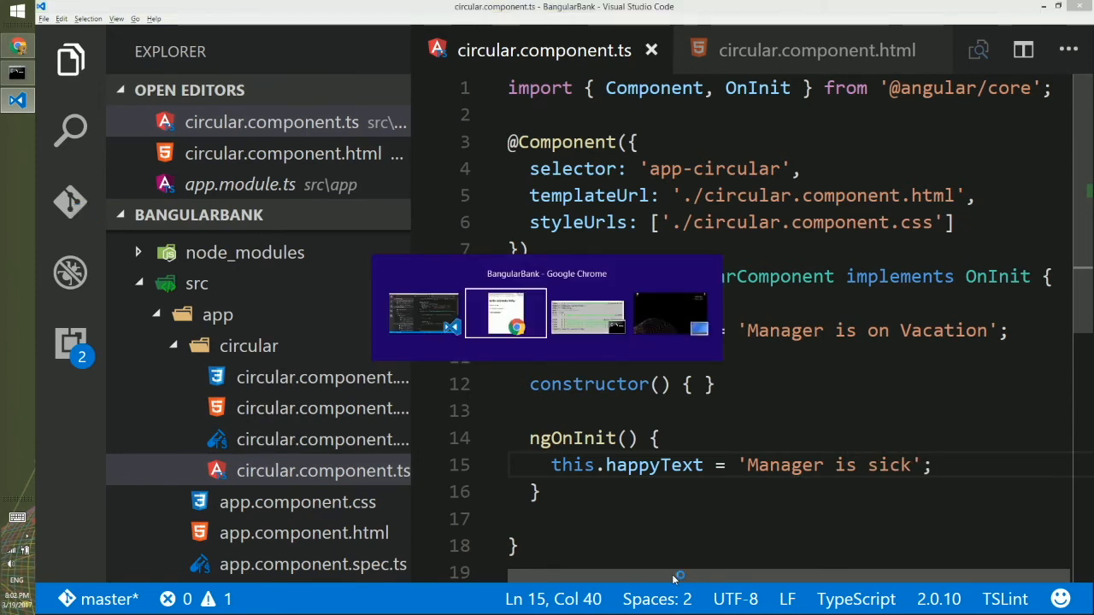
pyautogui.click(505, 312)
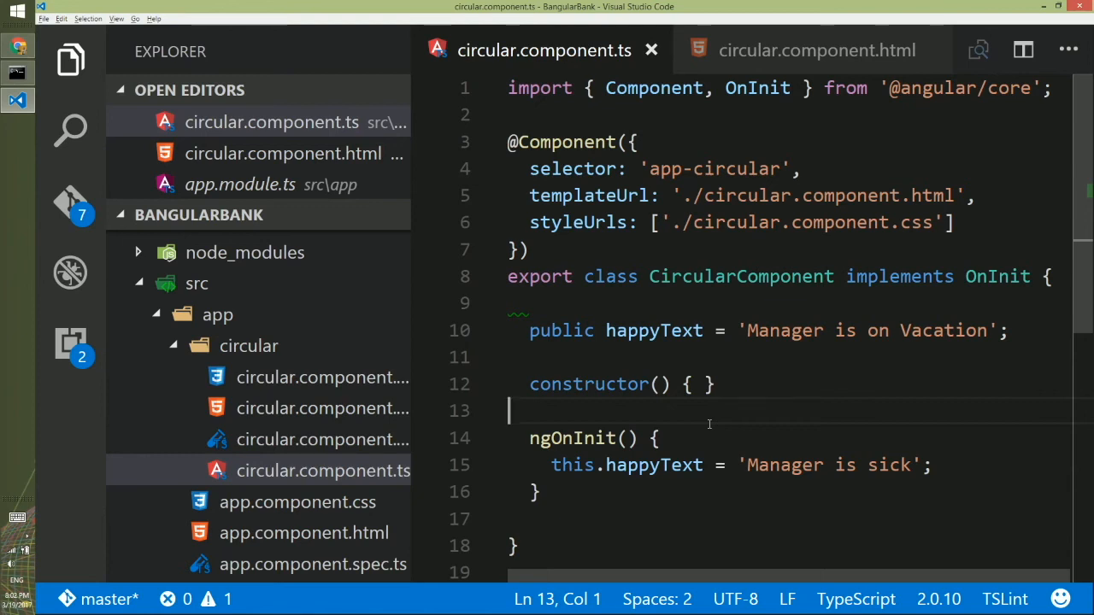
# Insert a <button>Make me happier</button> line before the <h3> heading in circular.component.html.
pyautogui.click(813, 50)
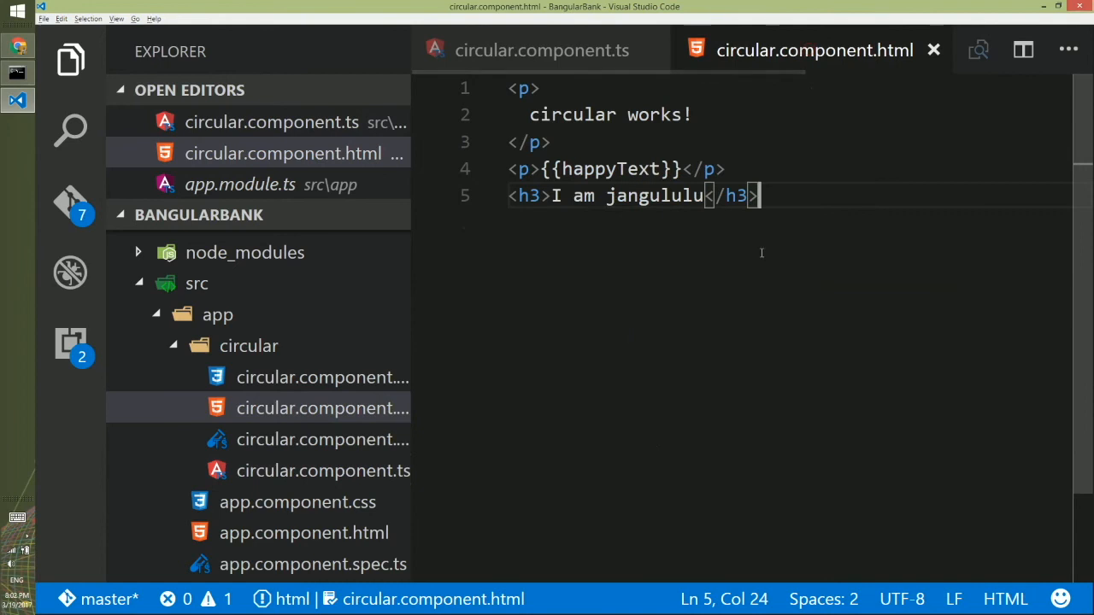
pyautogui.press('Enter')
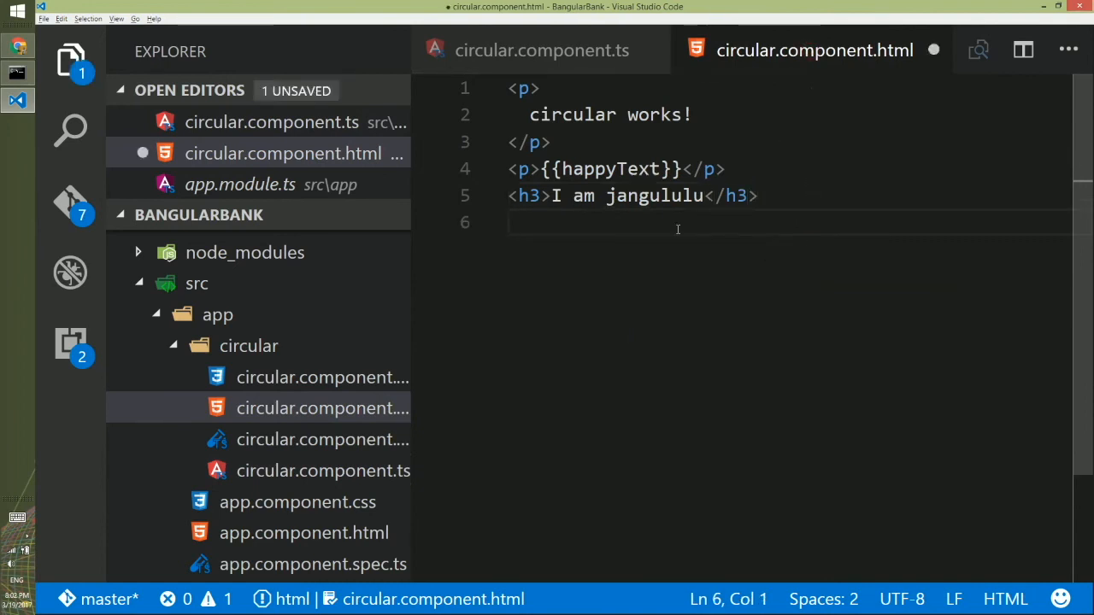
pyautogui.moveTo(664, 293)
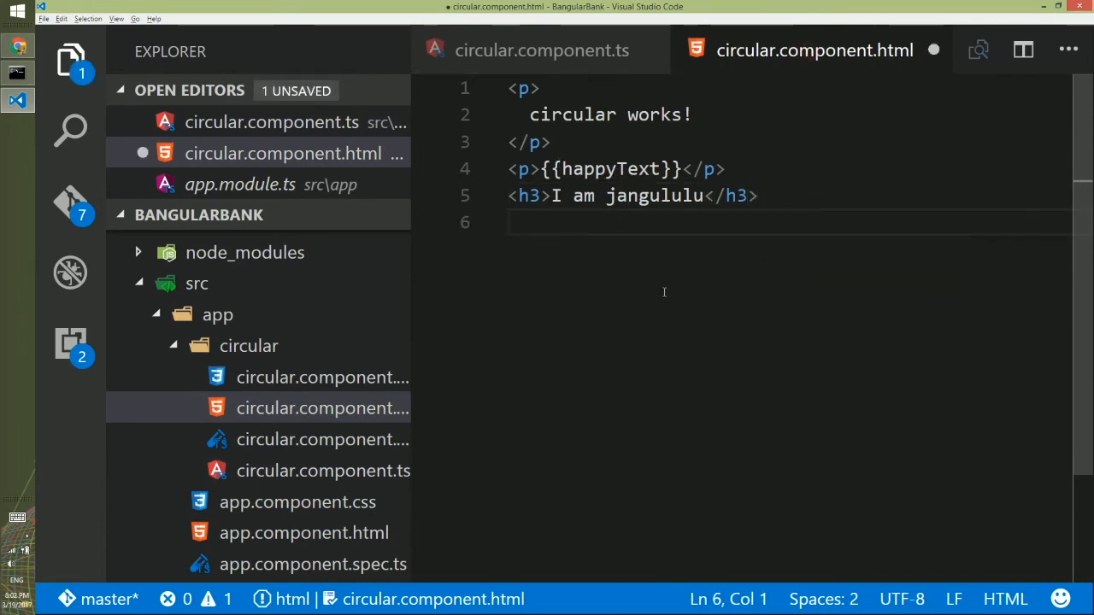
pyautogui.write('button>Make me happier</button>')
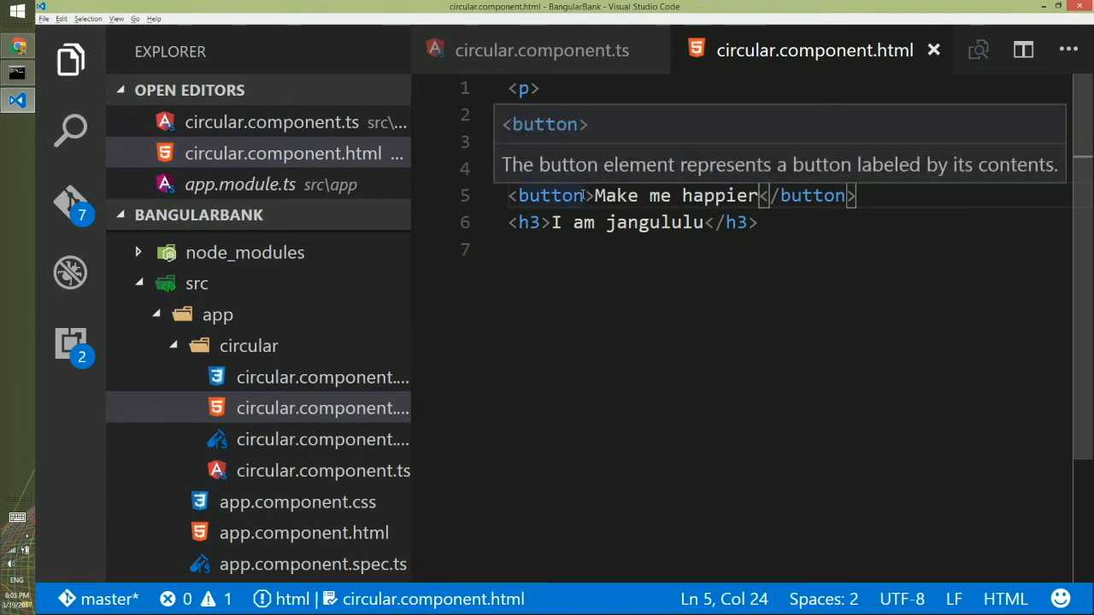
pyautogui.click(542, 49)
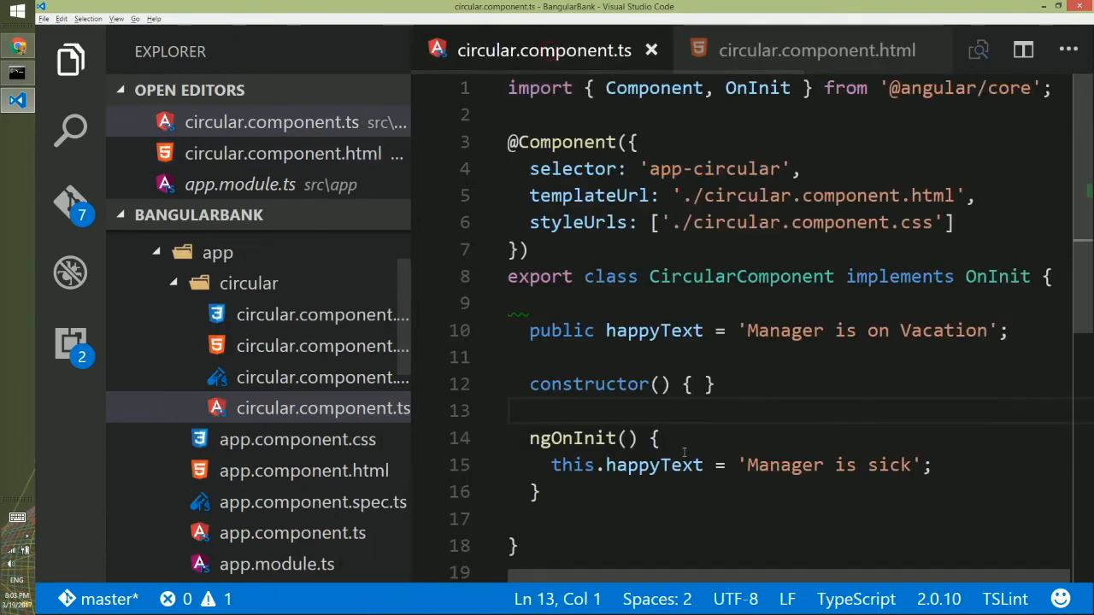
# Add a makeHappier() method below ngOnInit that sets this.happyText to 'Manager got fired'.
pyautogui.press('enter')
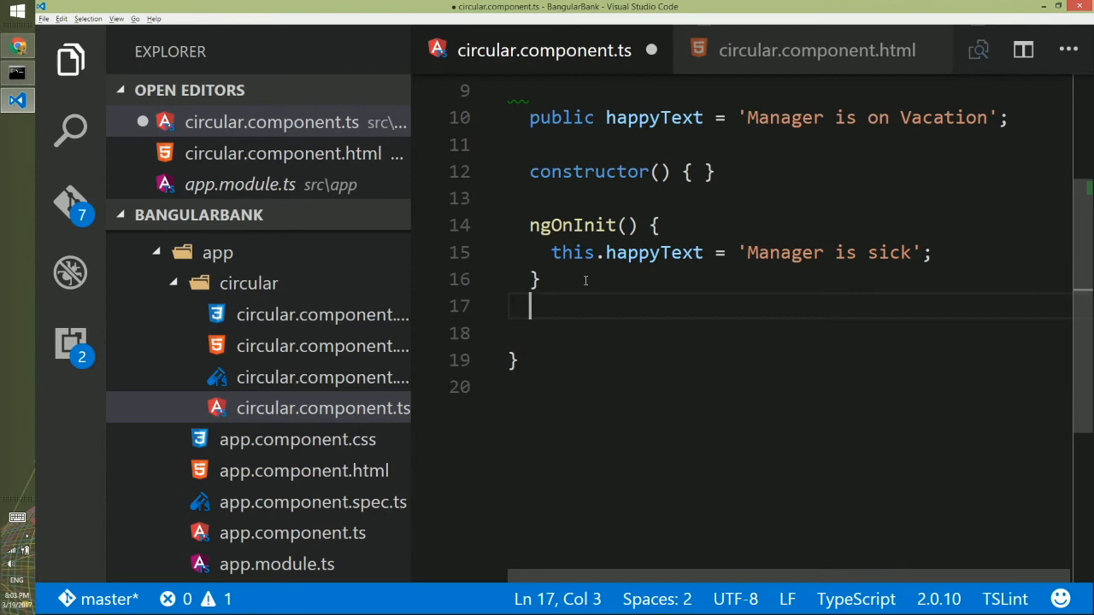
pyautogui.write('makeHap')
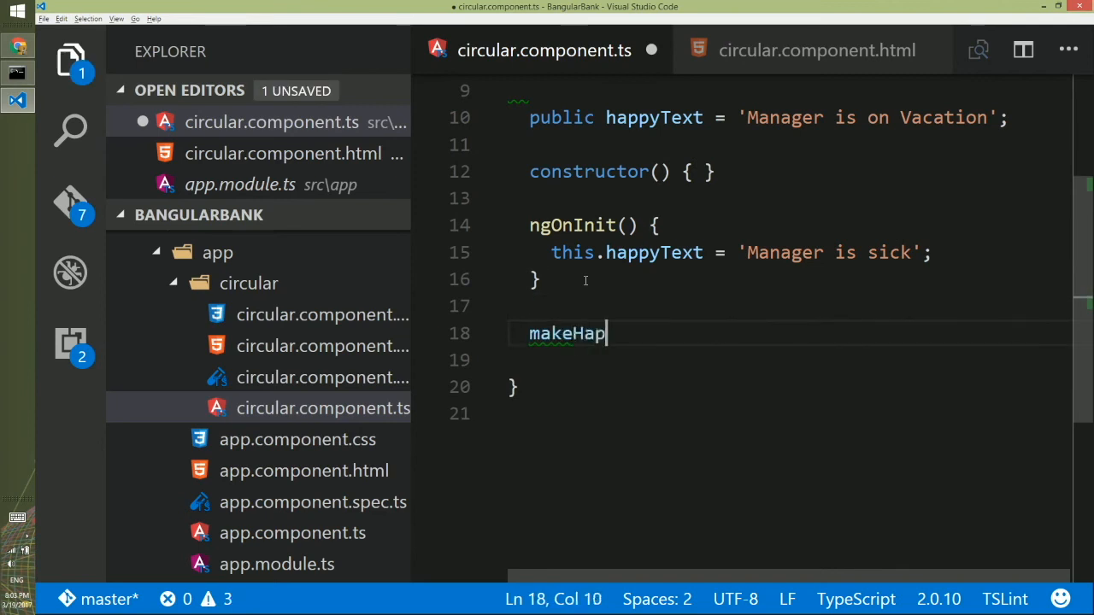
pyautogui.write('pier(){')
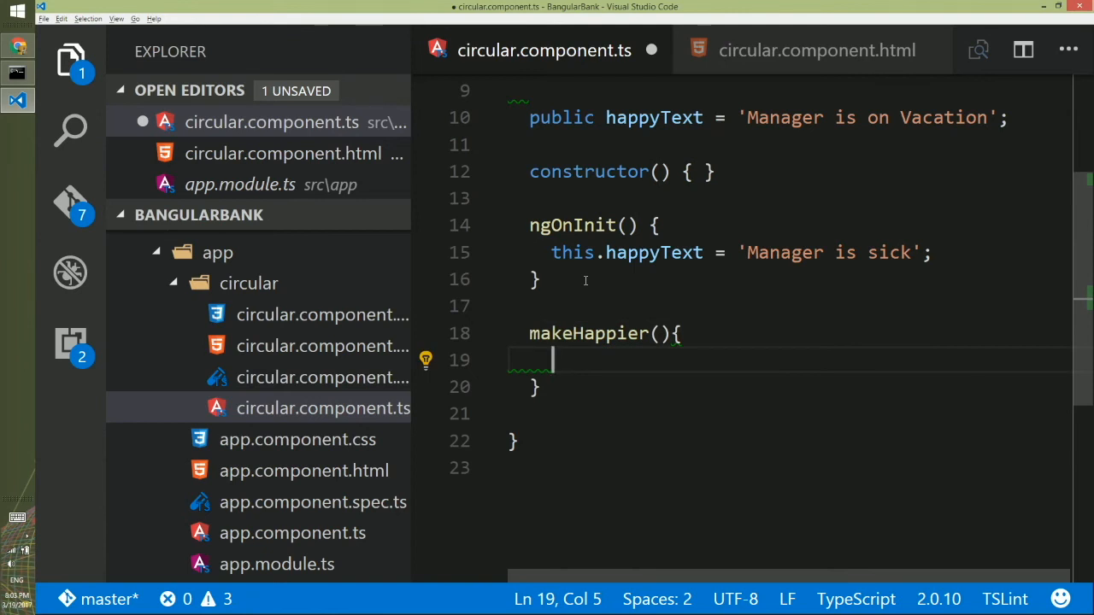
pyautogui.write('this.happyText')
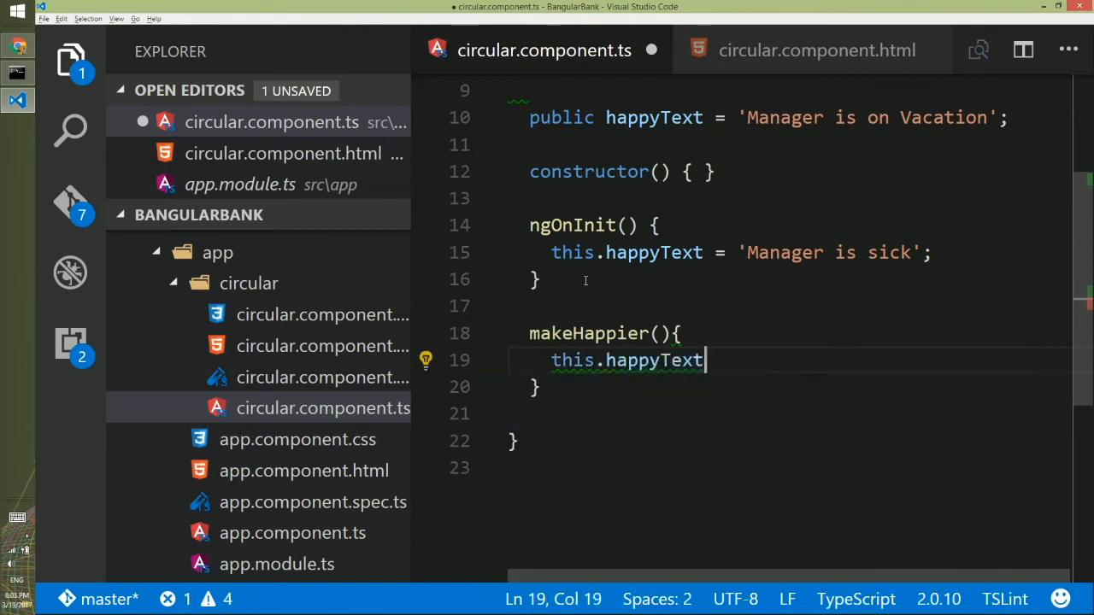
pyautogui.write("= '")
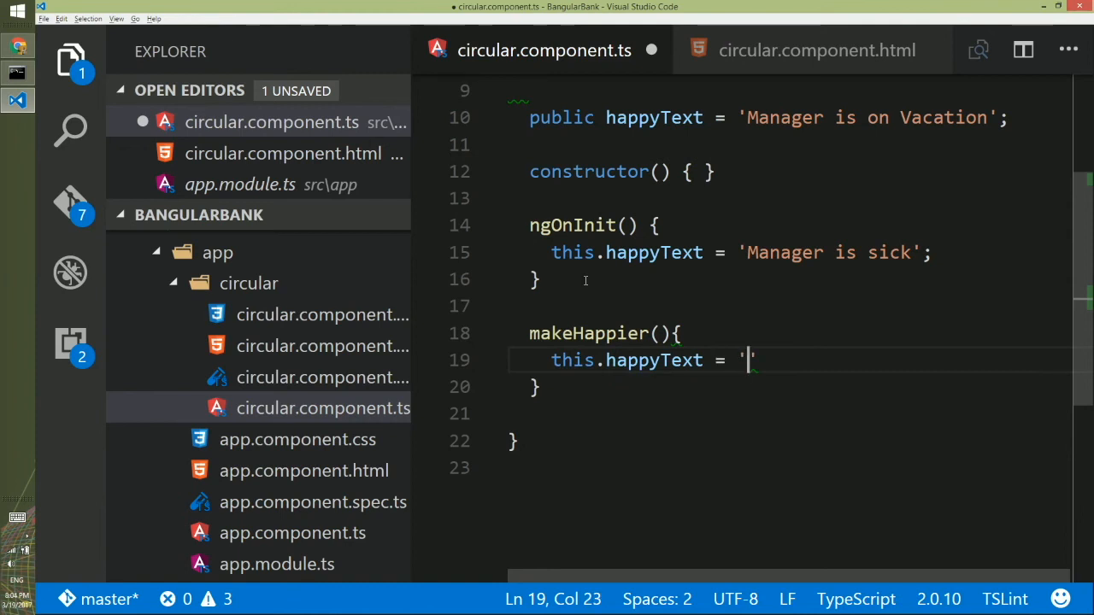
pyautogui.write('Manager got')
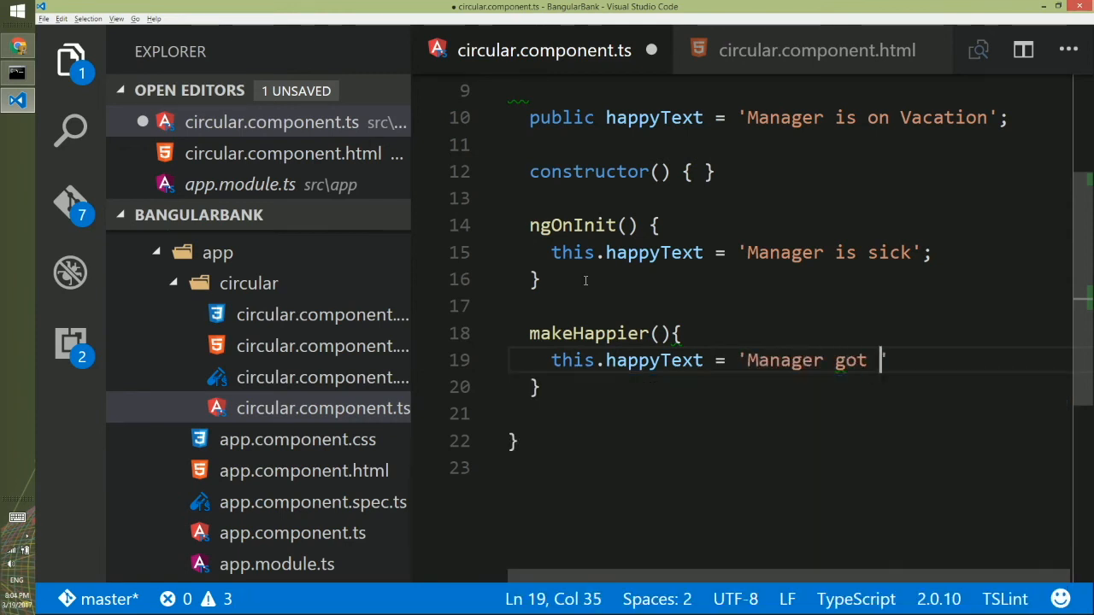
pyautogui.write("fired';")
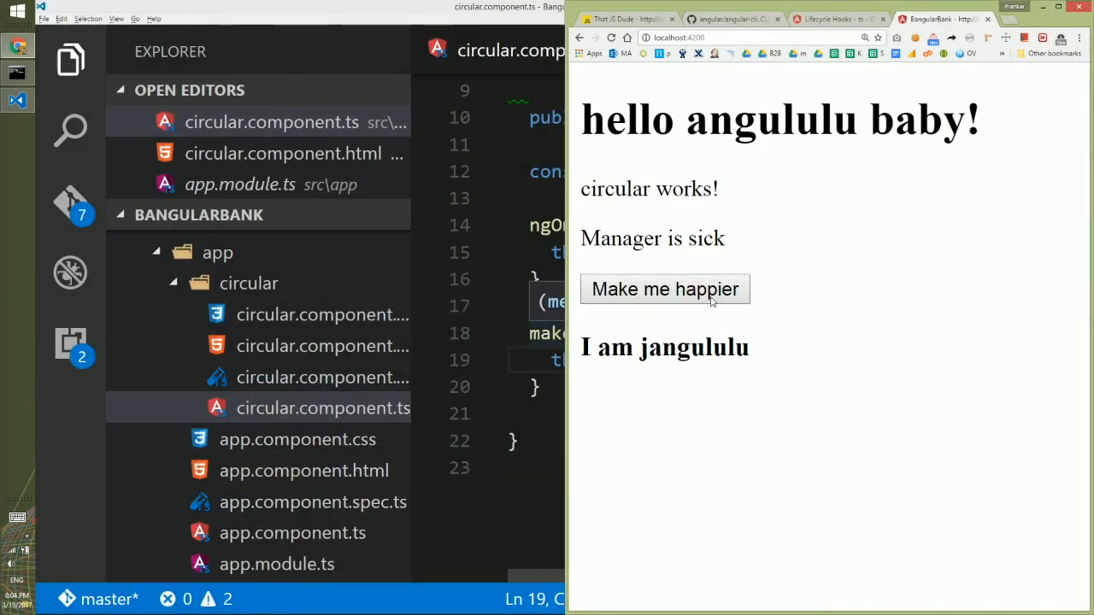
pyautogui.moveTo(658, 242)
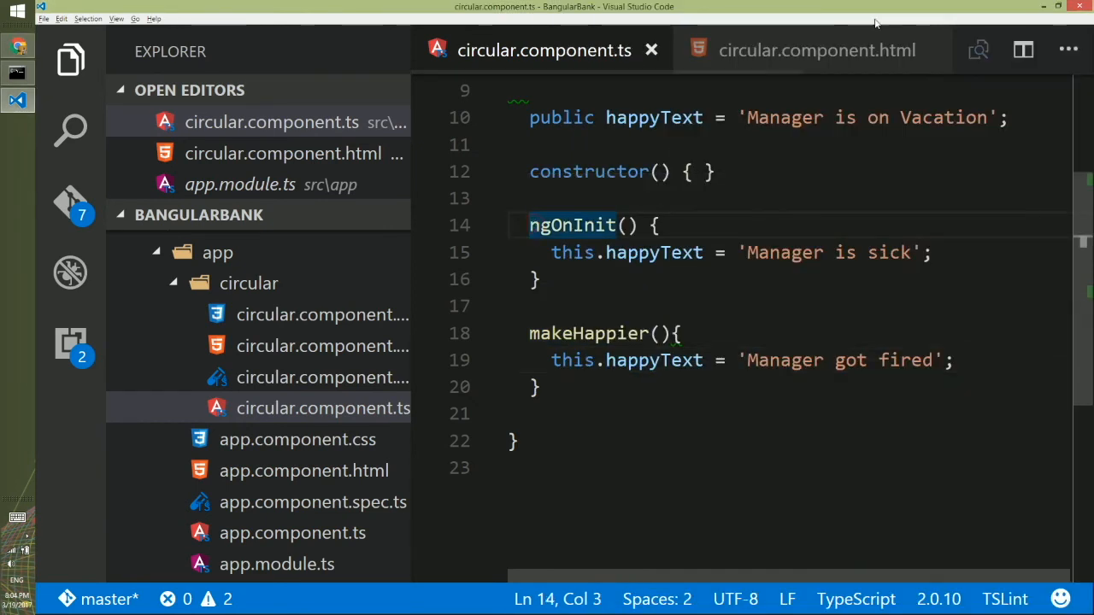
# Bind the button with (click)="makeHappier()" in circular.component.html and save the template.
pyautogui.click(815, 50)
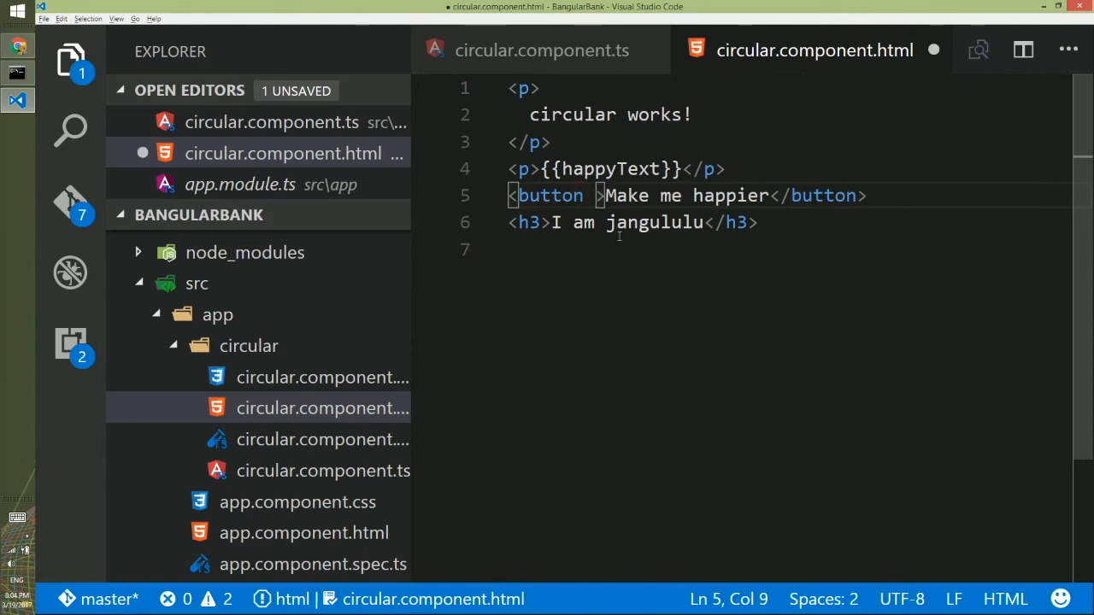
pyautogui.write('(cl')
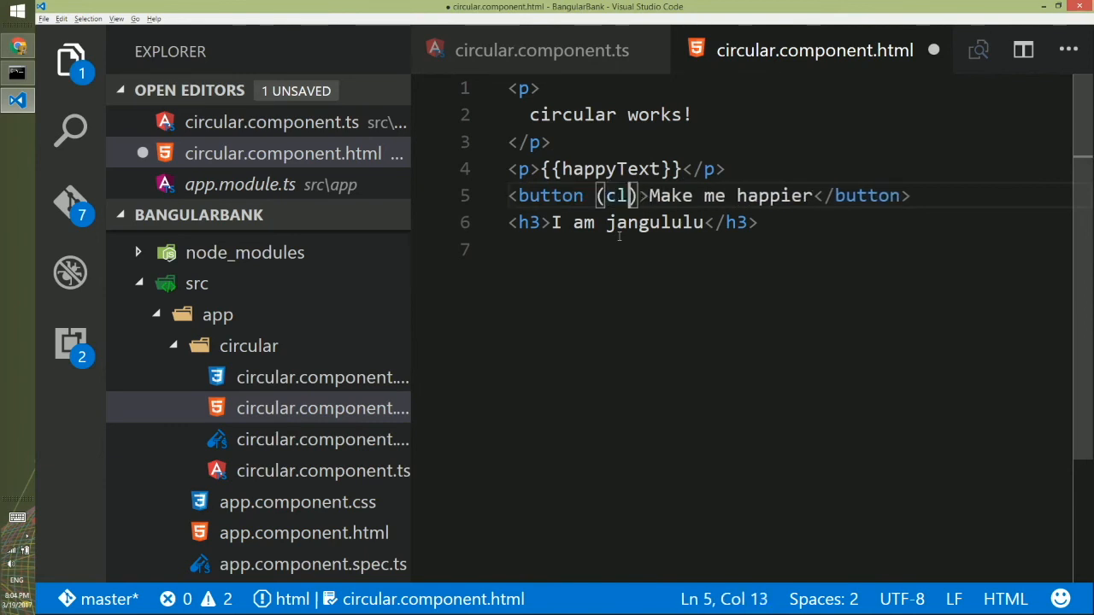
pyautogui.write('ick)="')
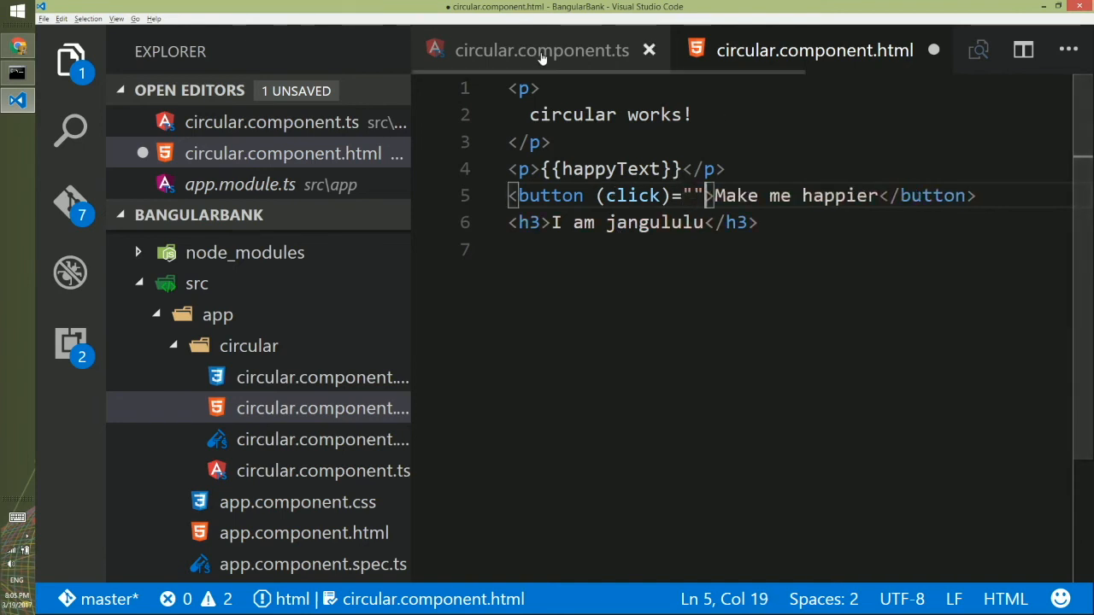
pyautogui.click(541, 50)
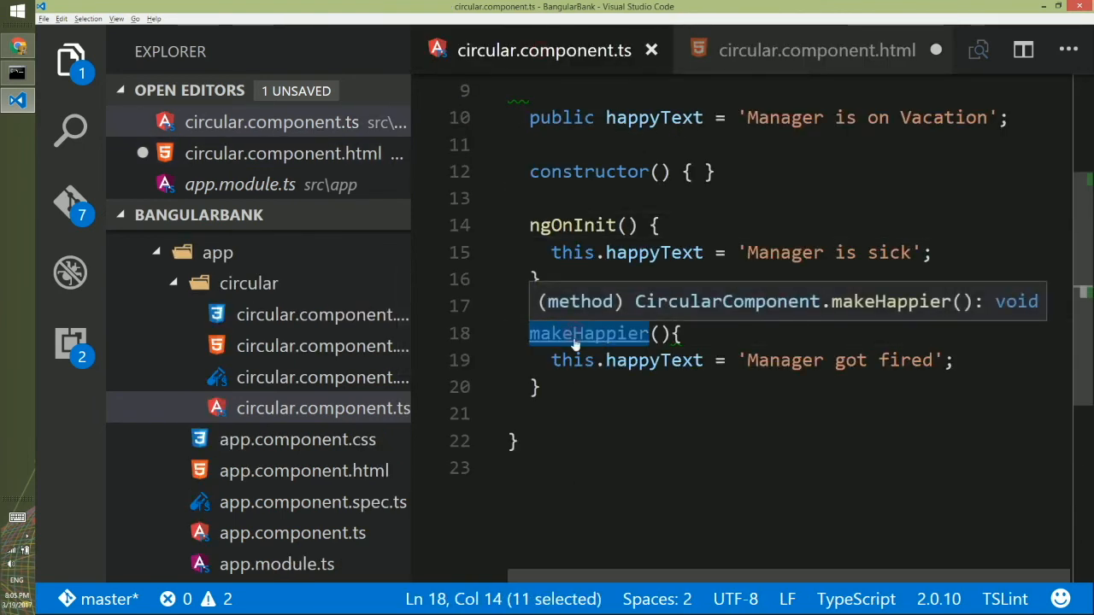
pyautogui.click(814, 49)
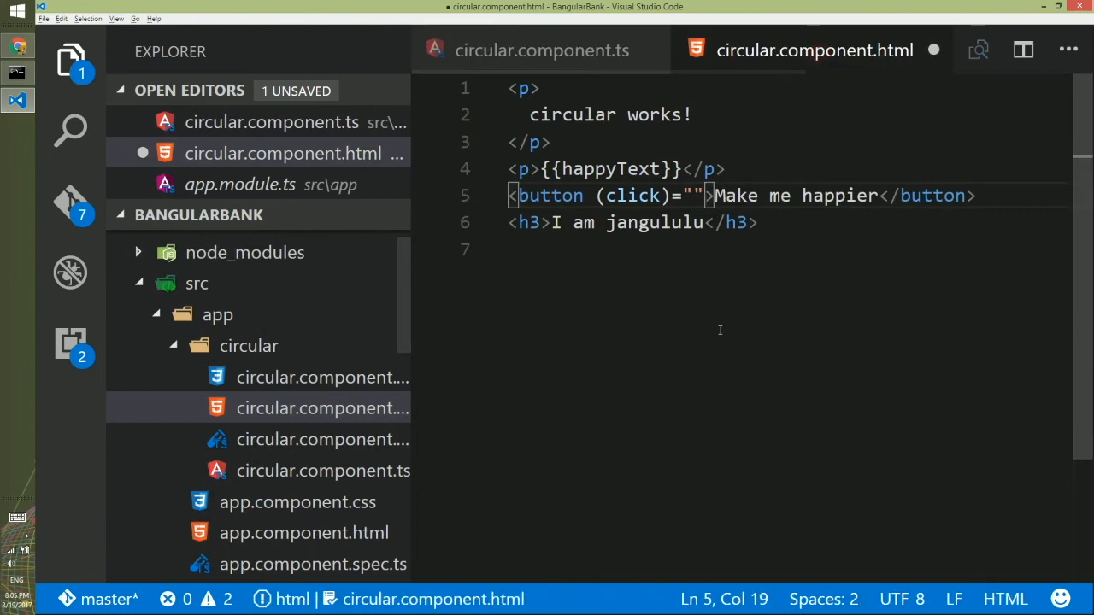
pyautogui.write('makeHappier')
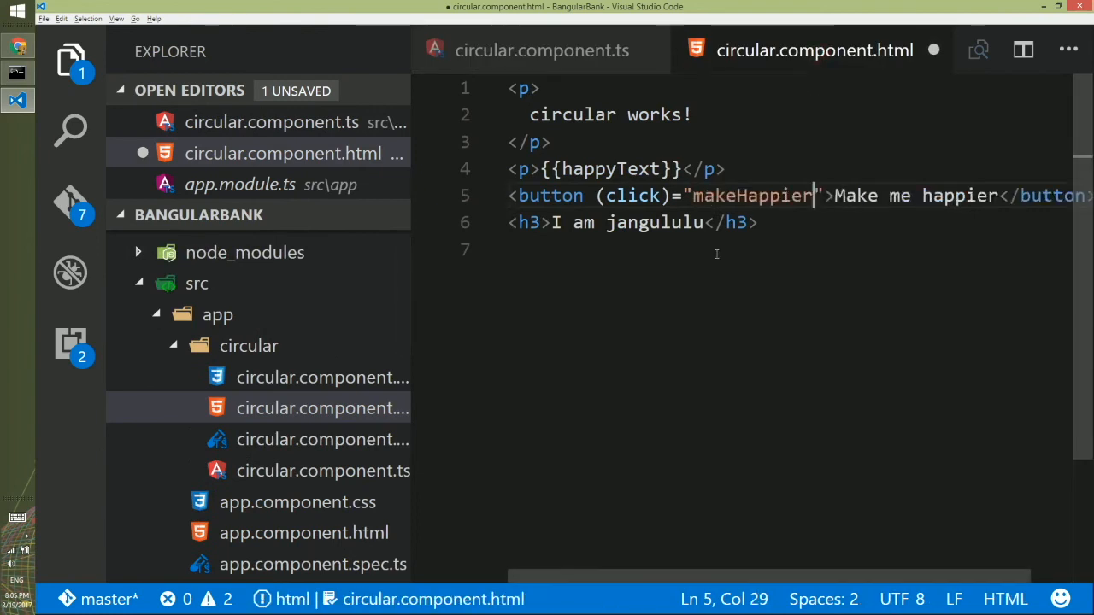
pyautogui.write('()')
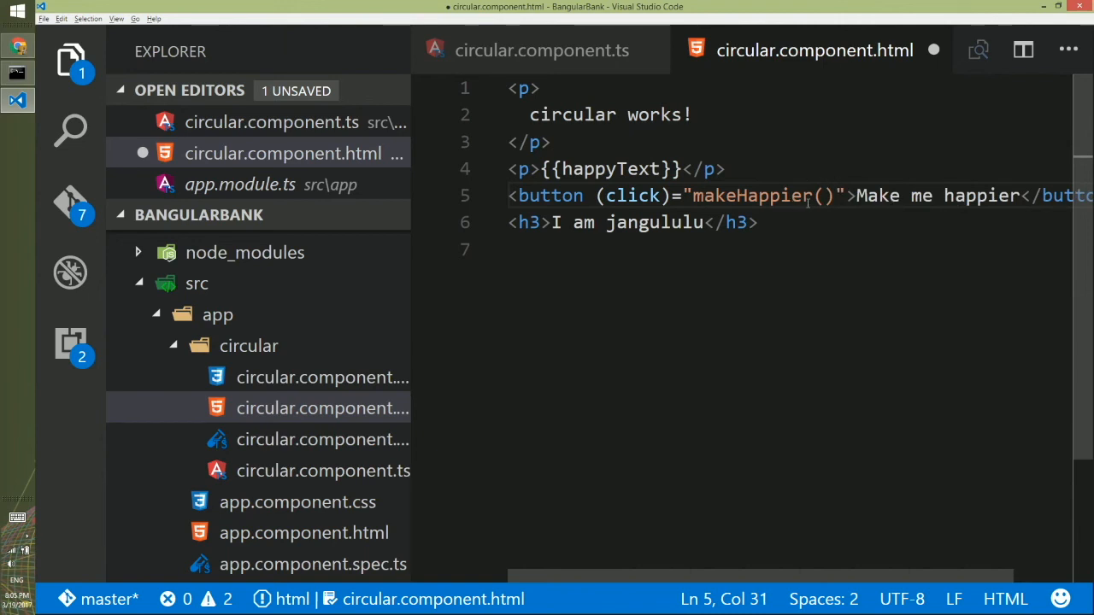
pyautogui.press('ctrl+s')
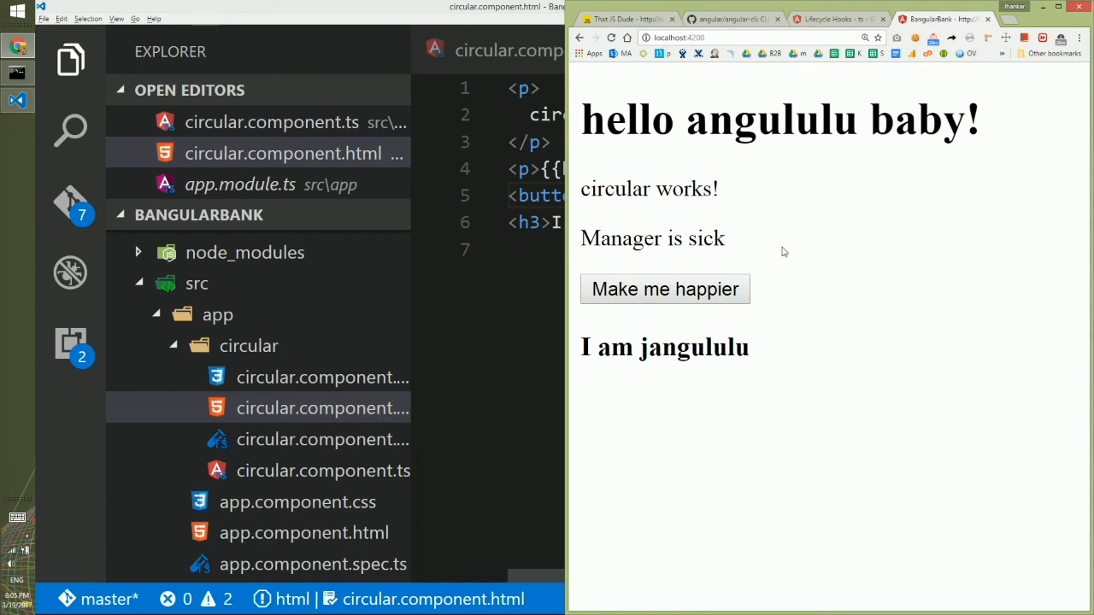
# Click the Make me happier button on the running page in Chrome.
pyautogui.click(665, 289)
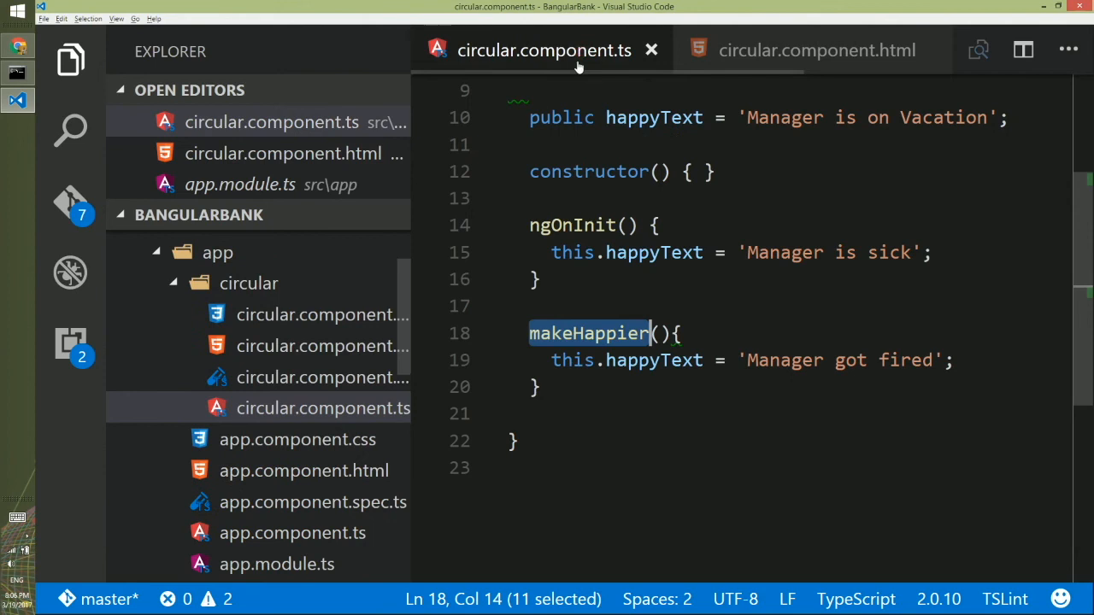
# Add public myTodos = ['Wash coffee mug', 'Take a shower', 'Say hi to the new hire'] and save.
pyautogui.click(1008, 117)
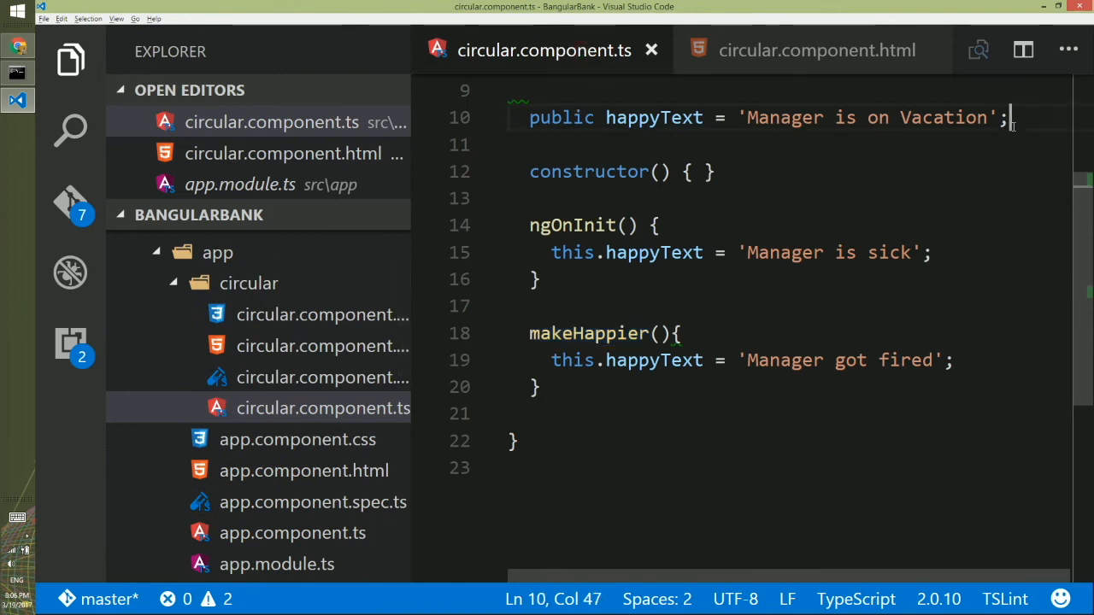
pyautogui.write('public')
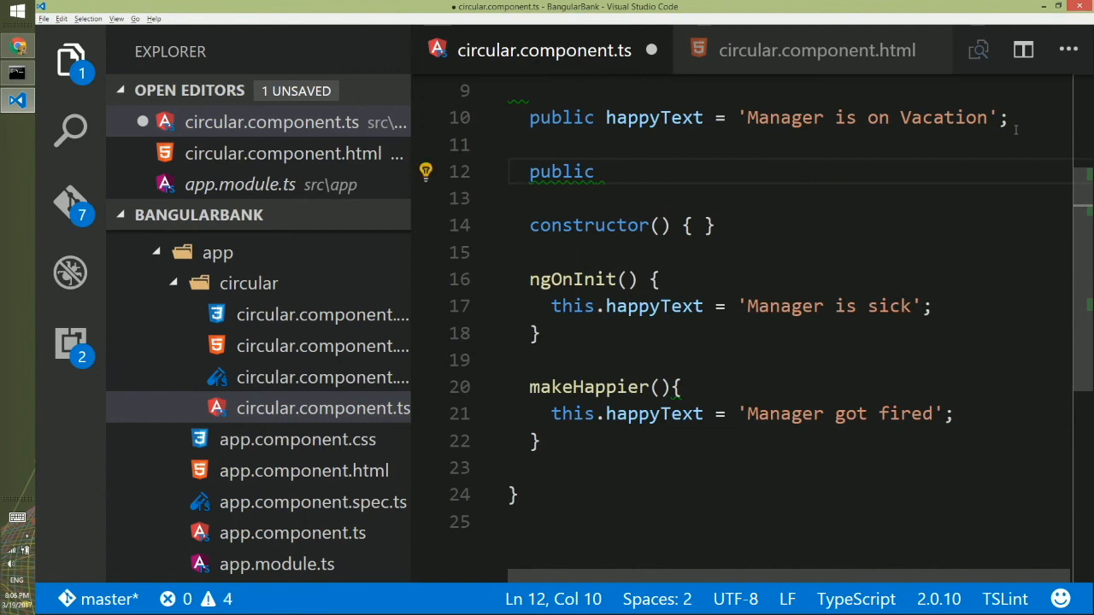
pyautogui.write('myTodo')
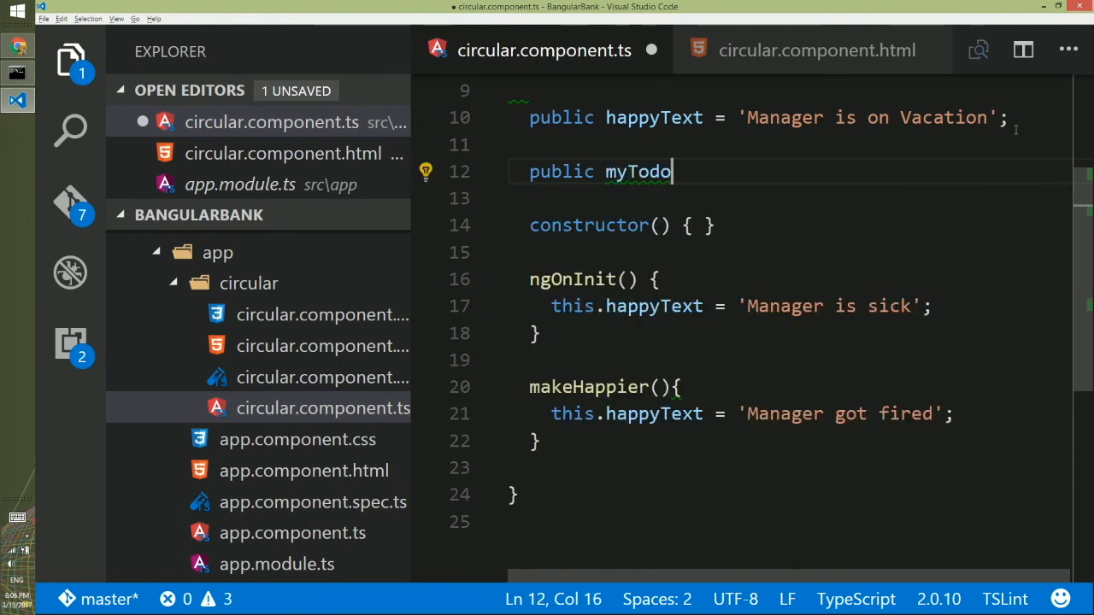
pyautogui.write('s = []')
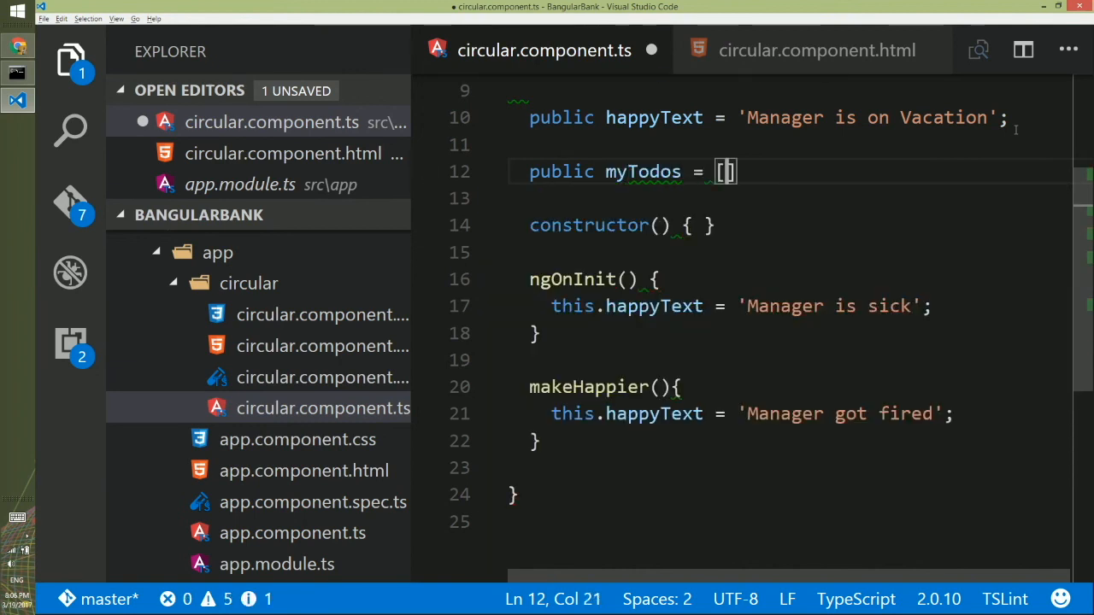
pyautogui.press('Enter')
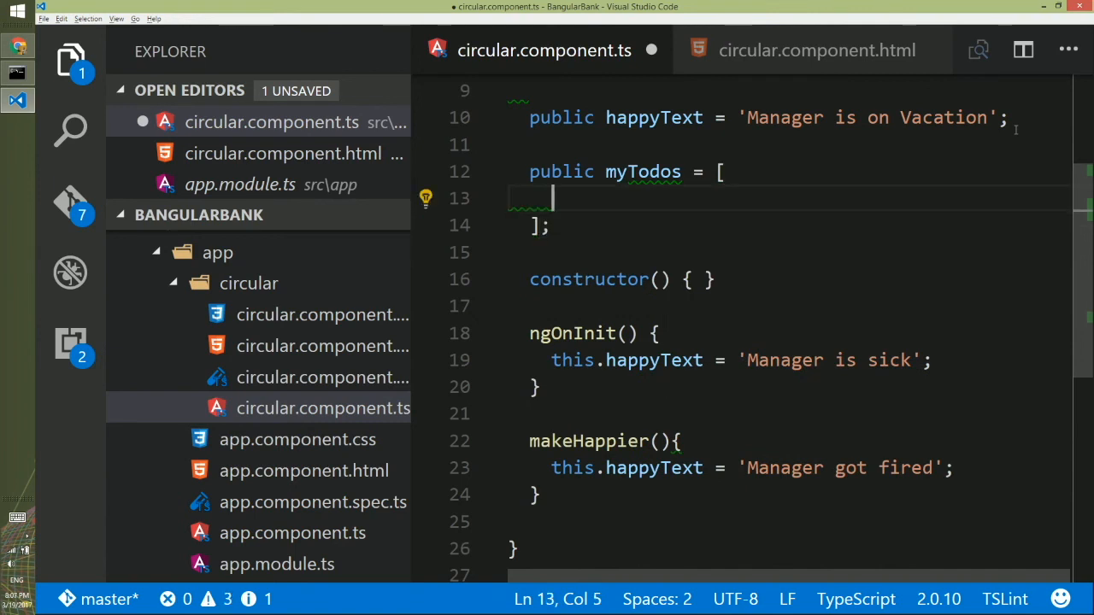
pyautogui.write("'Wash '")
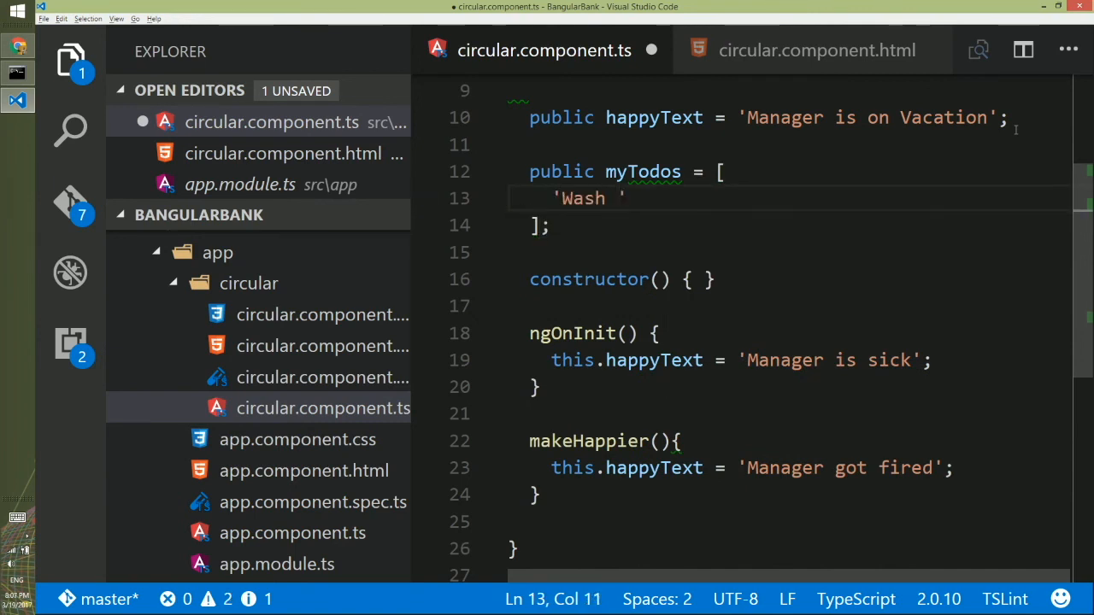
pyautogui.write('coffee mug')
pyautogui.write("'Take a shower',")
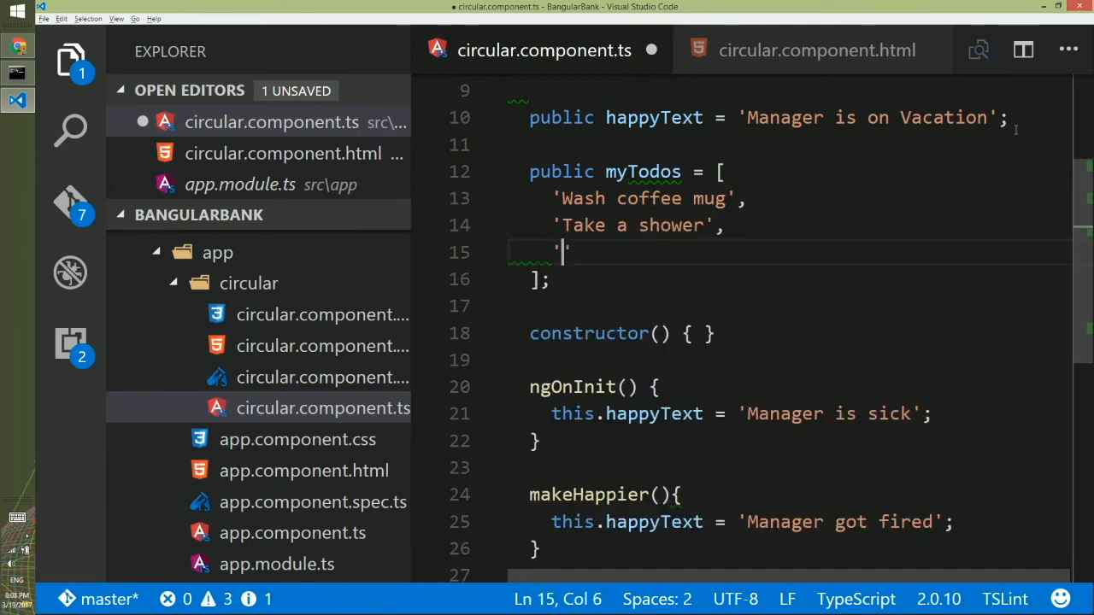
pyautogui.write('Say hi to the')
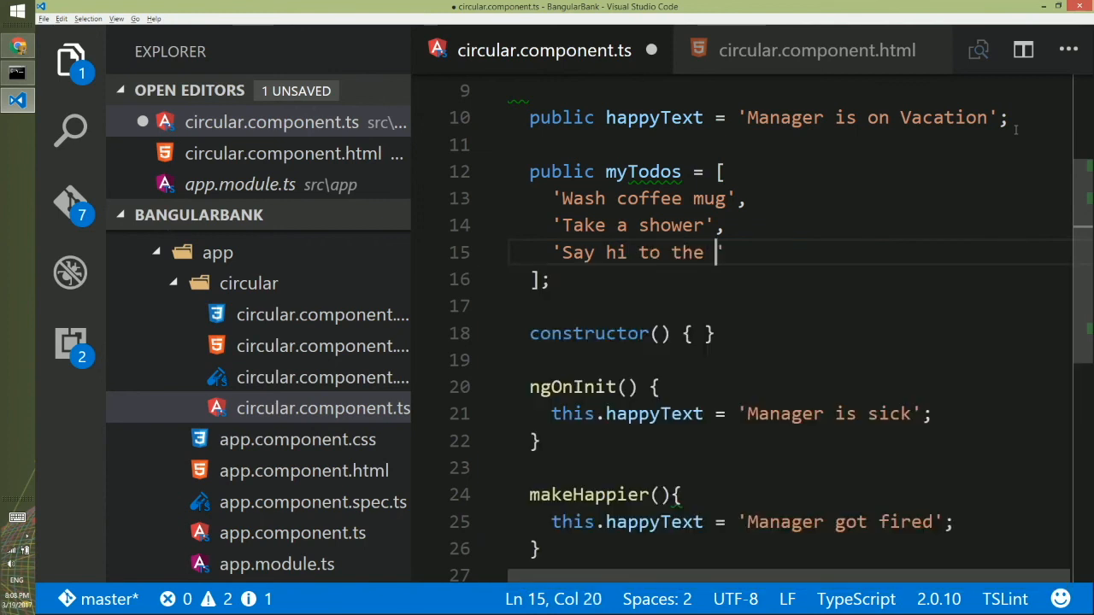
pyautogui.write('new hire')
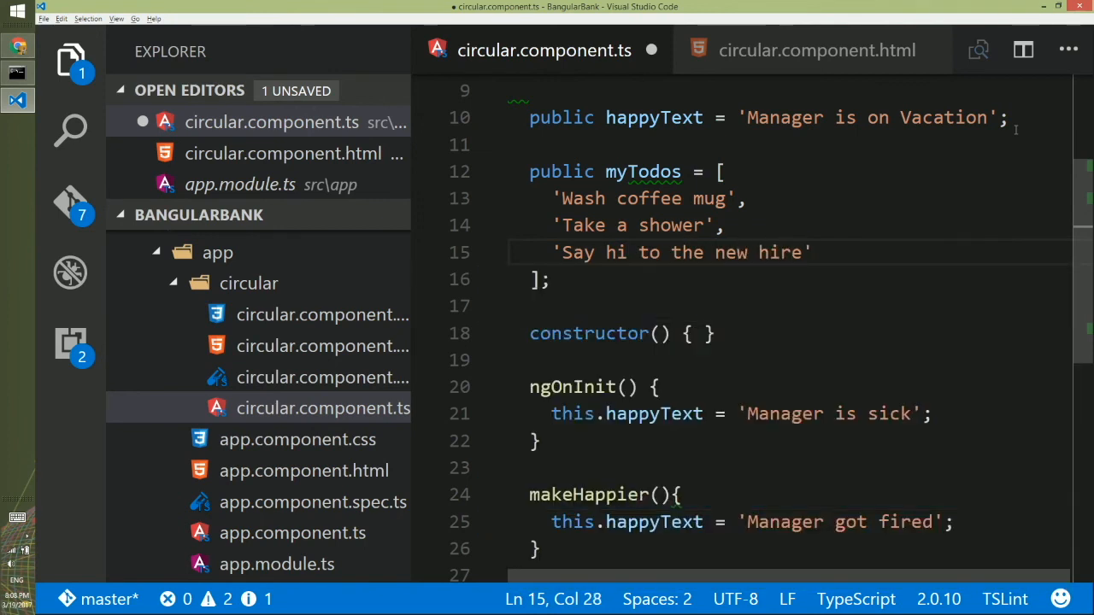
pyautogui.press('ctrl+s')
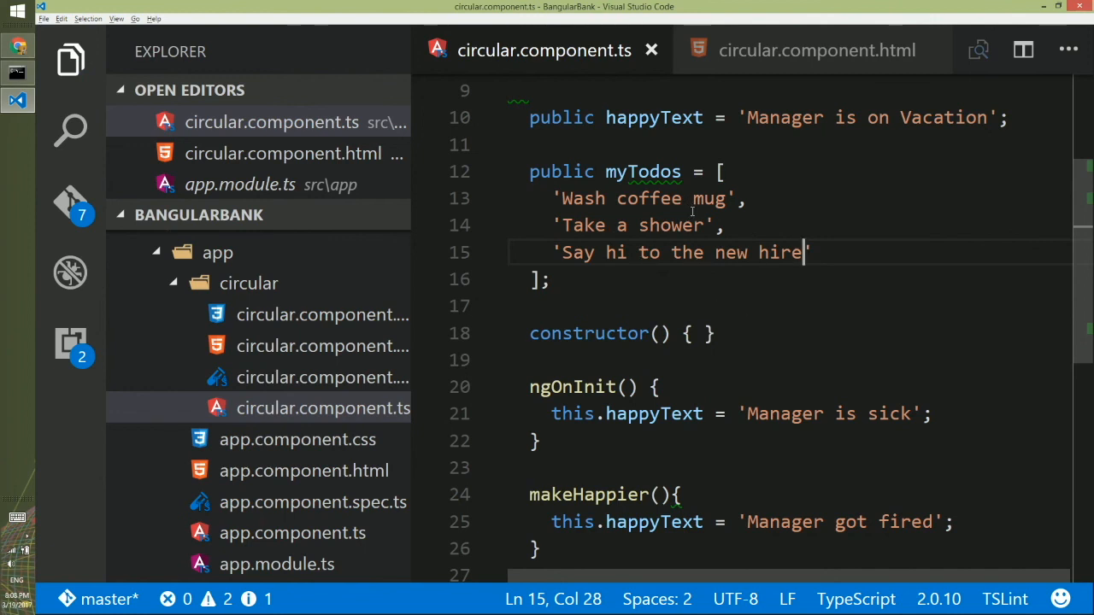
pyautogui.click(815, 50)
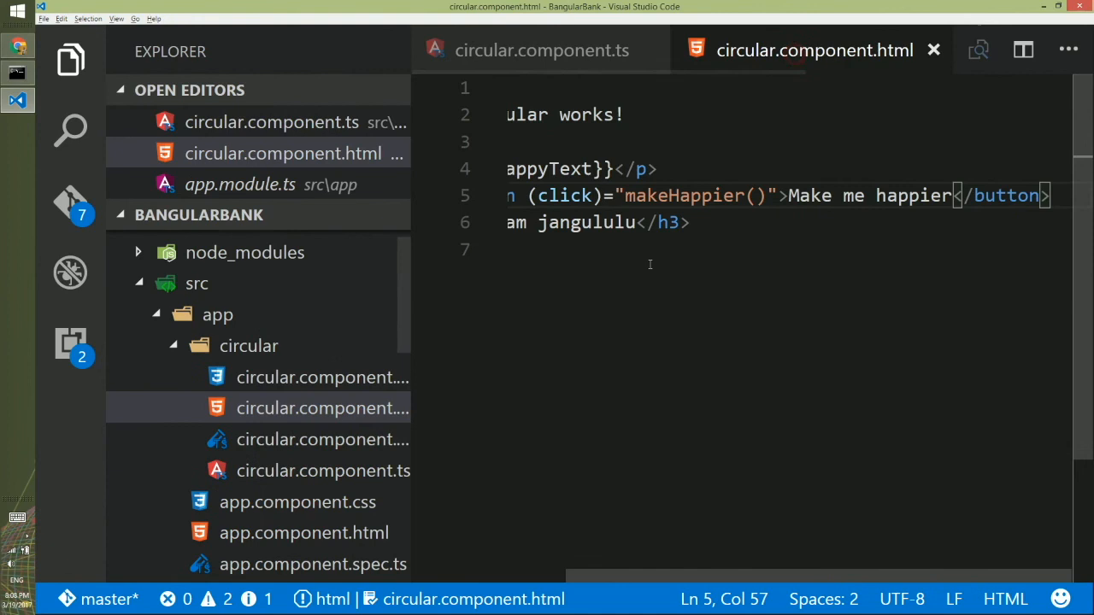
# Below the button, add <ol><li *ngFor="let todo of myTodos">{{todo}}</li></ol> to circular.component.html.
pyautogui.press('Enter')
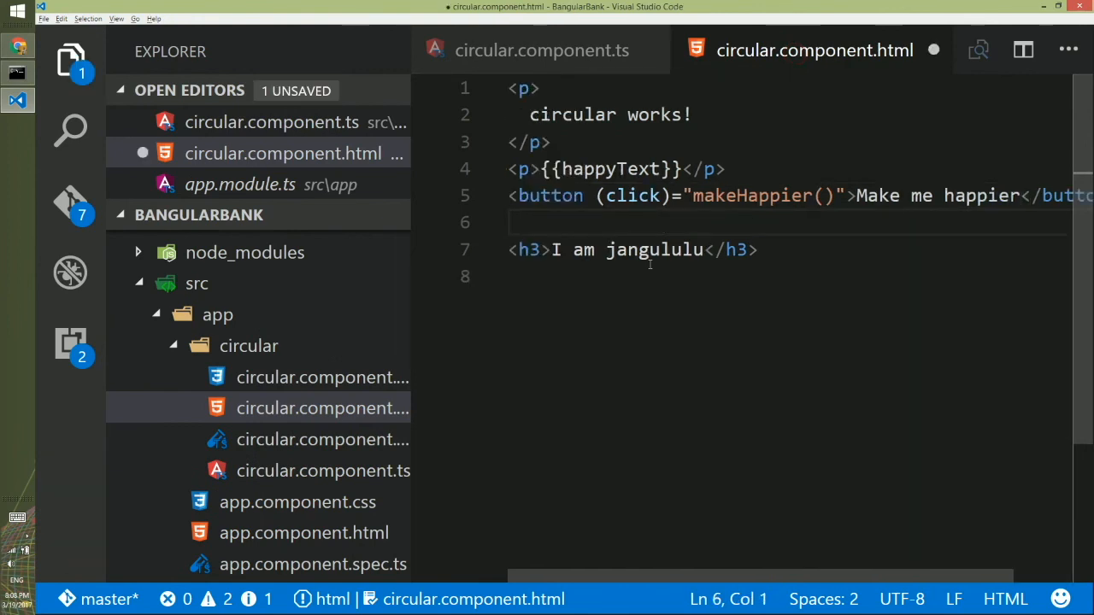
pyautogui.write('<ol>')
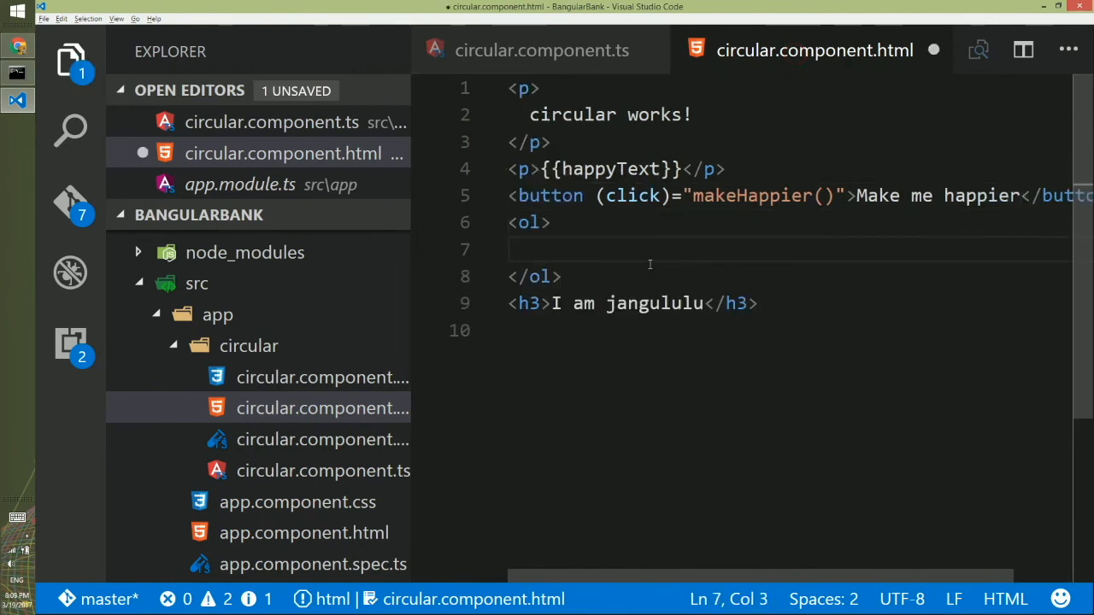
pyautogui.write('<li ></li>')
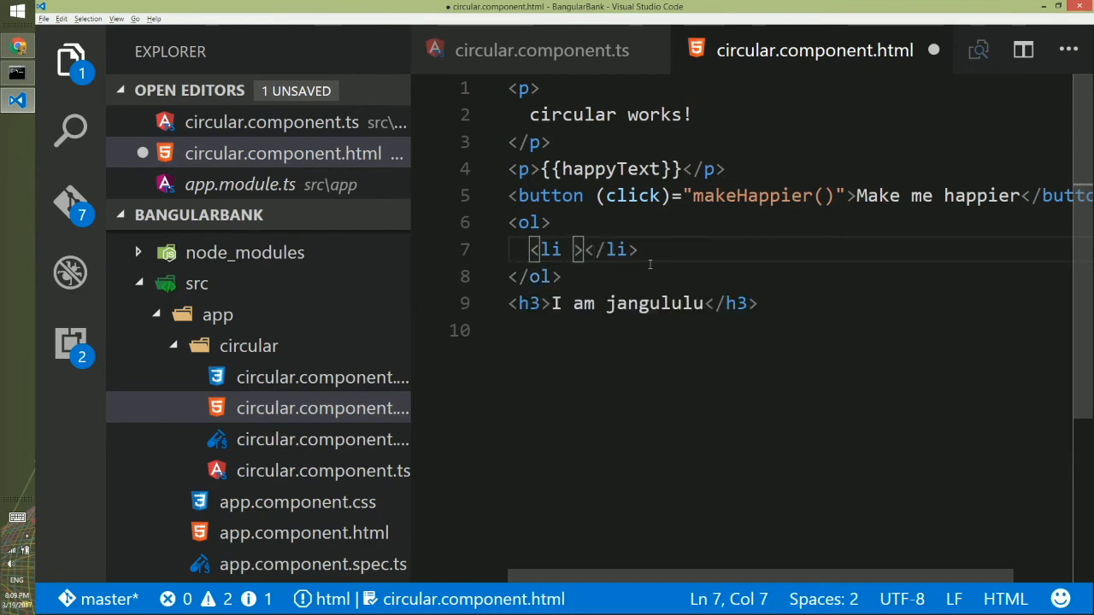
pyautogui.write('*ngFor="')
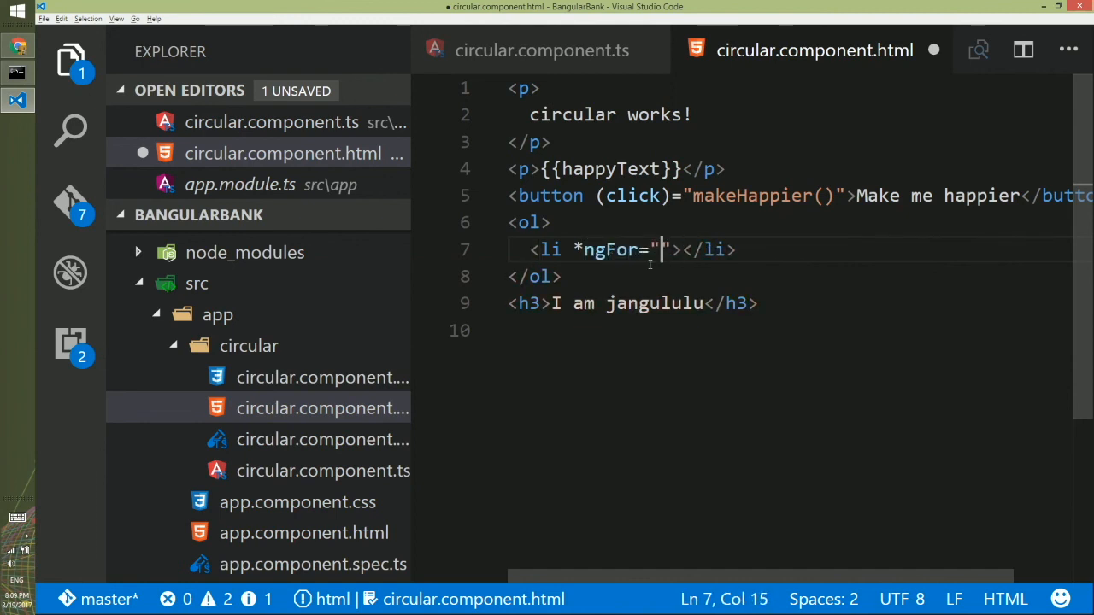
pyautogui.write('let t')
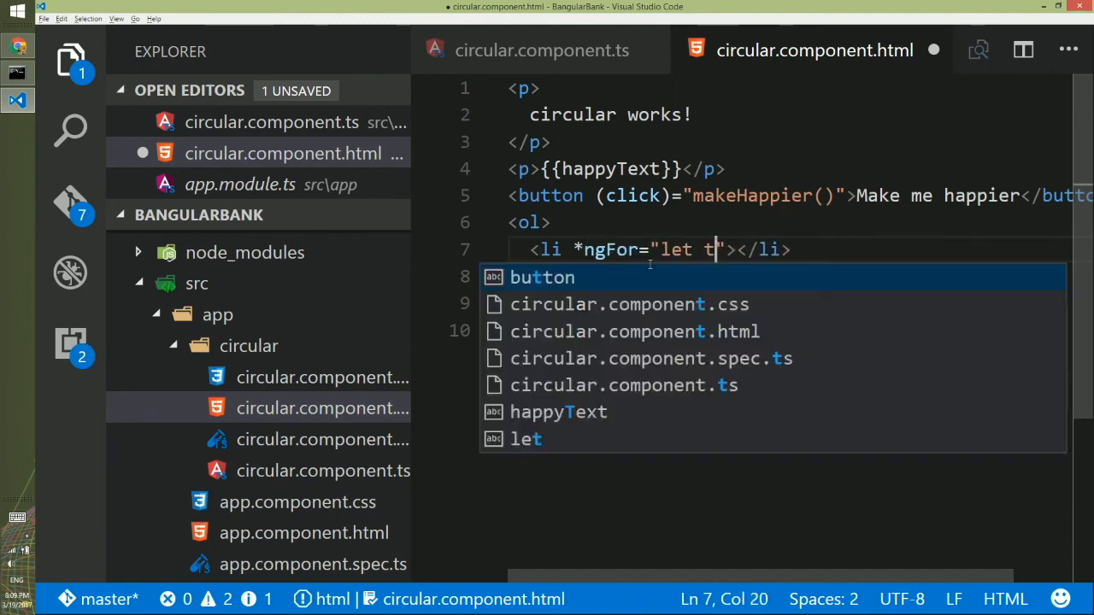
pyautogui.write('odo of m')
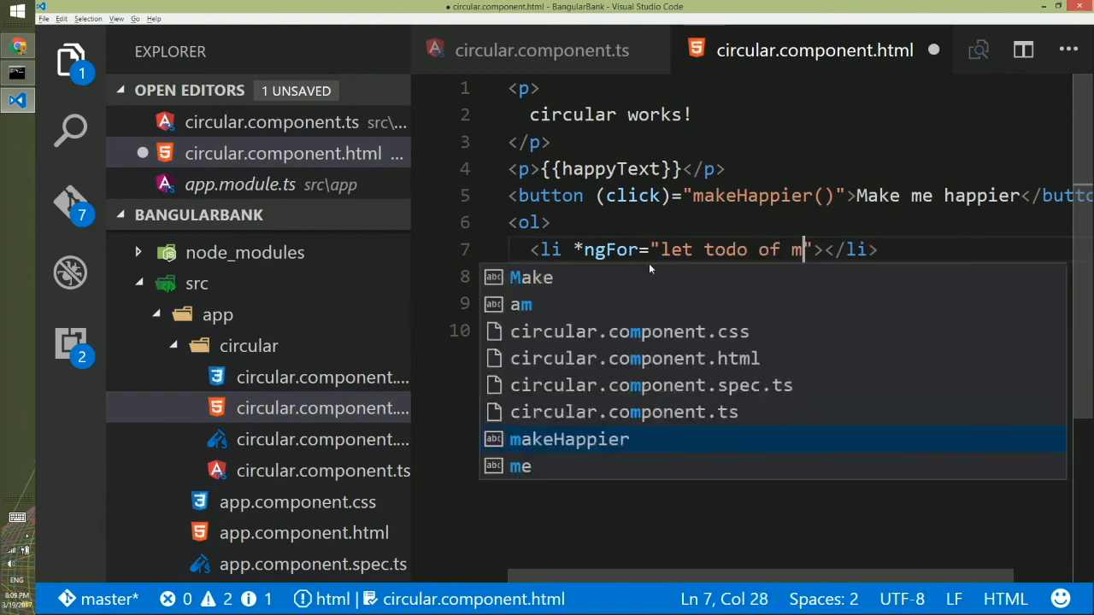
pyautogui.write('yTodos')
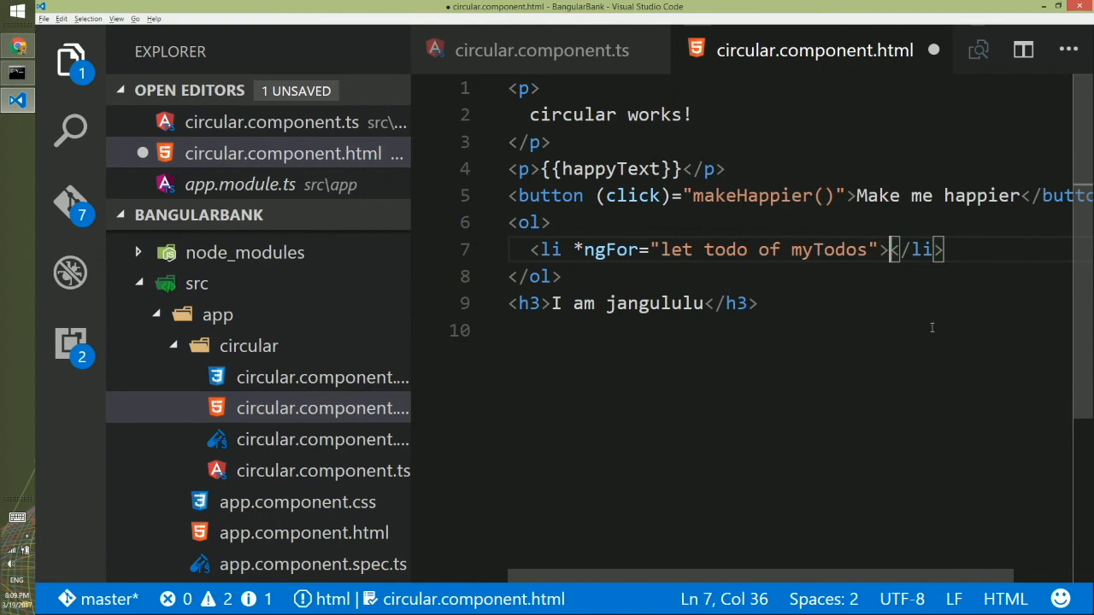
pyautogui.write('{{todo}}')
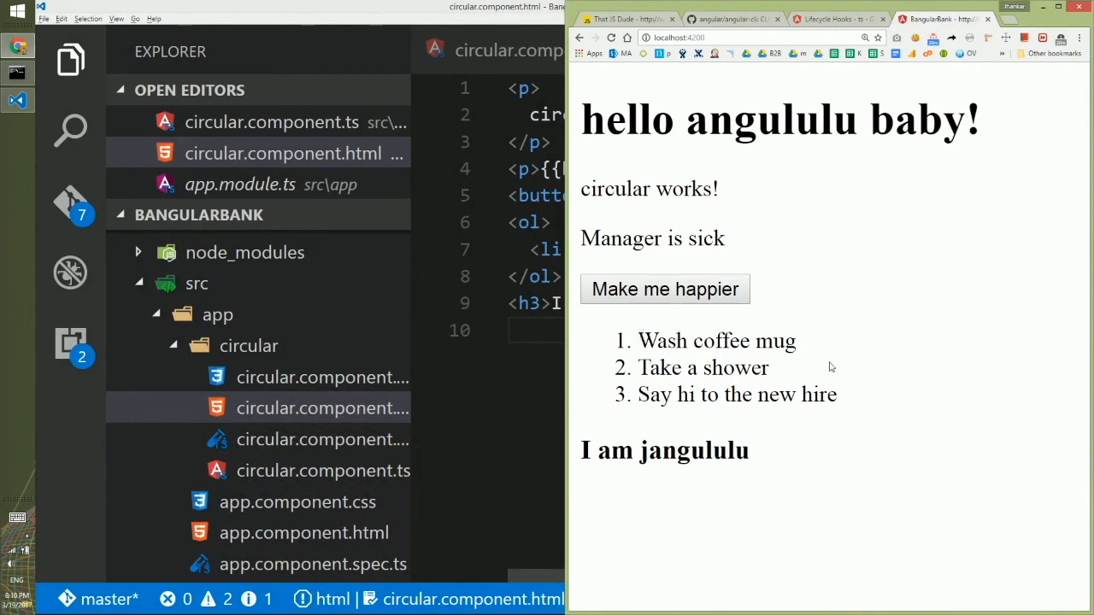
pyautogui.moveTo(492, 301)
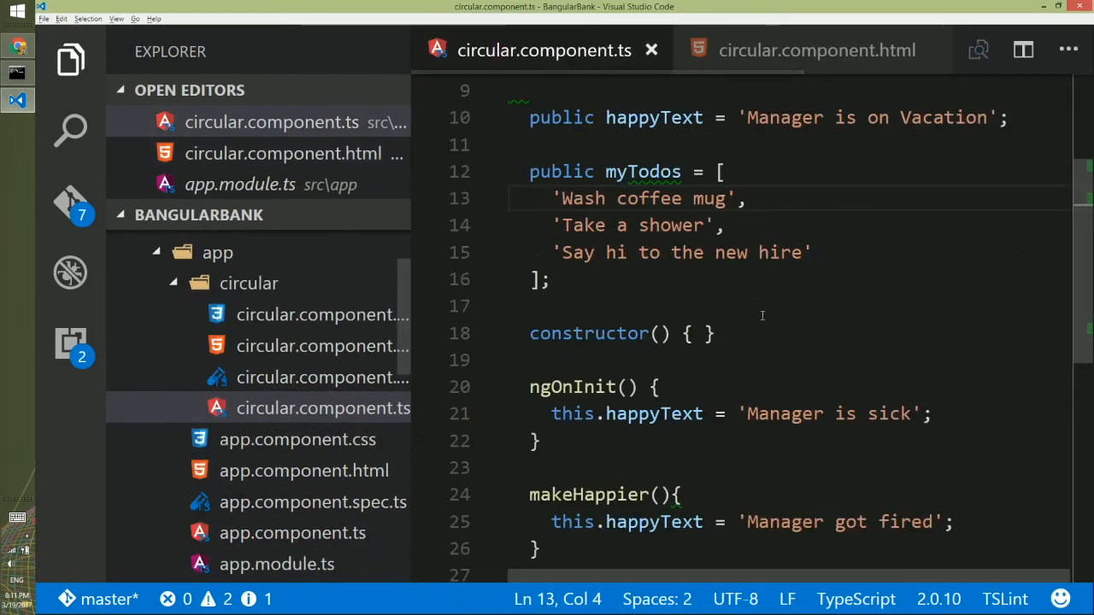
# Append 'shampoo your hair' to the myTodos array and check the updated list in Chrome.
pyautogui.write("'s")
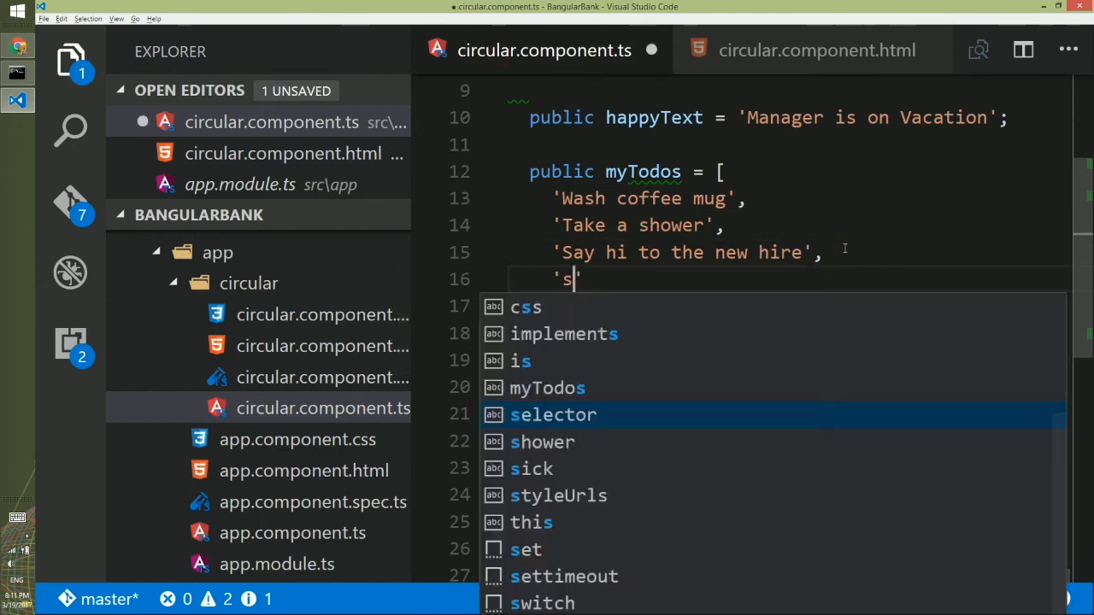
pyautogui.write('hampoo your hir')
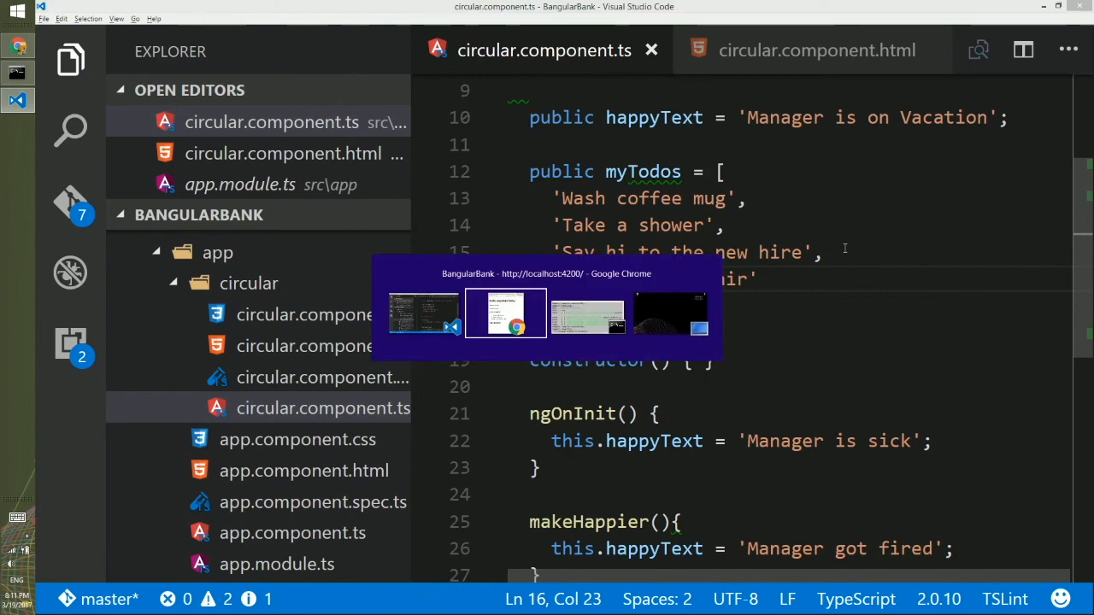
pyautogui.click(505, 314)
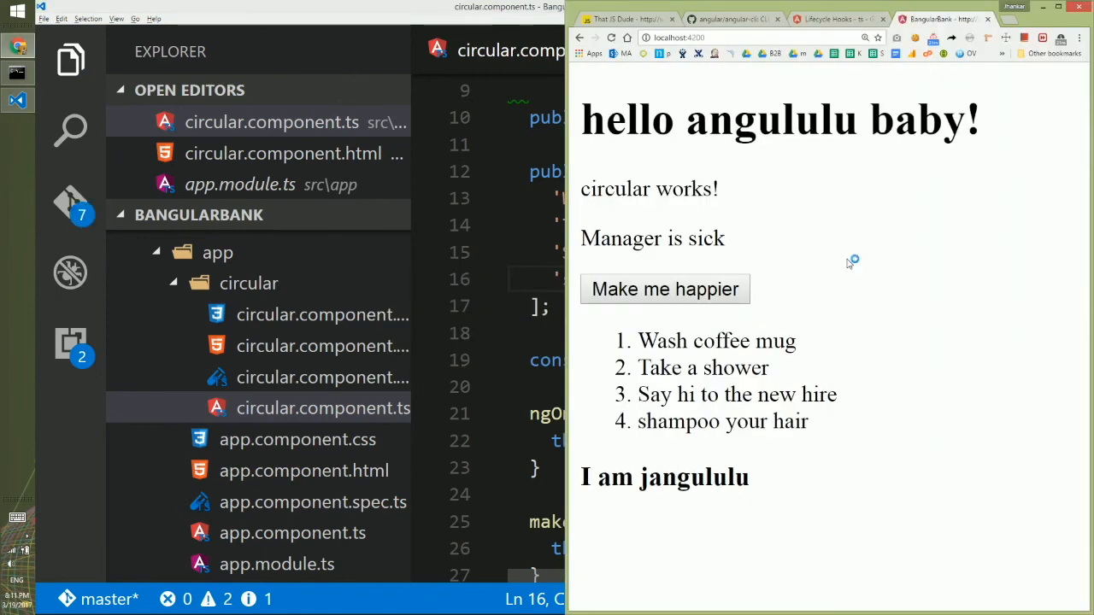